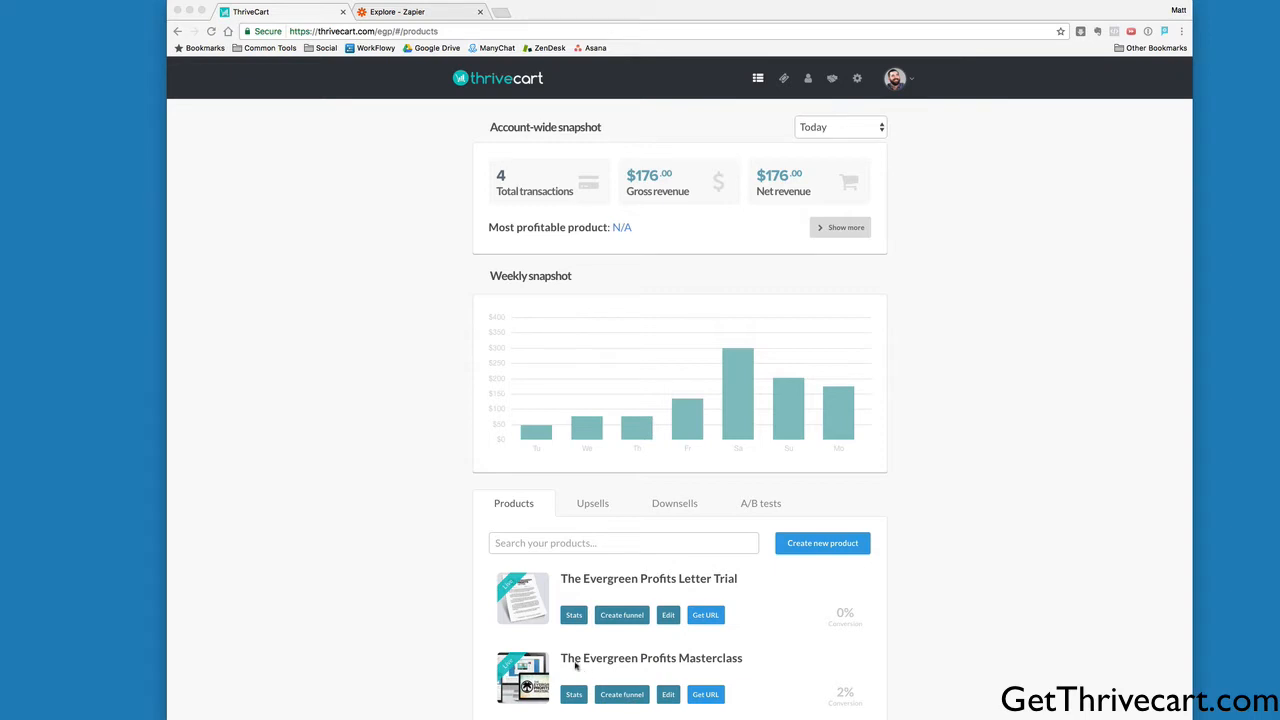
- Search Zapier's app directory for 'thrive', then clear the search
{"action": "scroll", "scroll_direction": "down", "scroll_amount": 3}
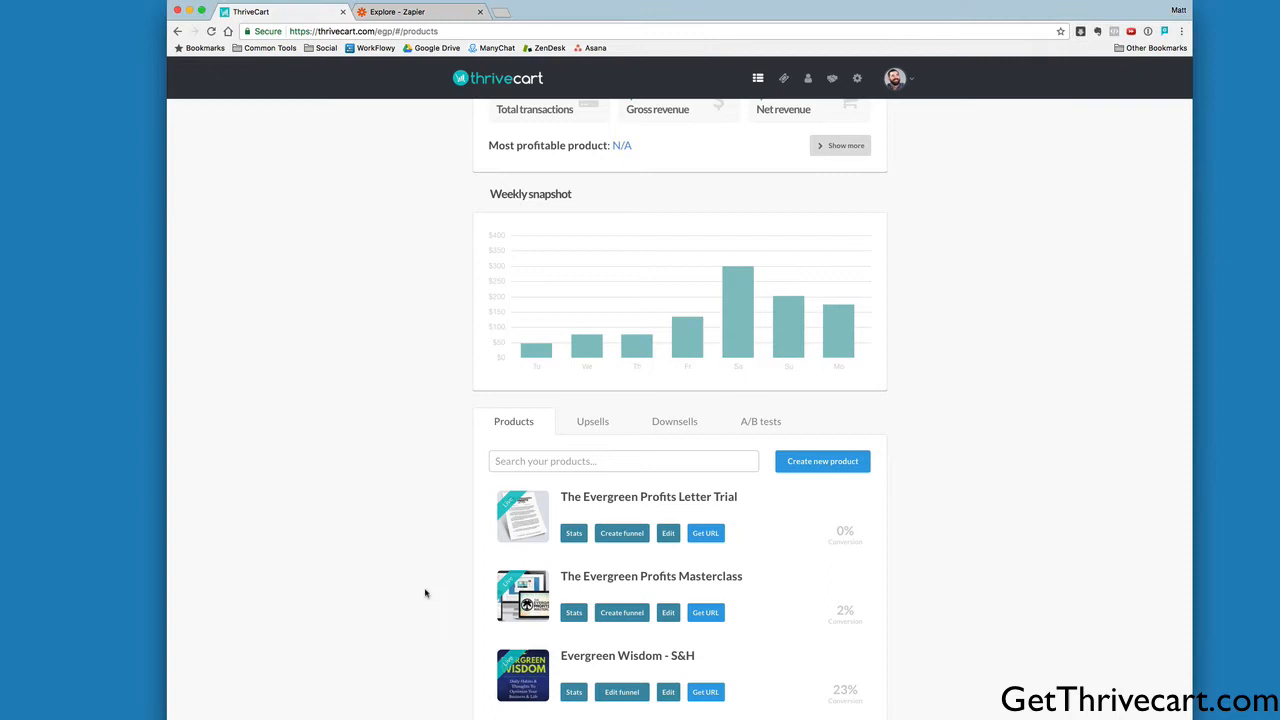
{"action": "mouse_move", "coordinate": [1007, 583]}
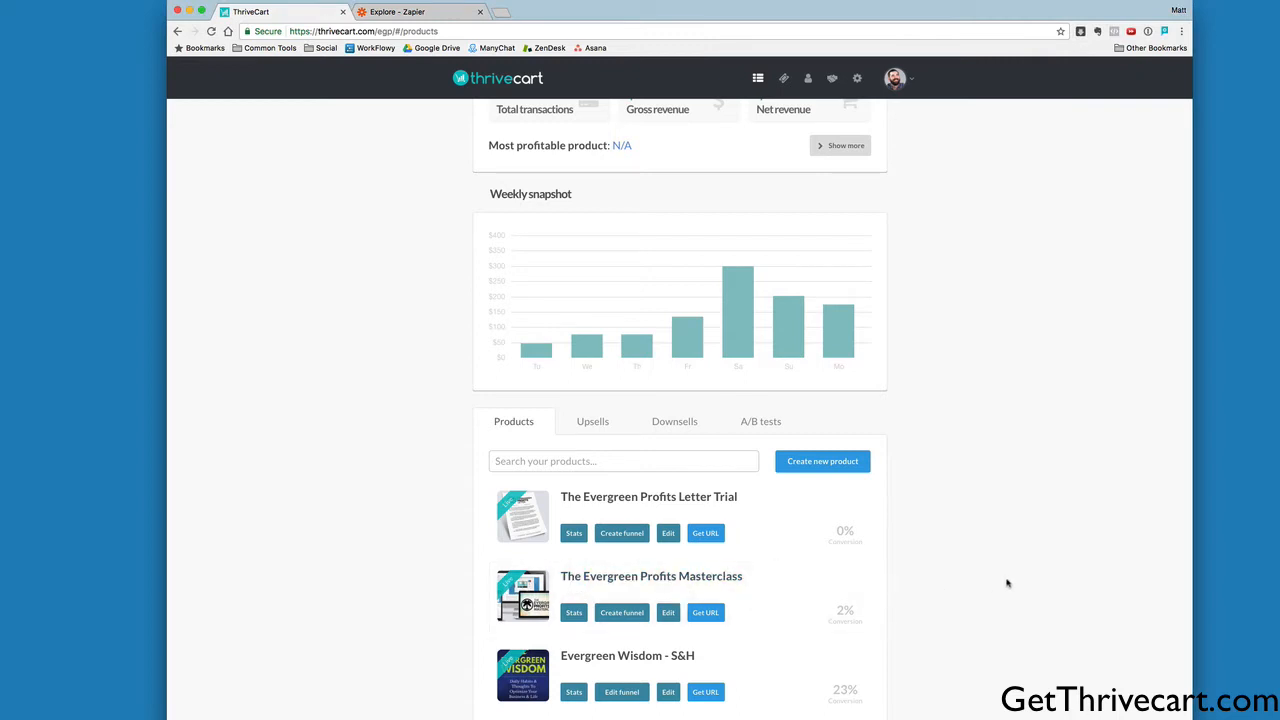
{"action": "mouse_move", "coordinate": [894, 595]}
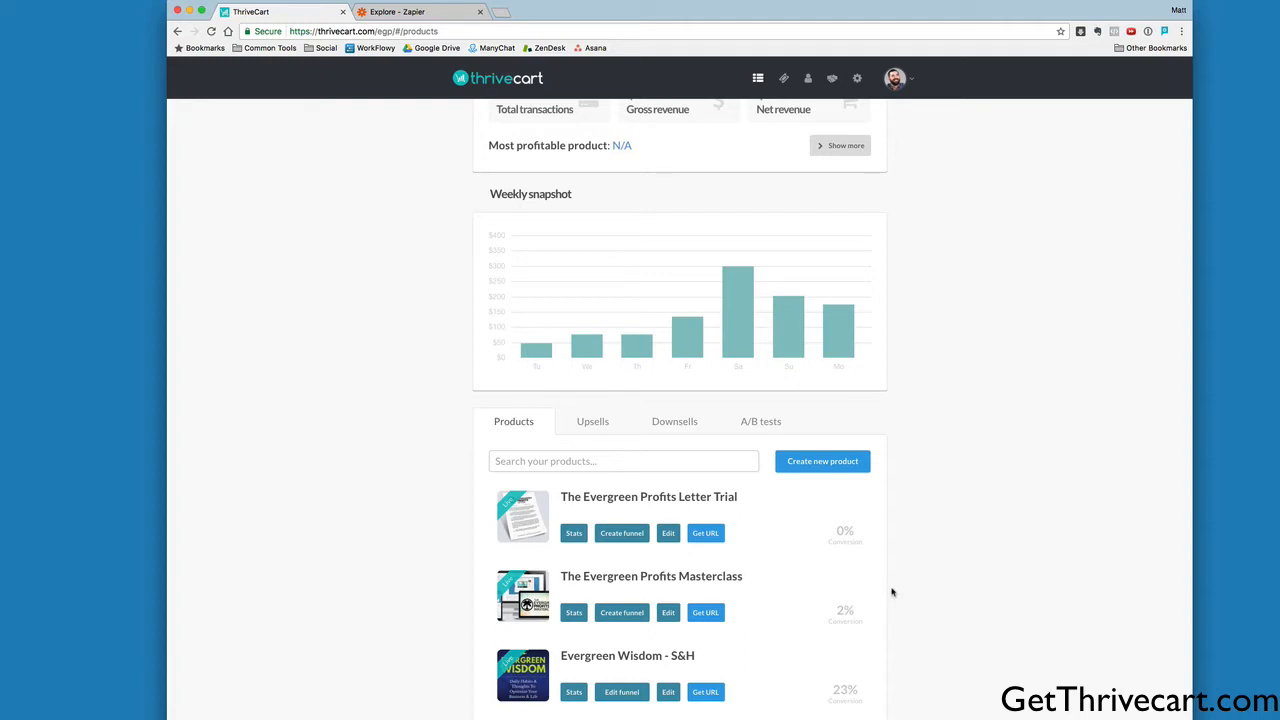
{"action": "mouse_move", "coordinate": [910, 590]}
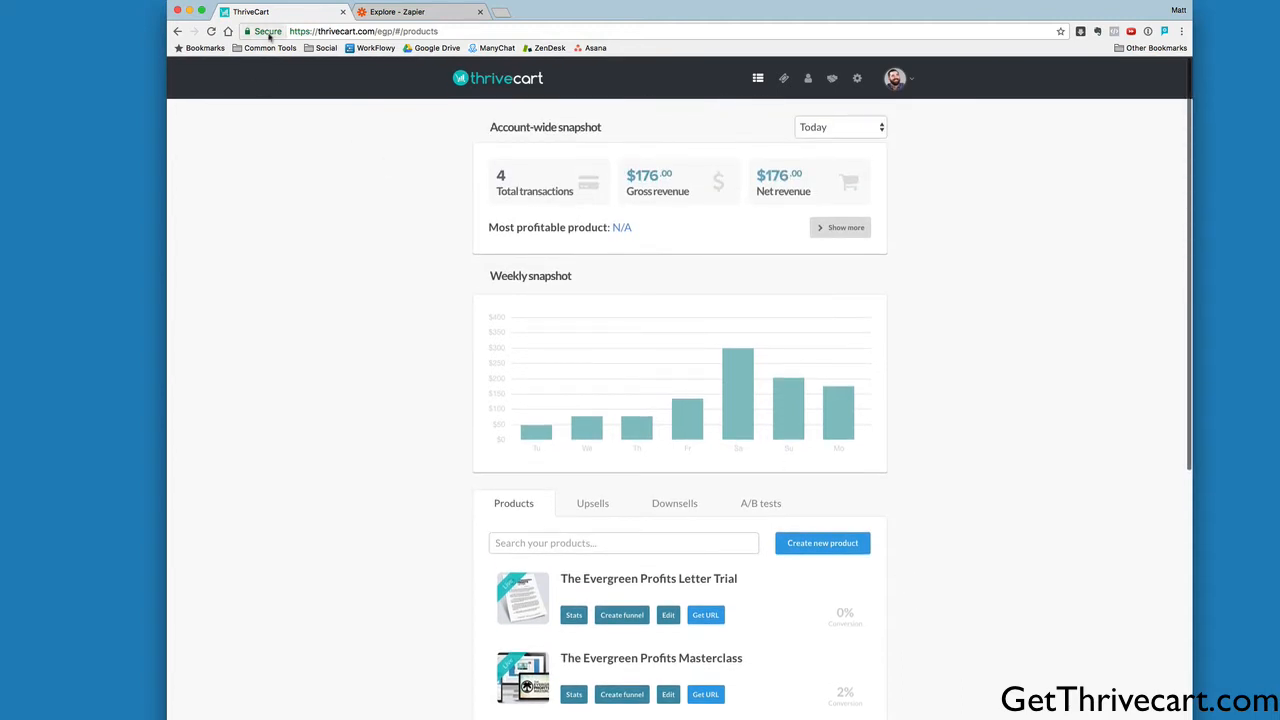
{"action": "left_click", "coordinate": [410, 11]}
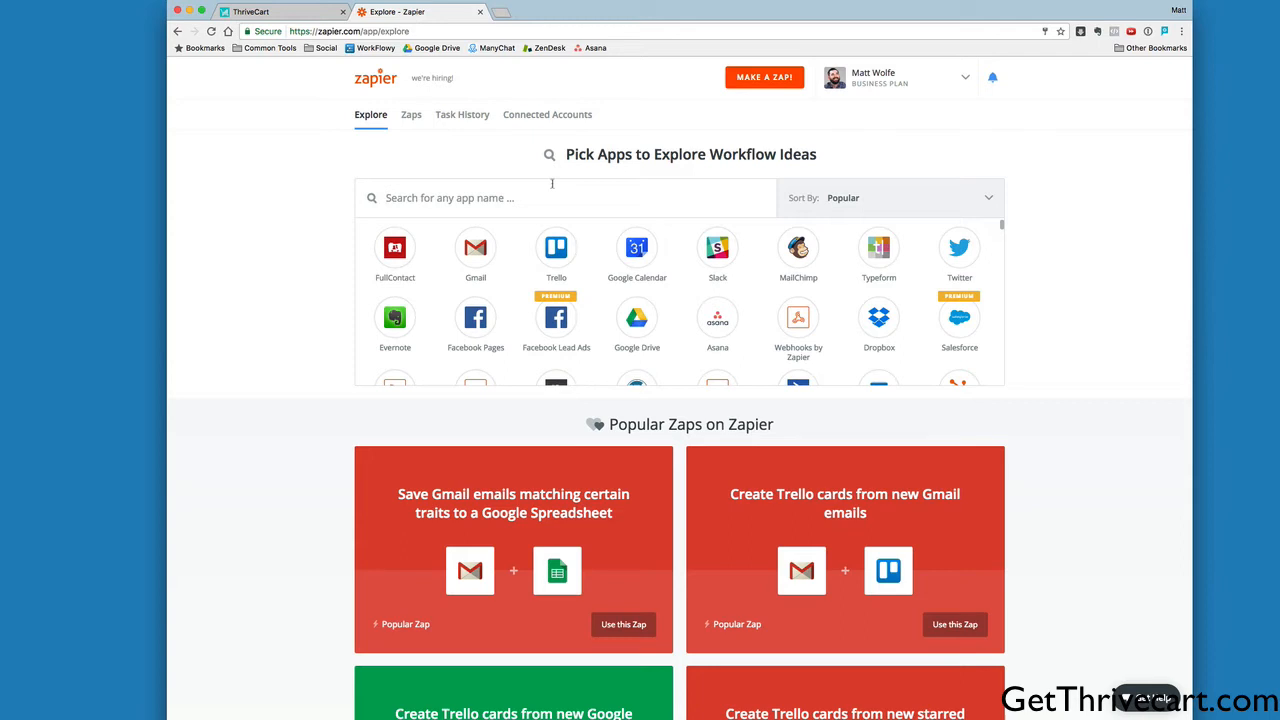
{"action": "type", "text": "thrive"}
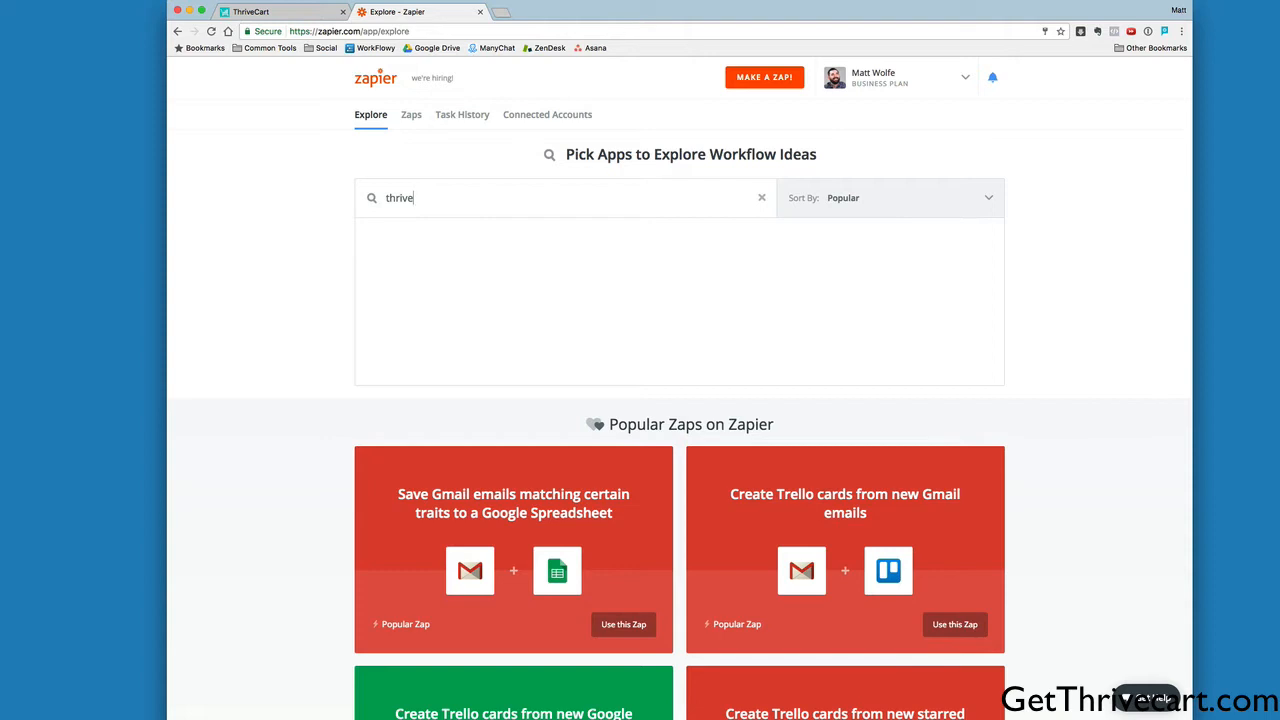
{"action": "left_click", "coordinate": [761, 197]}
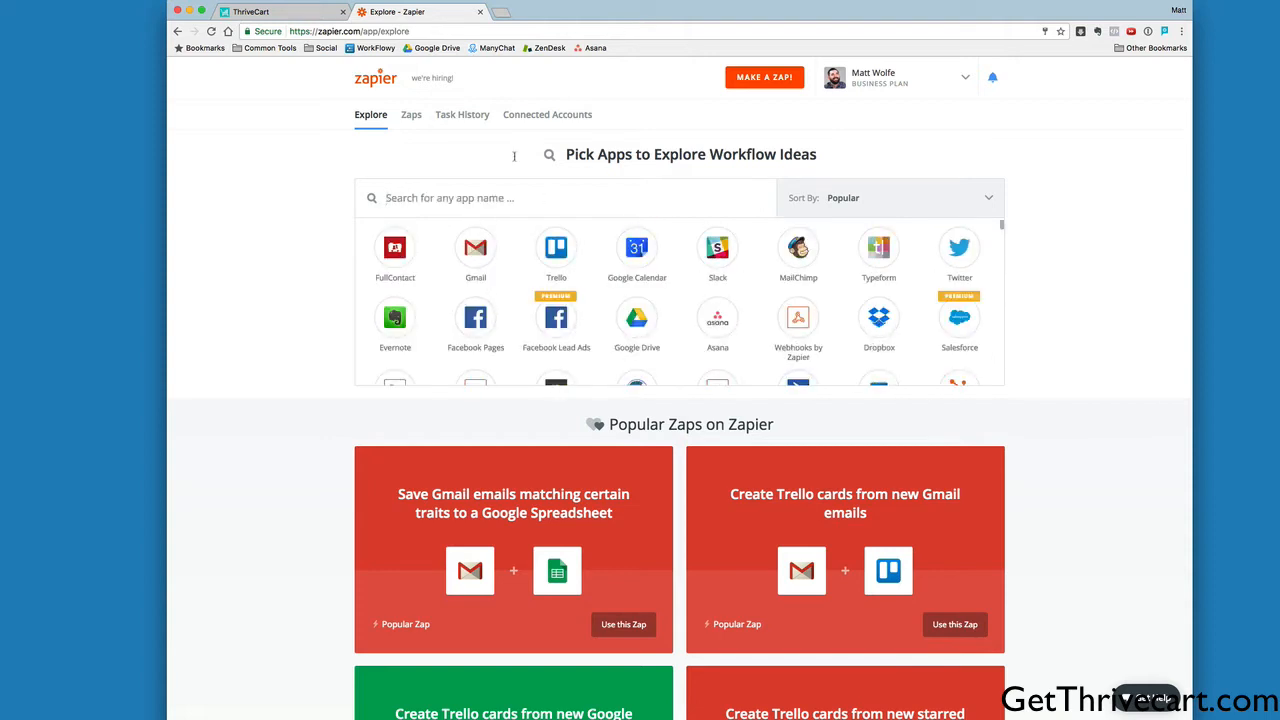
- From ThriveCart's settings integrations, launch the Zapier integration to open My First Zap with ThriveCart
{"action": "left_click", "coordinate": [280, 11]}
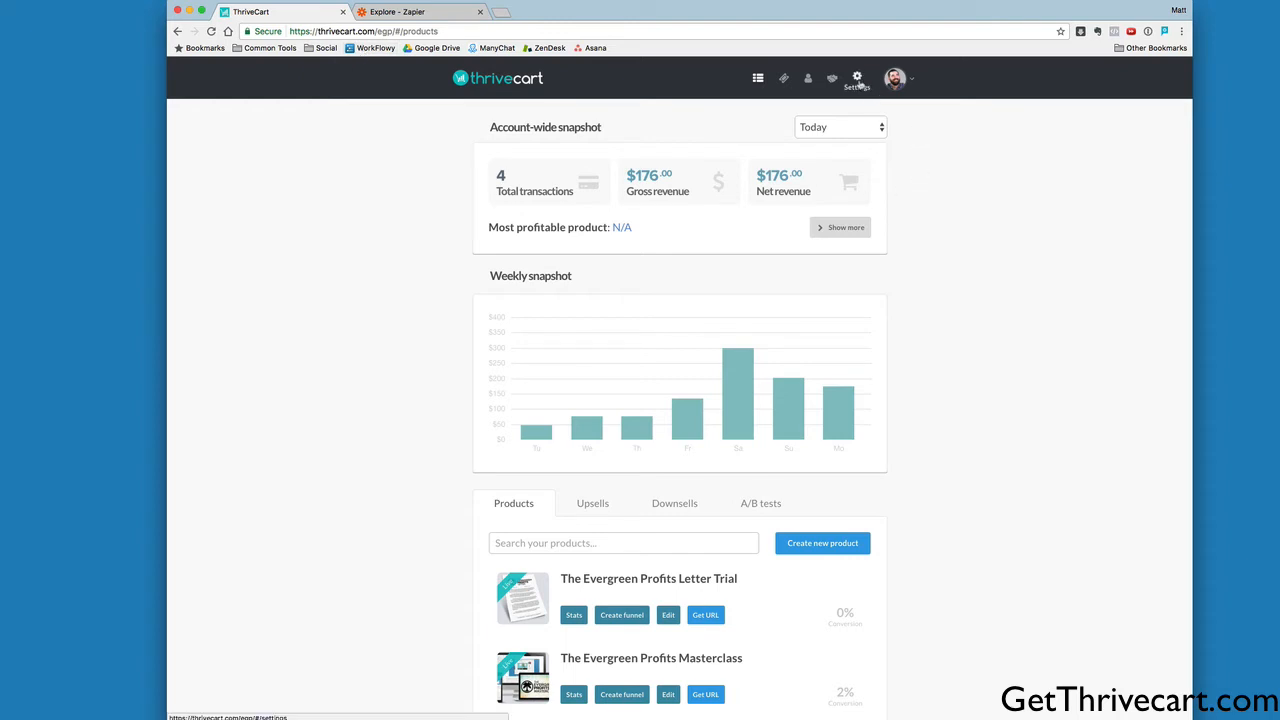
{"action": "left_click", "coordinate": [857, 78]}
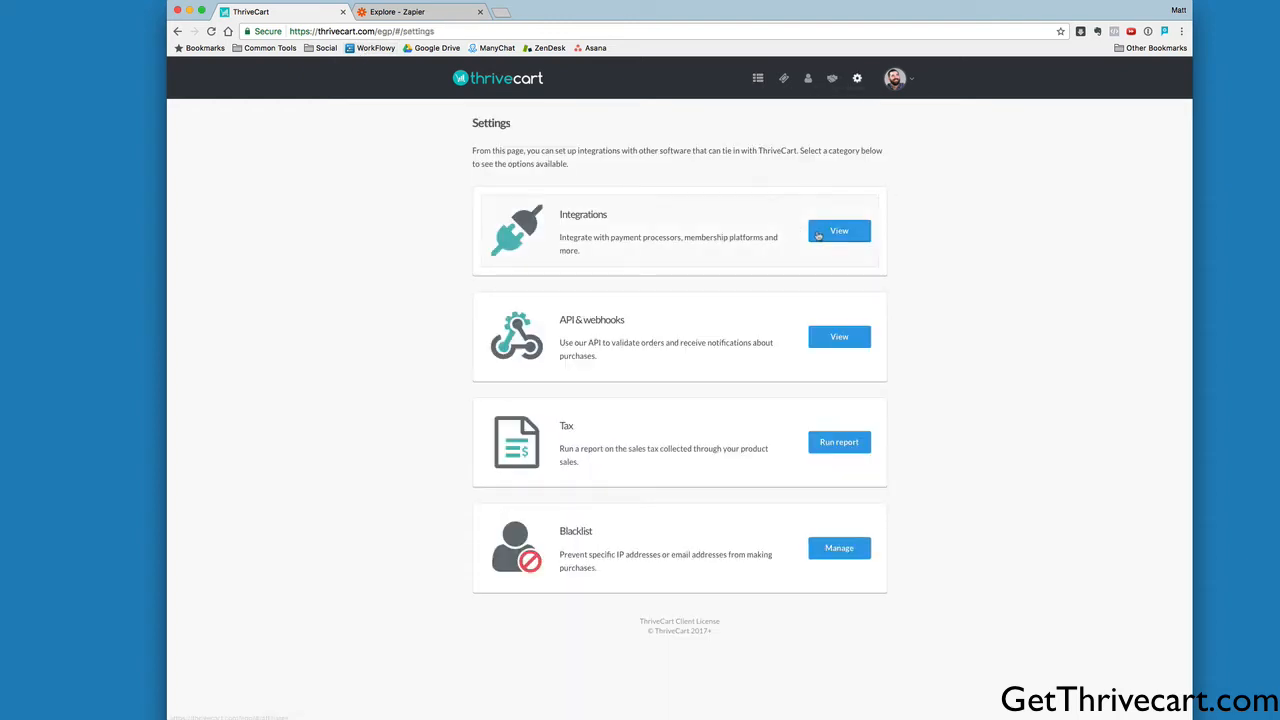
{"action": "left_click", "coordinate": [838, 231]}
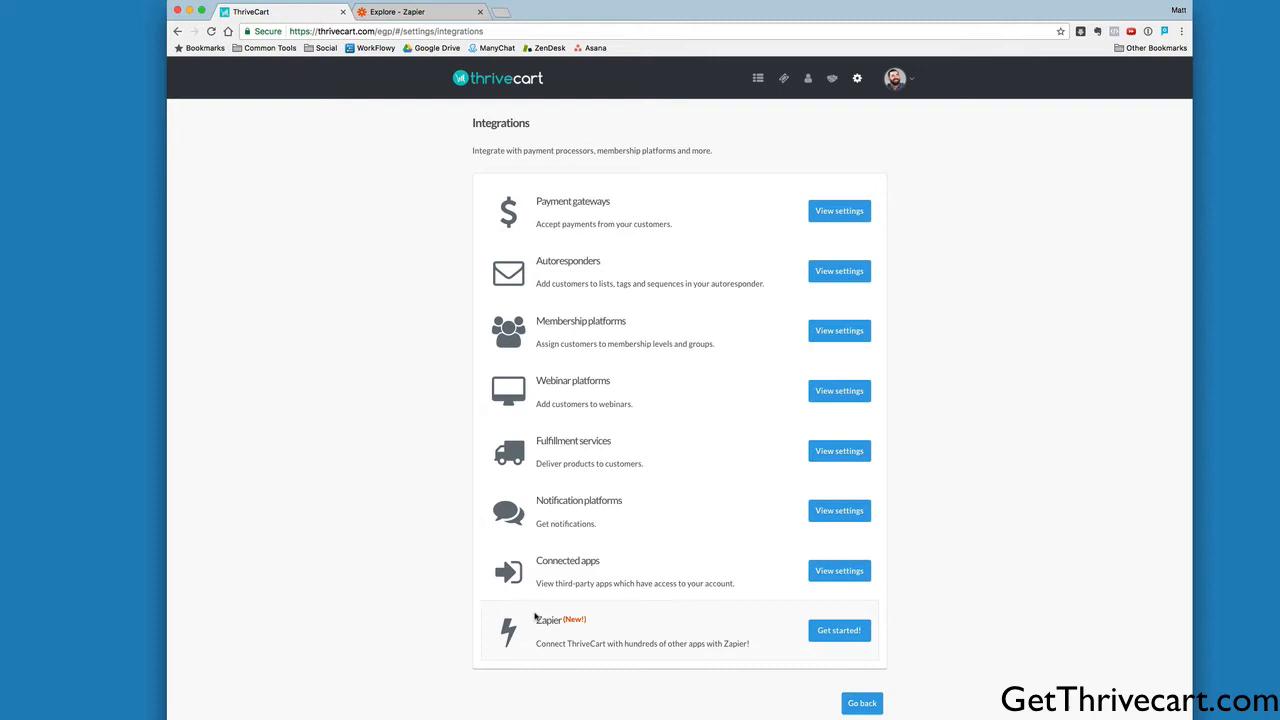
{"action": "mouse_move", "coordinate": [666, 616]}
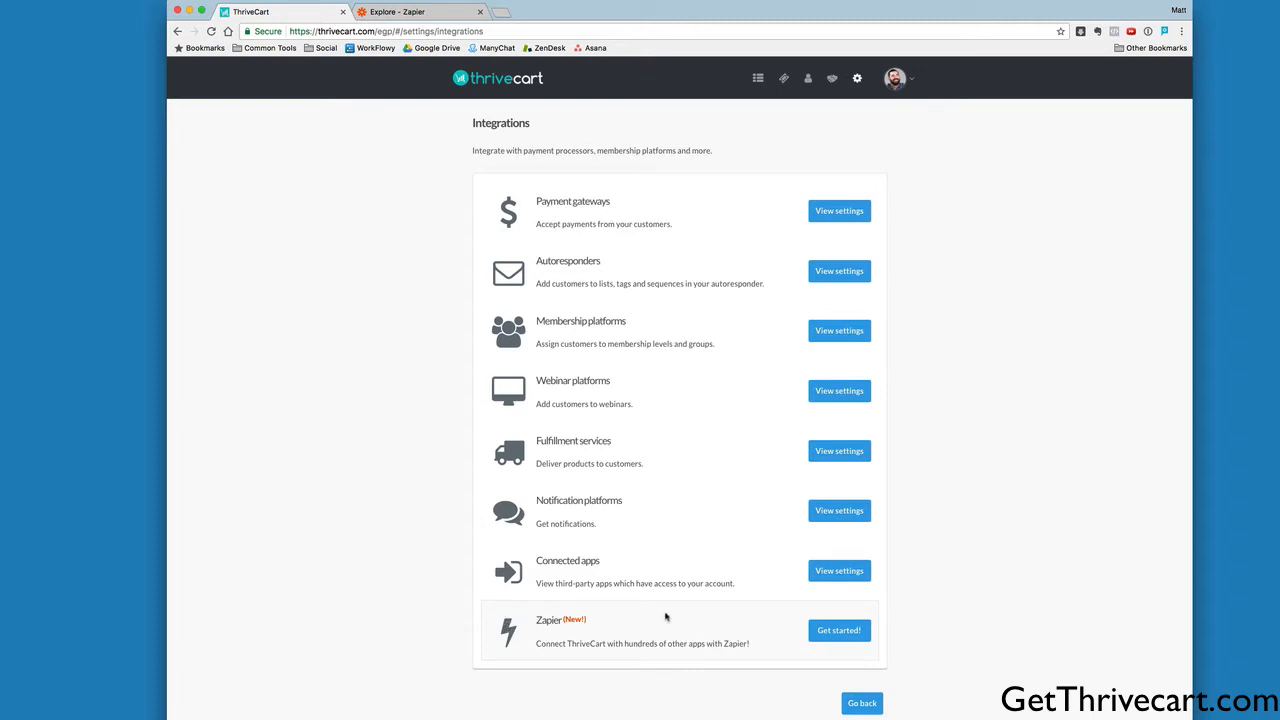
{"action": "left_click", "coordinate": [838, 630]}
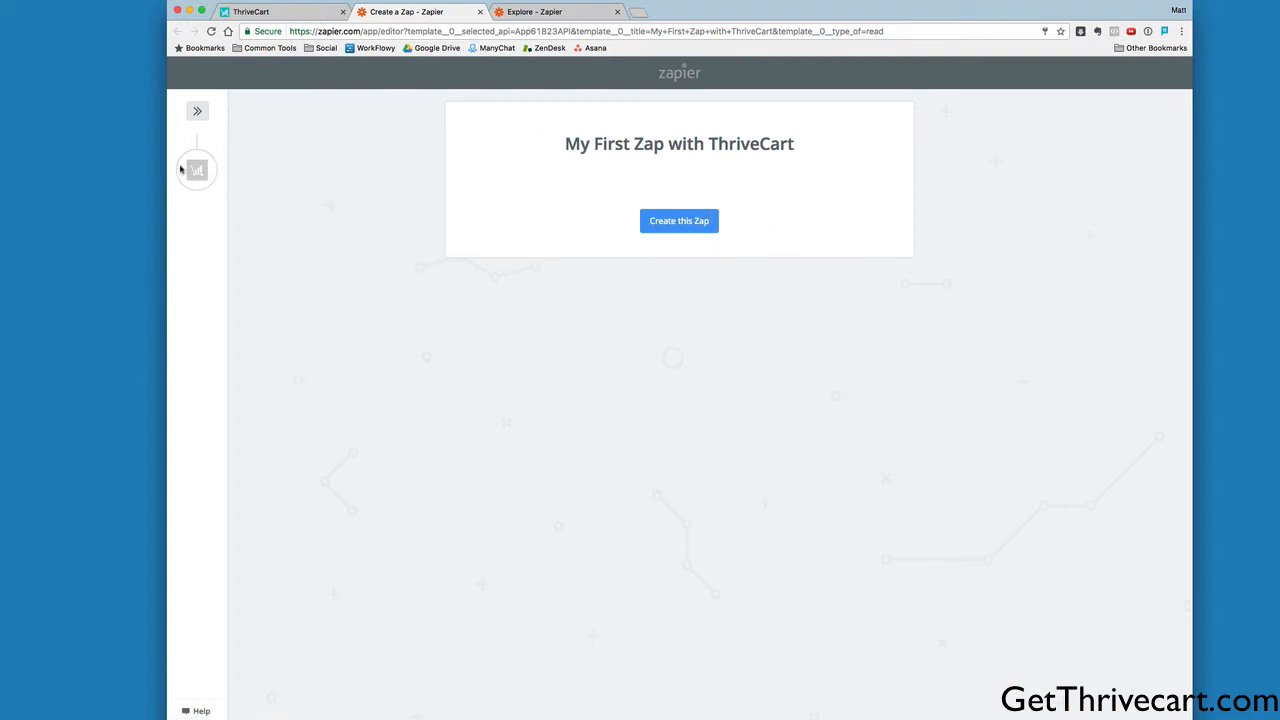
{"action": "mouse_move", "coordinate": [170, 230]}
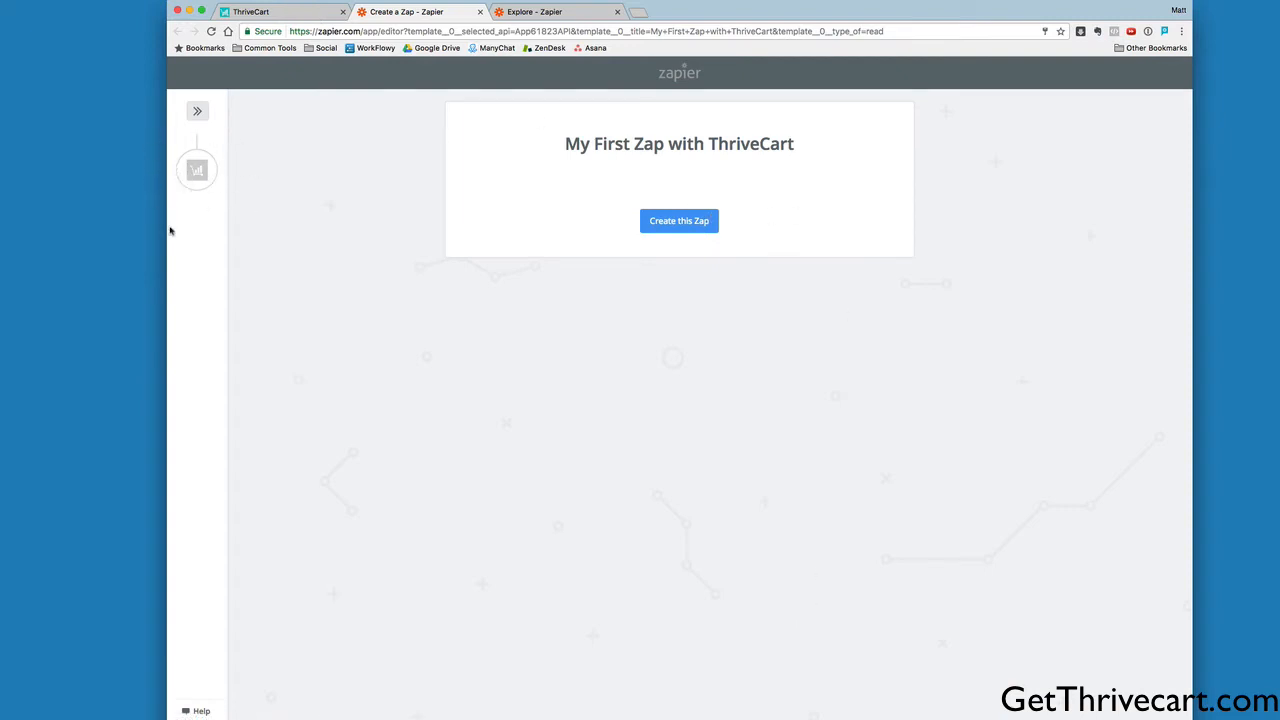
- Create 'My First Zap with ThriveCart' and save Product Purchase from the expanded trigger list
{"action": "left_click", "coordinate": [679, 220]}
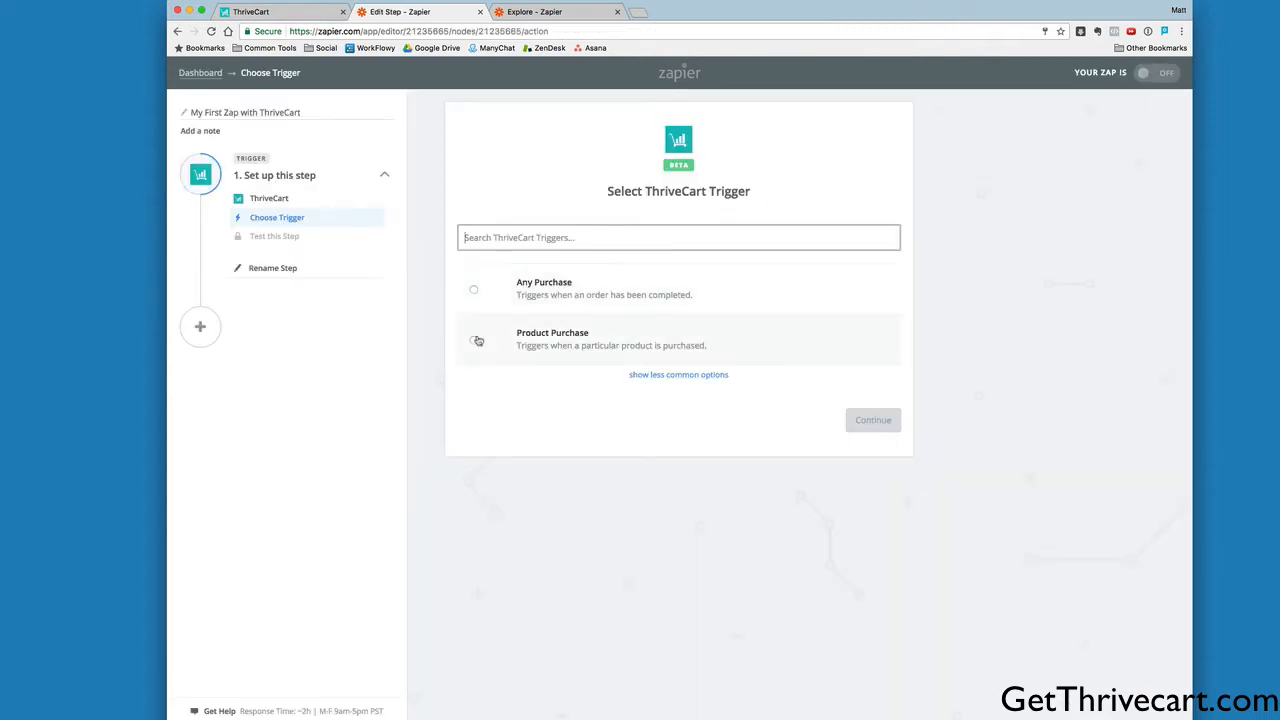
{"action": "left_click", "coordinate": [678, 374]}
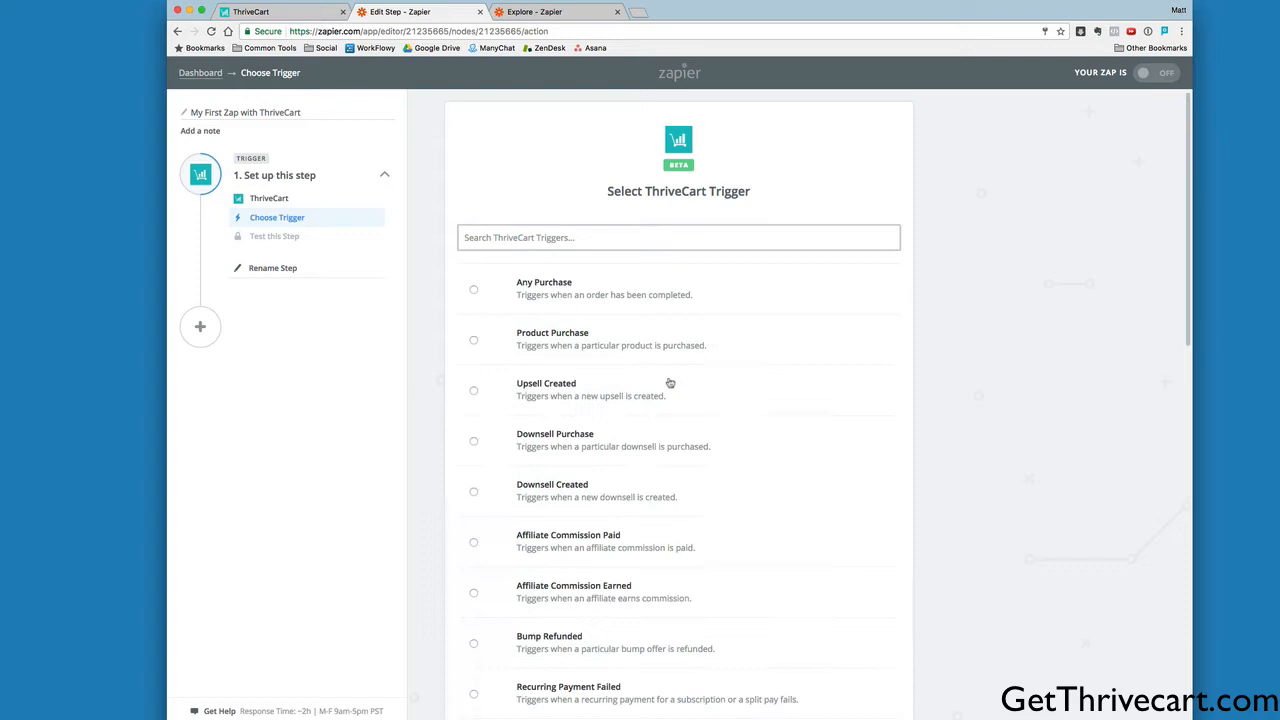
{"action": "scroll", "scroll_direction": "down", "scroll_amount": 3}
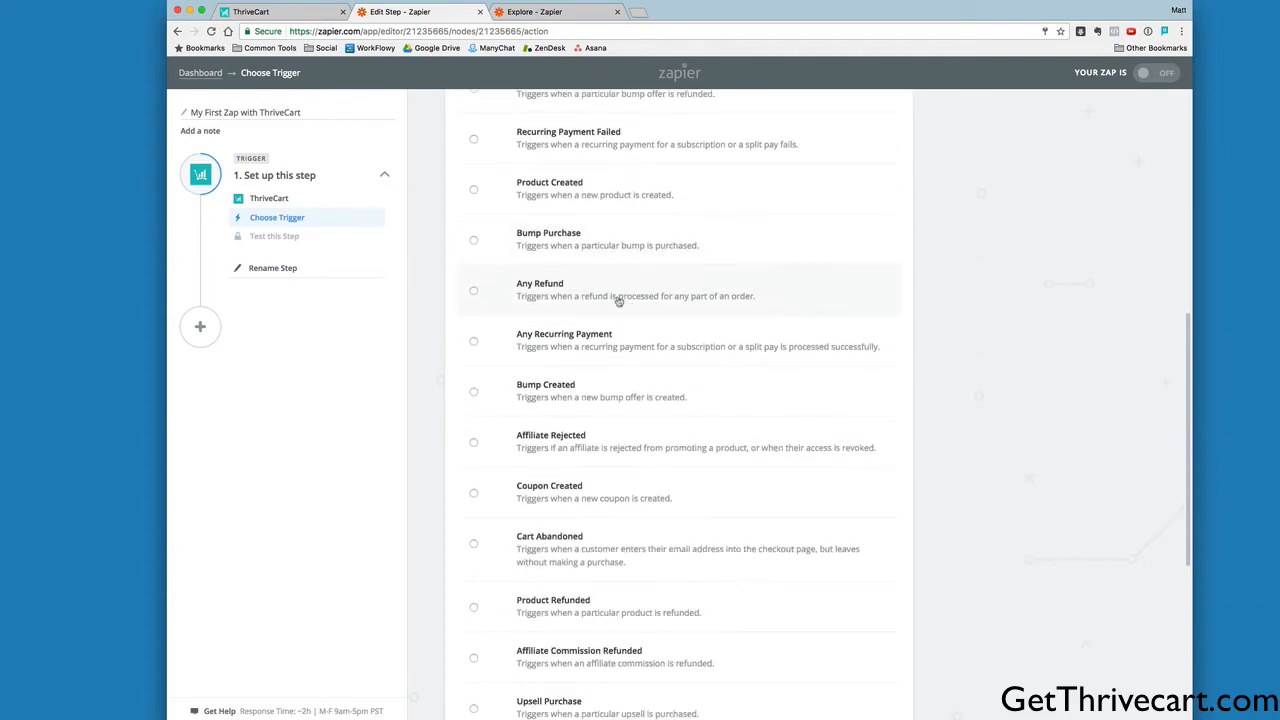
{"action": "mouse_move", "coordinate": [691, 262]}
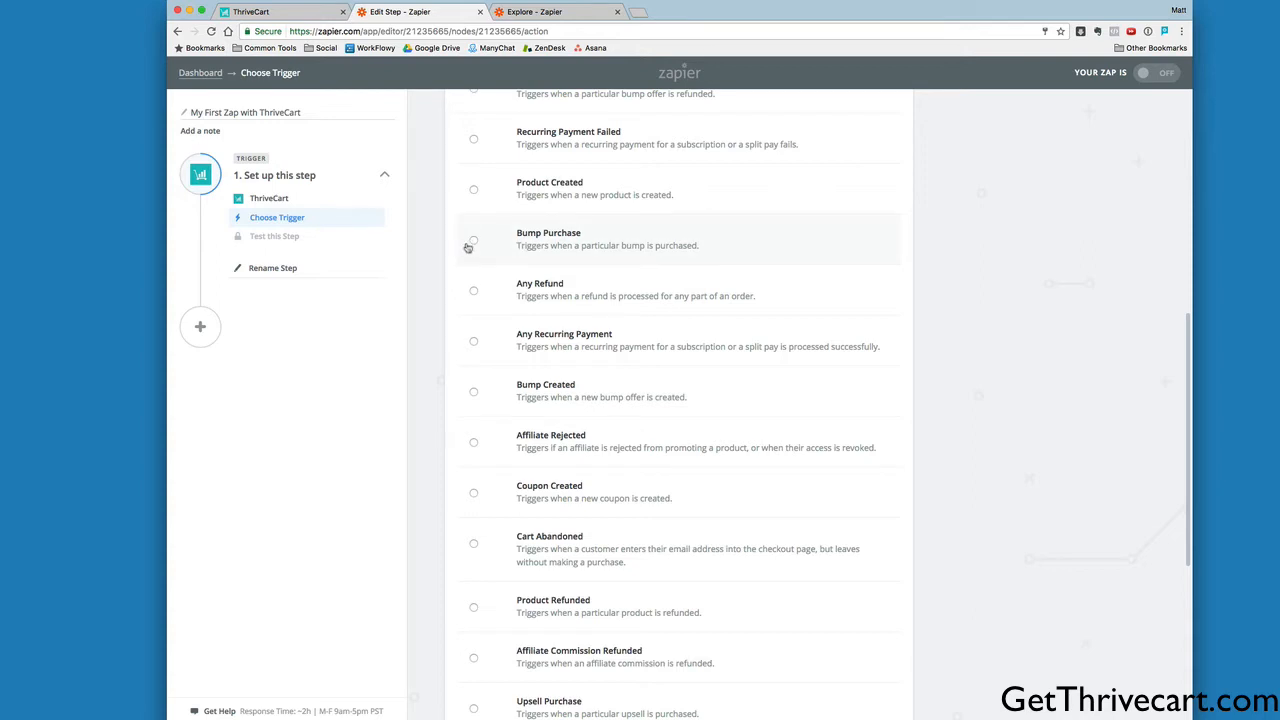
{"action": "mouse_move", "coordinate": [480, 248]}
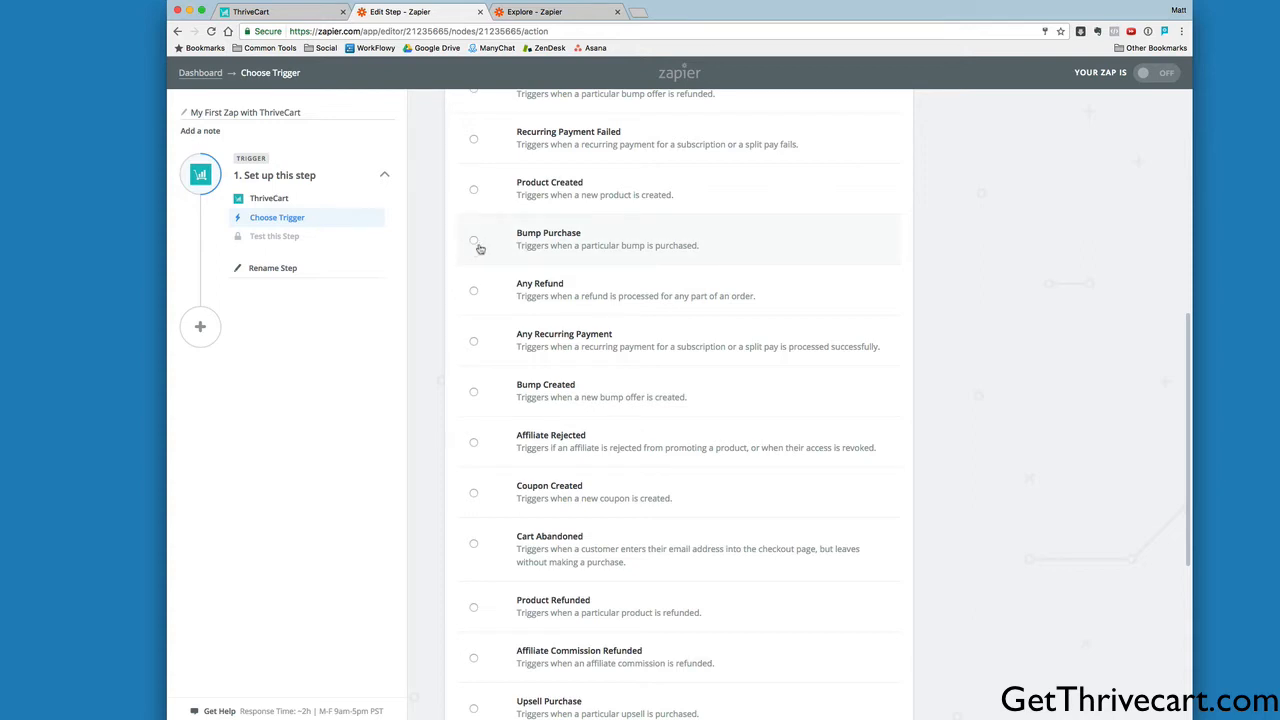
{"action": "mouse_move", "coordinate": [572, 257]}
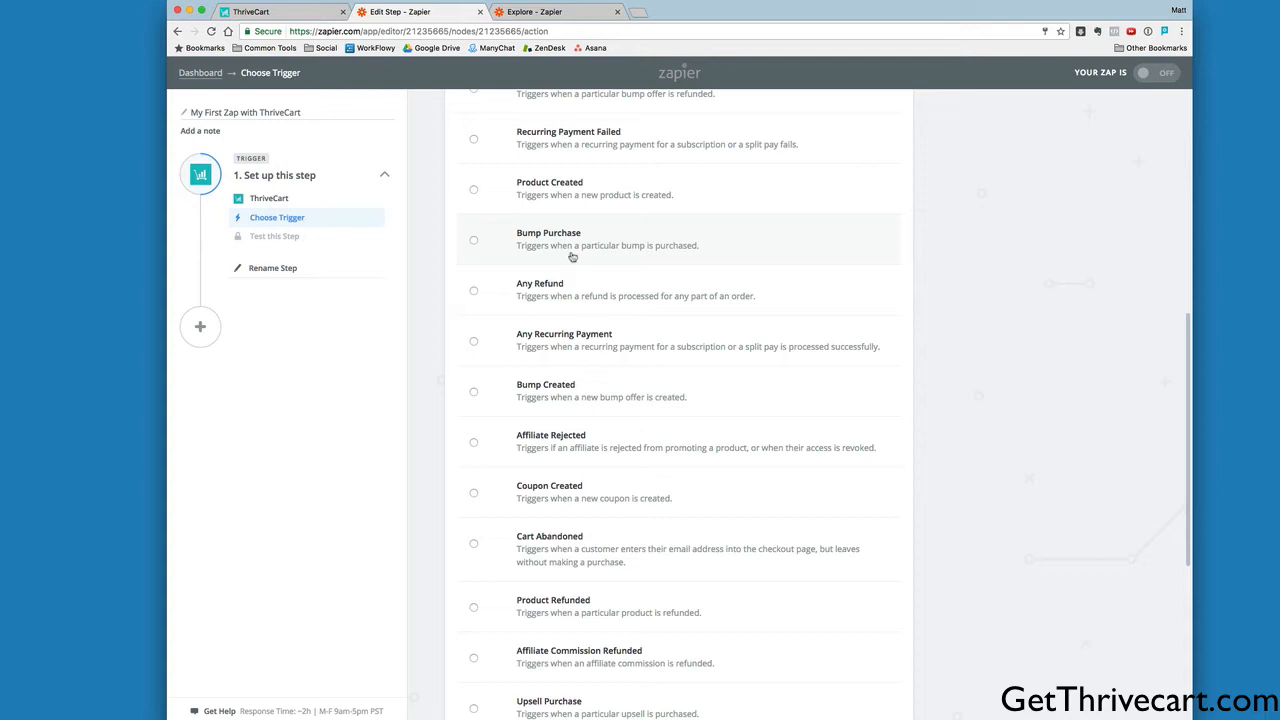
{"action": "mouse_move", "coordinate": [868, 442]}
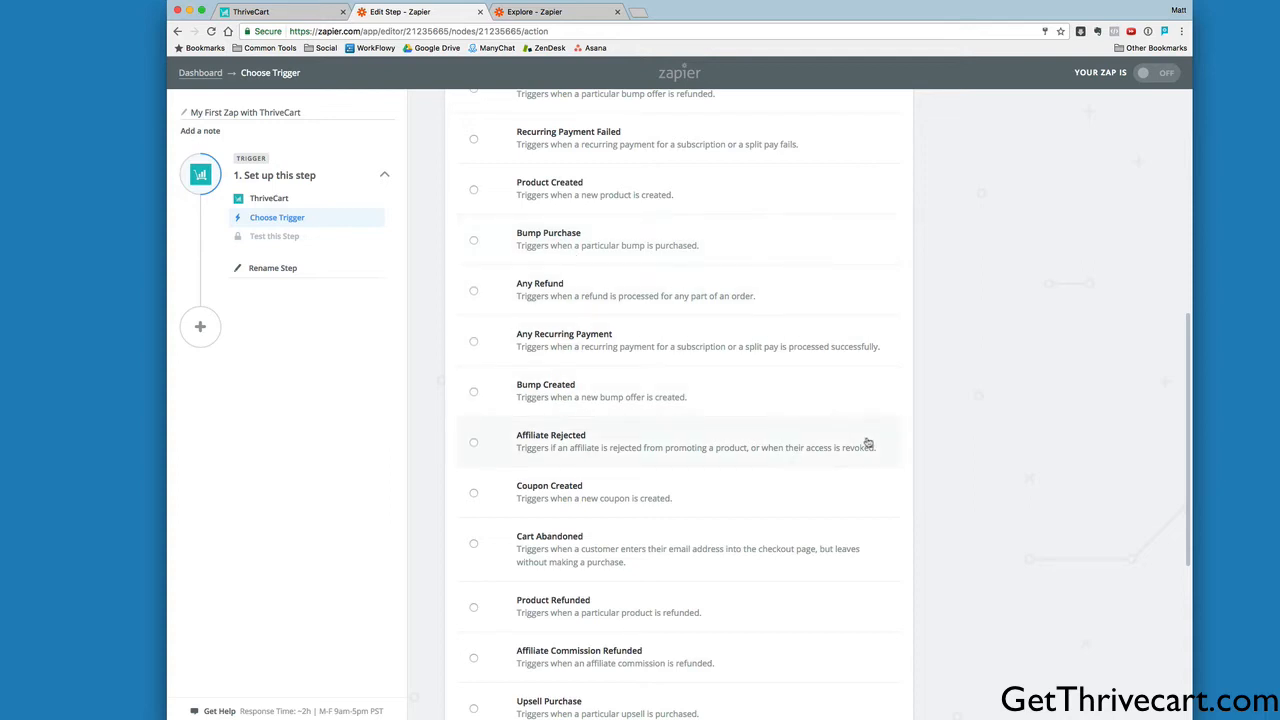
{"action": "scroll", "scroll_direction": "up", "scroll_amount": 3}
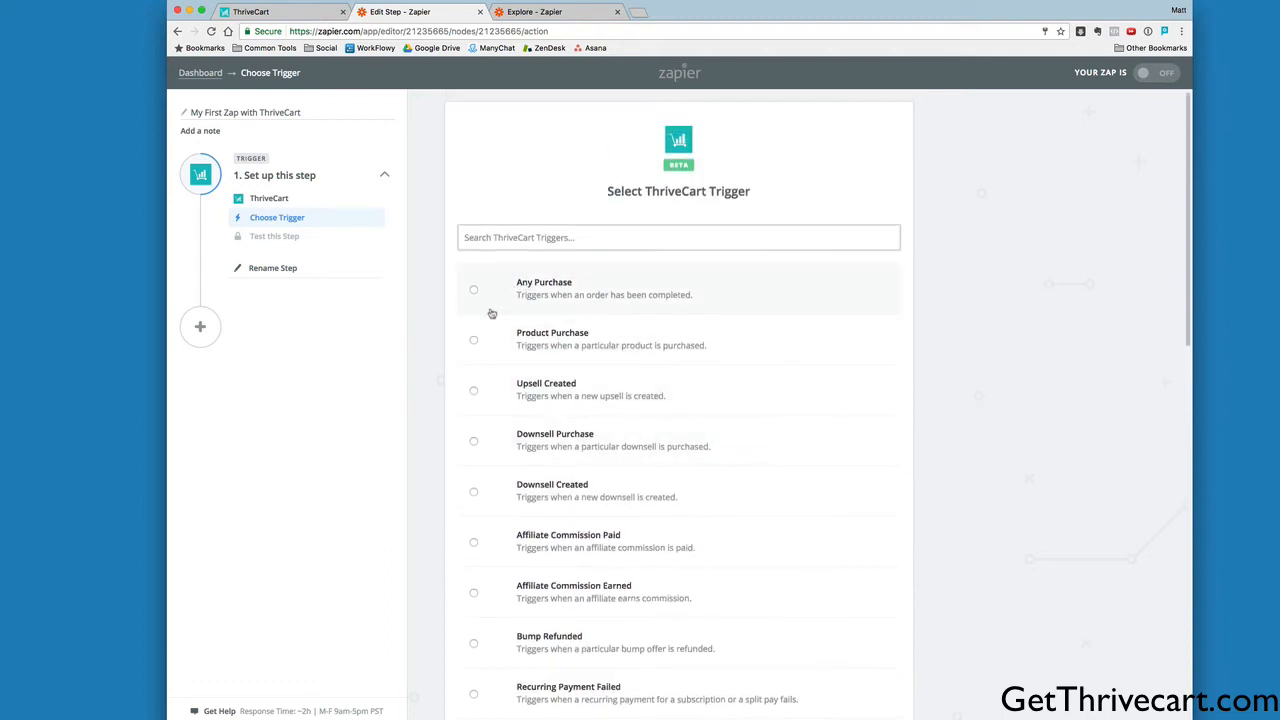
{"action": "left_click", "coordinate": [473, 339]}
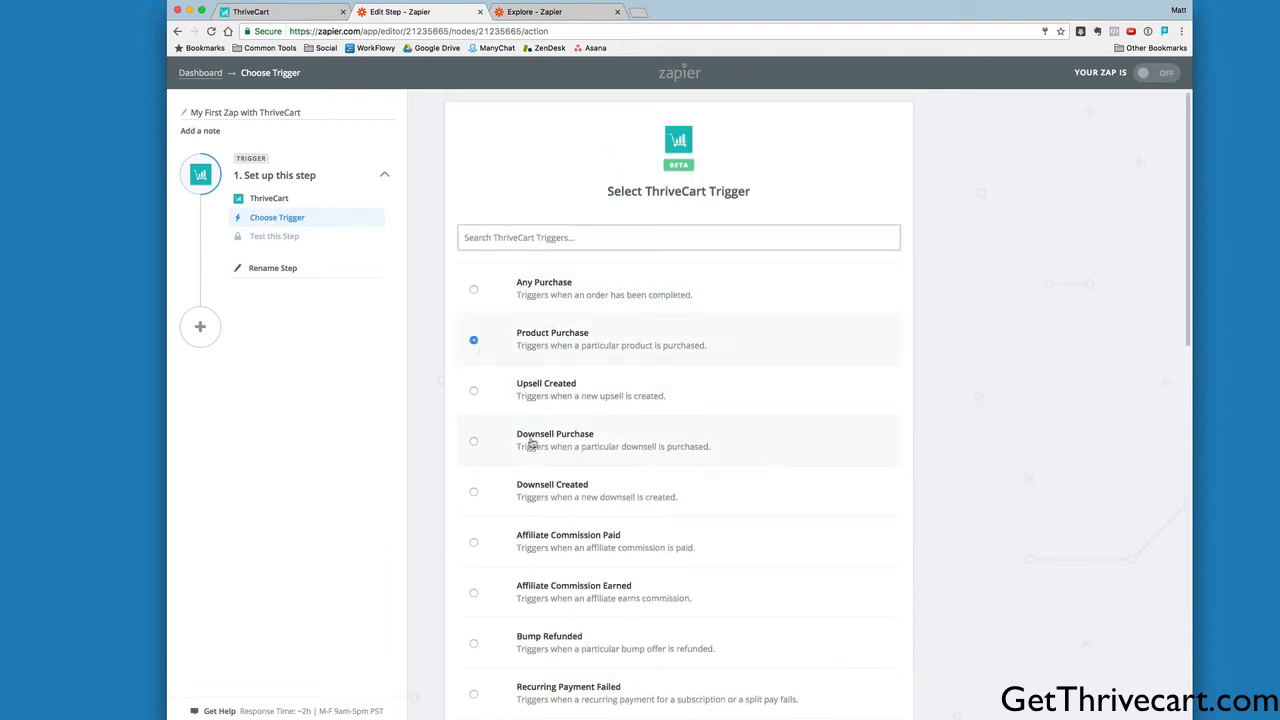
{"action": "scroll", "scroll_direction": "down", "scroll_amount": 3}
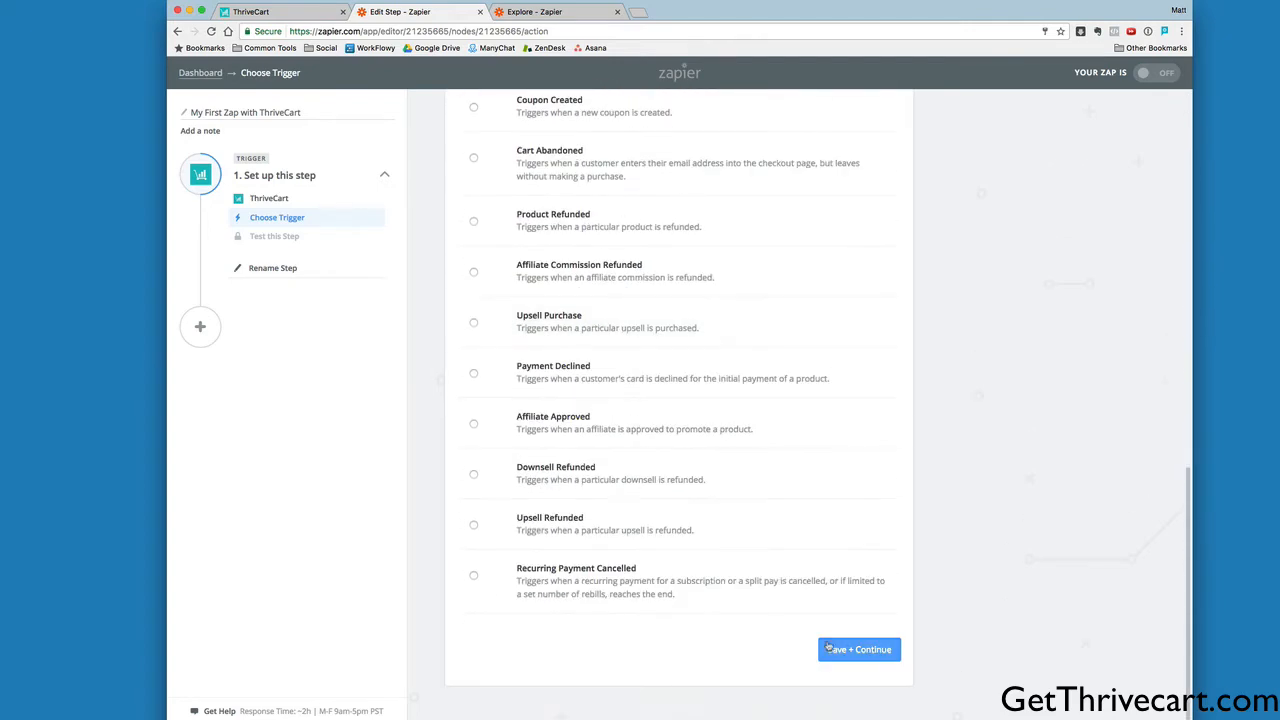
{"action": "left_click", "coordinate": [858, 649]}
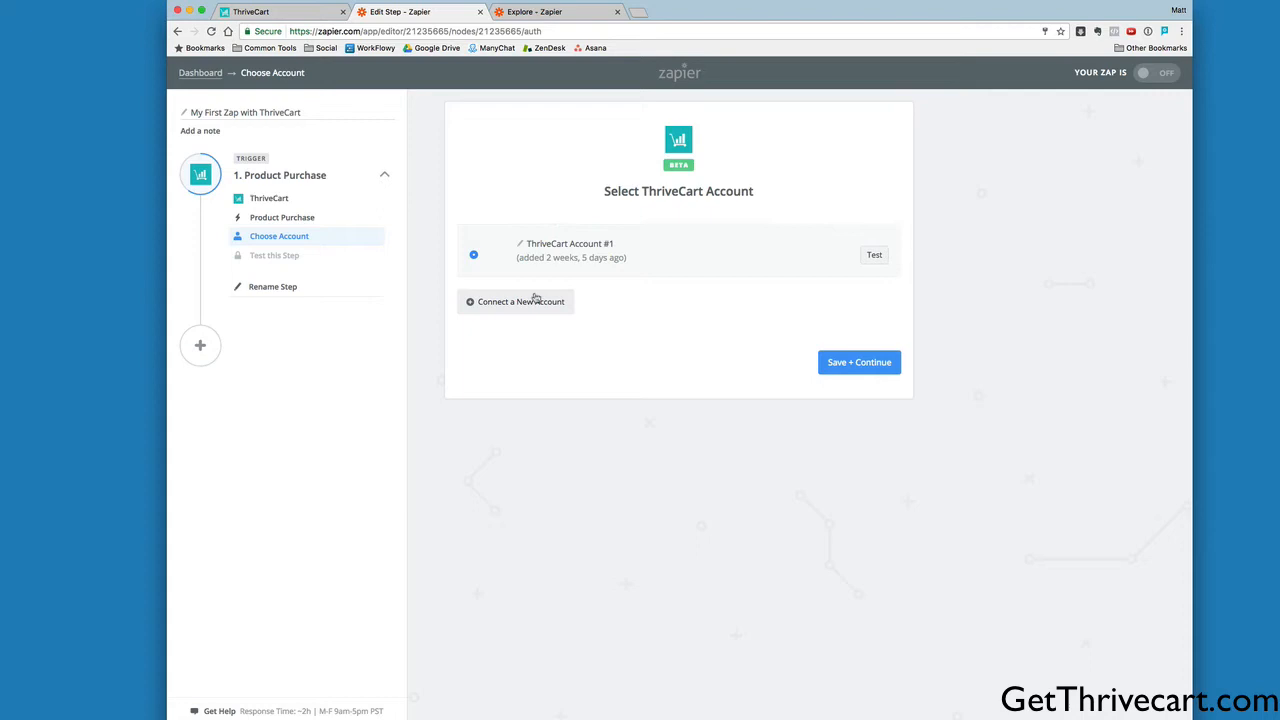
{"action": "mouse_move", "coordinate": [825, 286]}
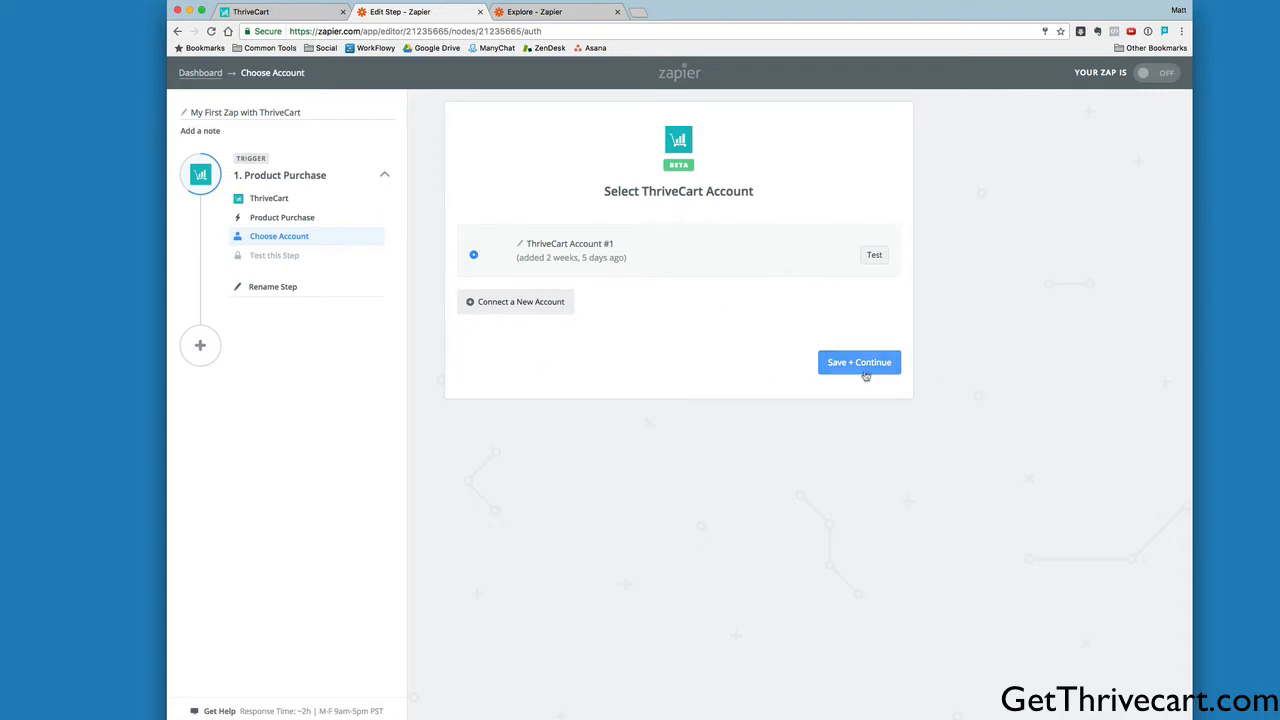
- Confirm the existing ThriveCart account and set the trigger product to The Evergreen Profits Masterclass
{"action": "left_click", "coordinate": [858, 362]}
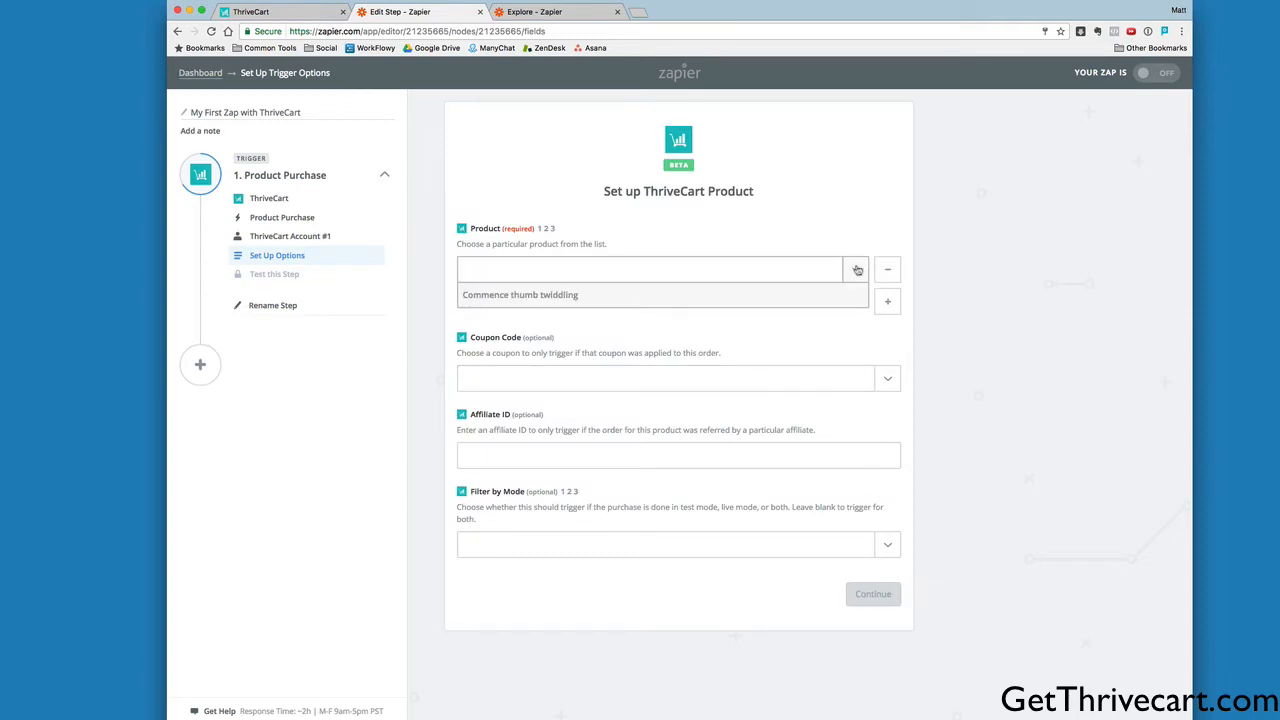
{"action": "left_click", "coordinate": [655, 268]}
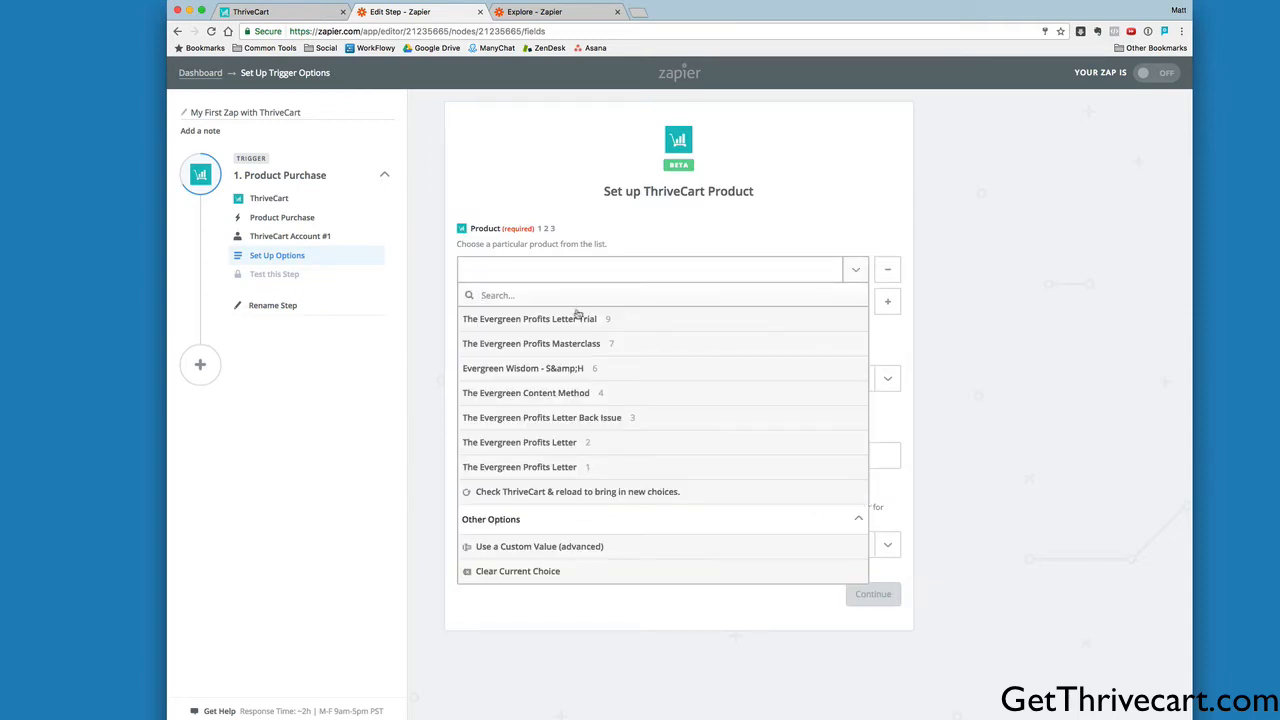
{"action": "left_click", "coordinate": [531, 343]}
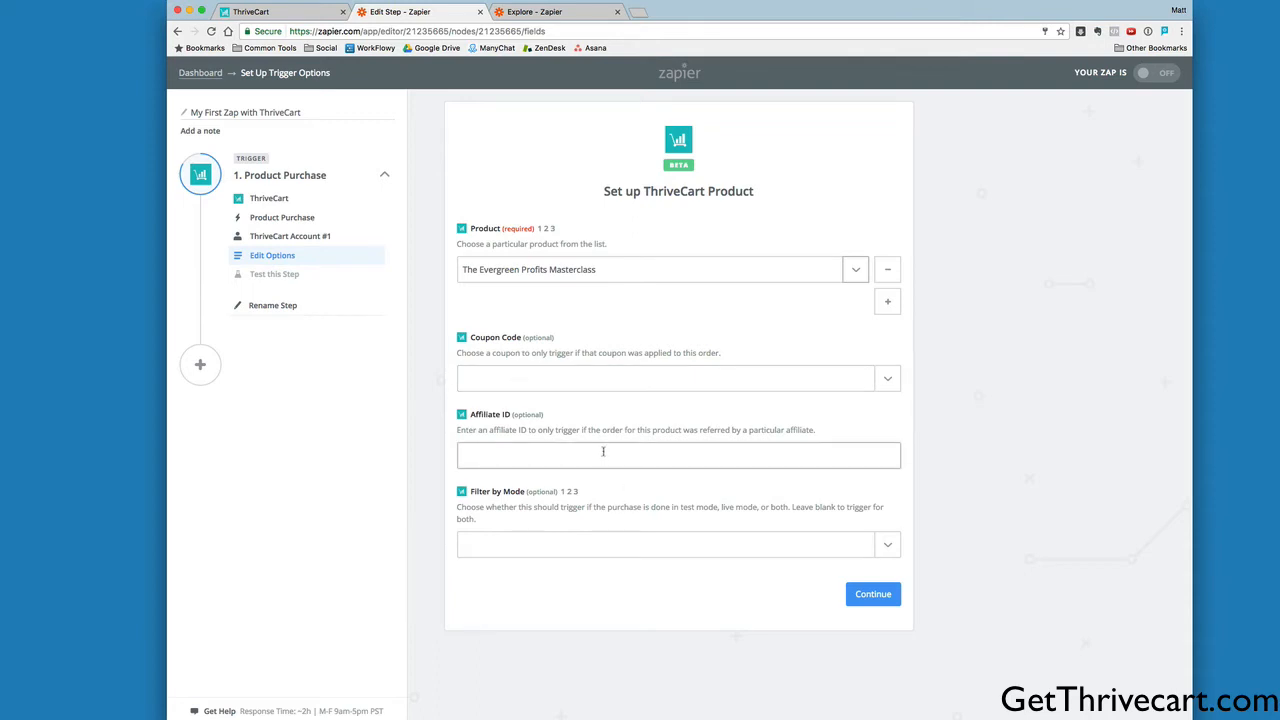
{"action": "mouse_move", "coordinate": [596, 451]}
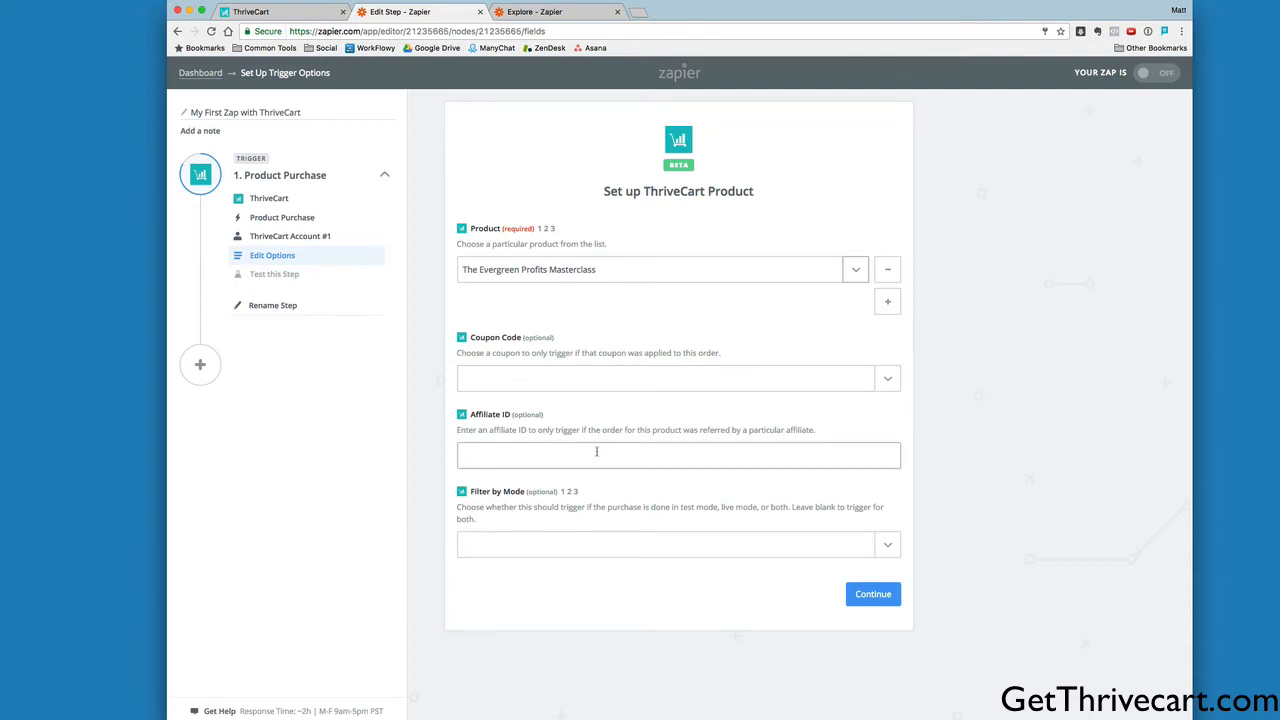
{"action": "mouse_move", "coordinate": [618, 413]}
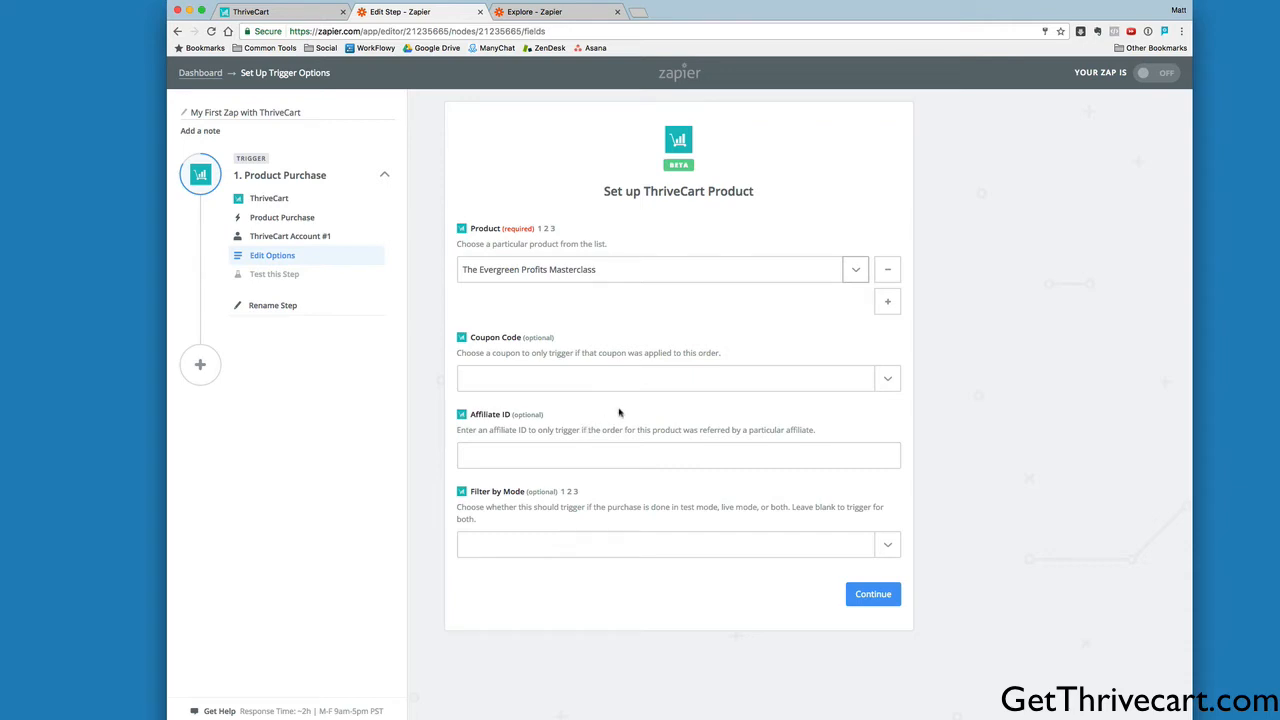
{"action": "mouse_move", "coordinate": [620, 410]}
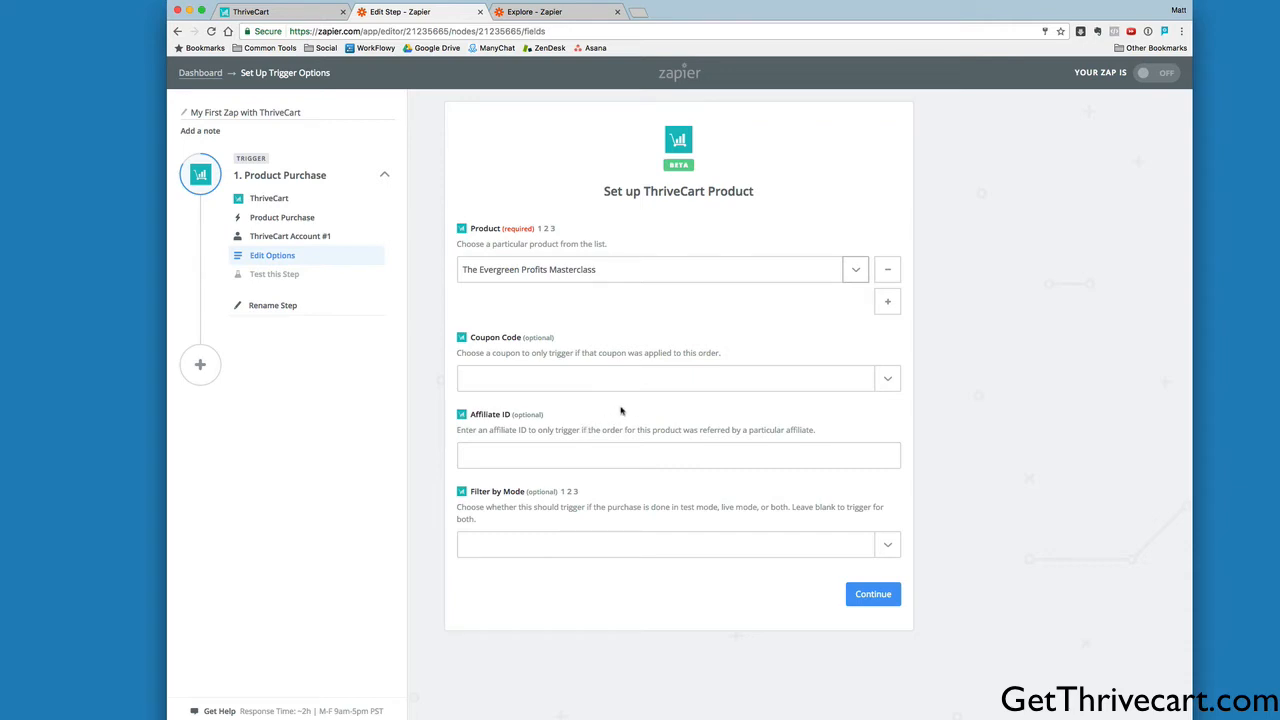
{"action": "mouse_move", "coordinate": [519, 243]}
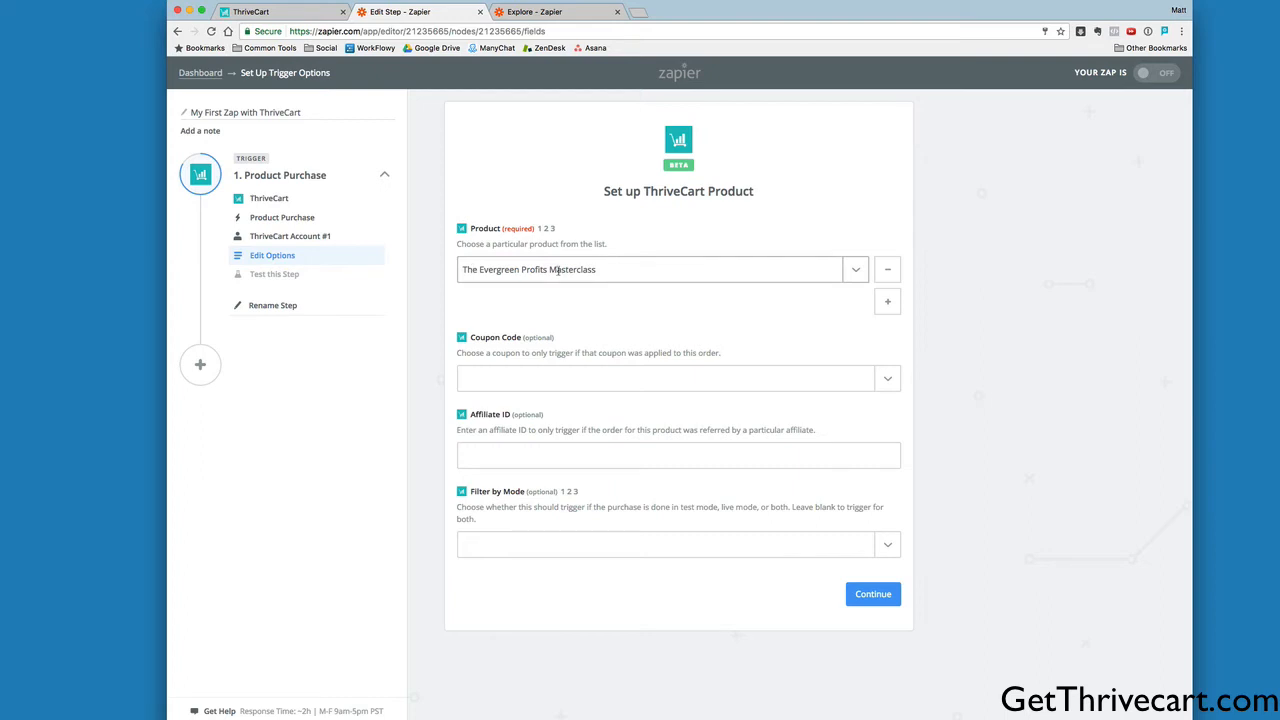
- Skip the Product Purchase trigger test and add the zap's action step
{"action": "left_click", "coordinate": [872, 594]}
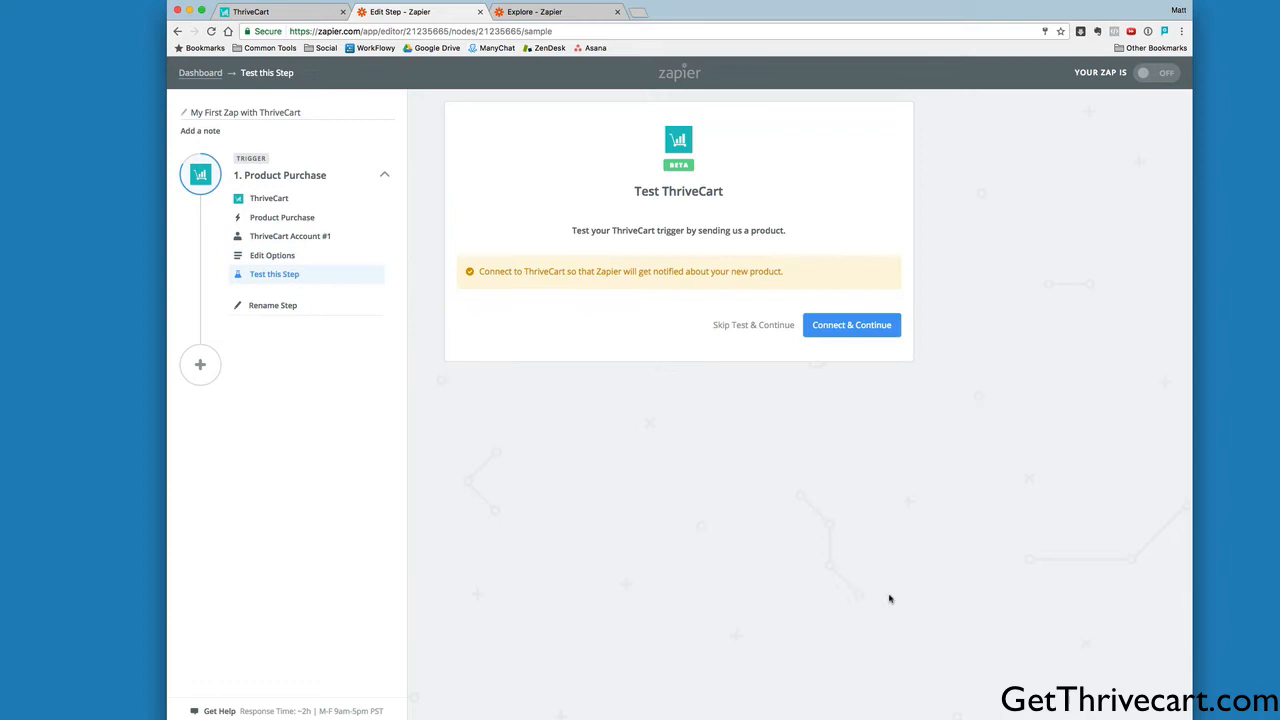
{"action": "mouse_move", "coordinate": [765, 325]}
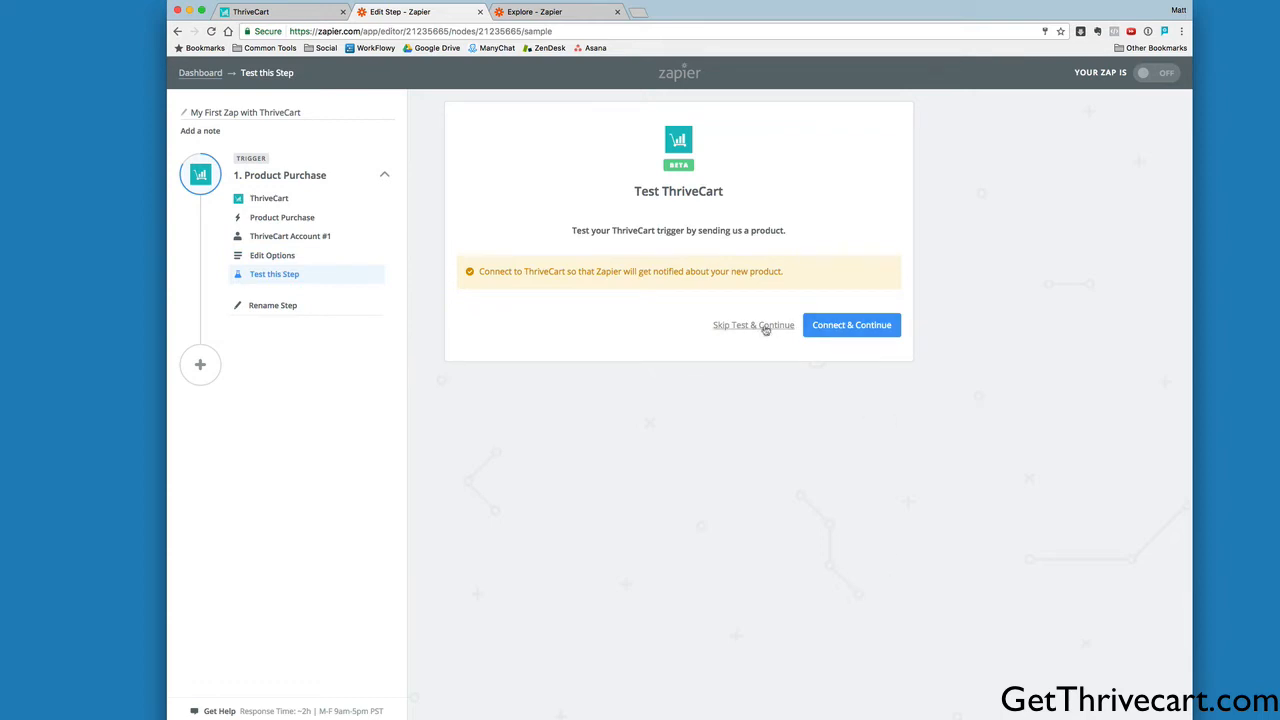
{"action": "left_click", "coordinate": [753, 324]}
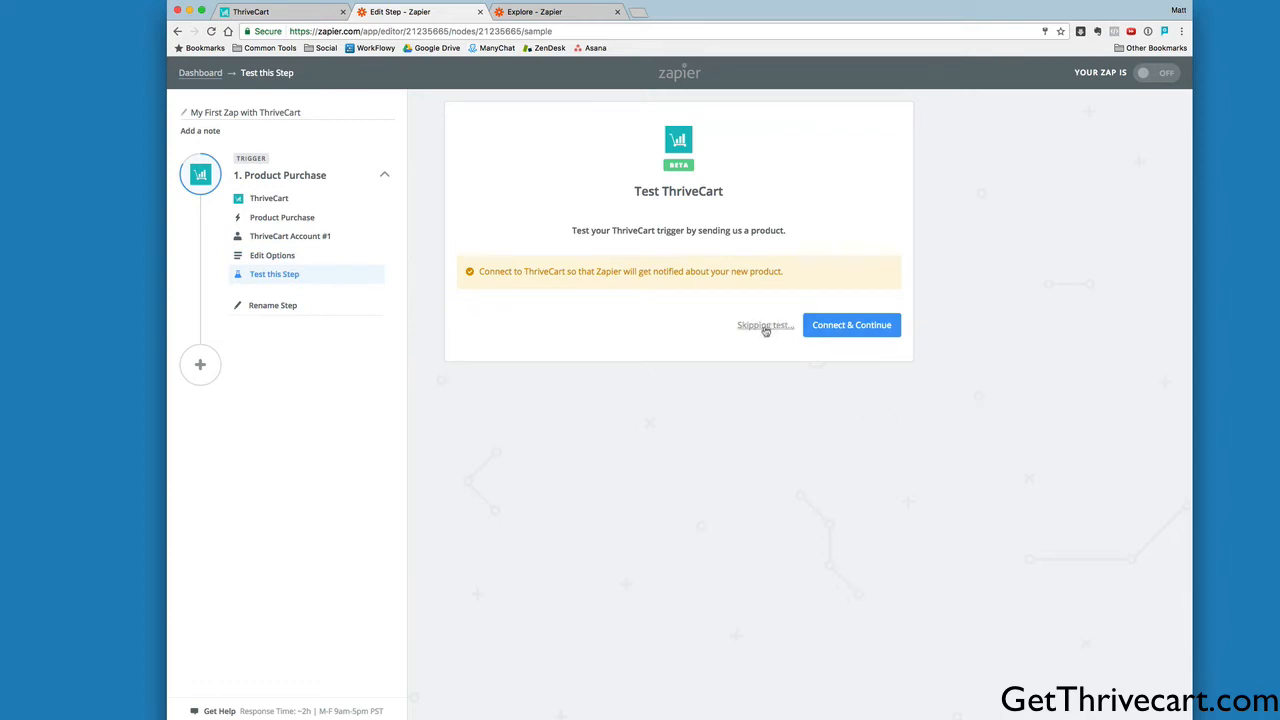
{"action": "left_click", "coordinate": [765, 325]}
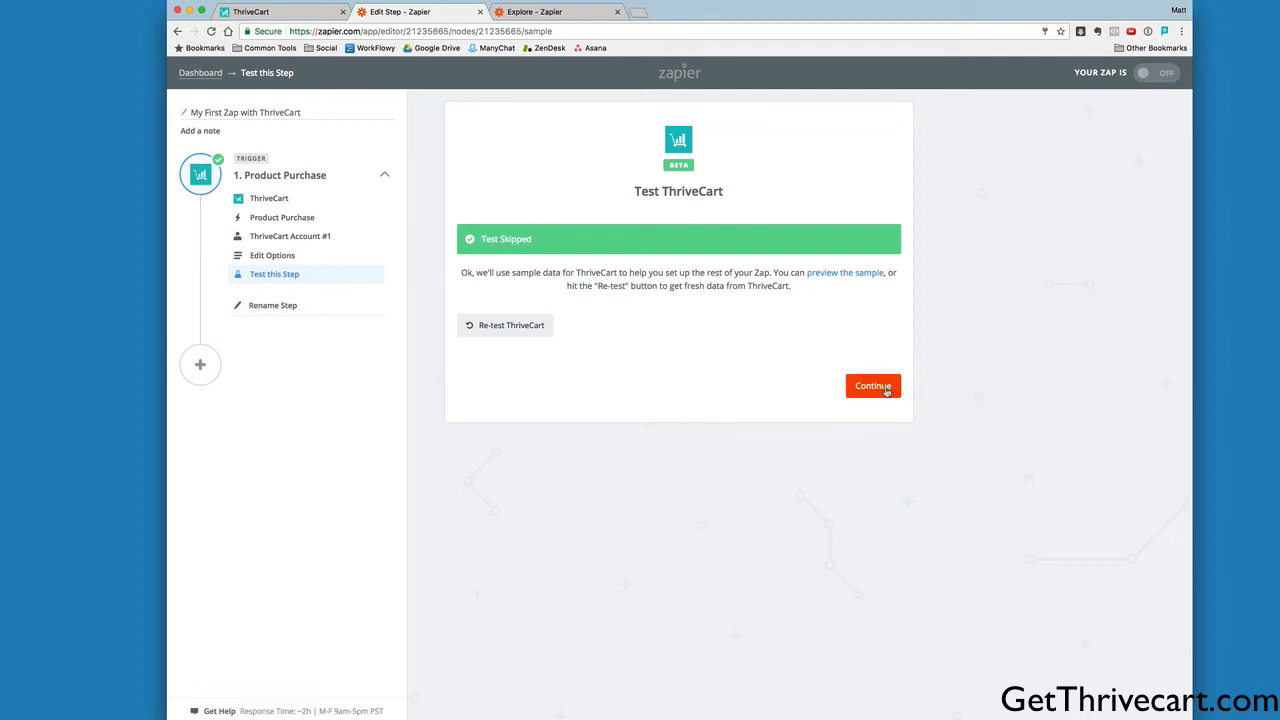
{"action": "left_click", "coordinate": [872, 386]}
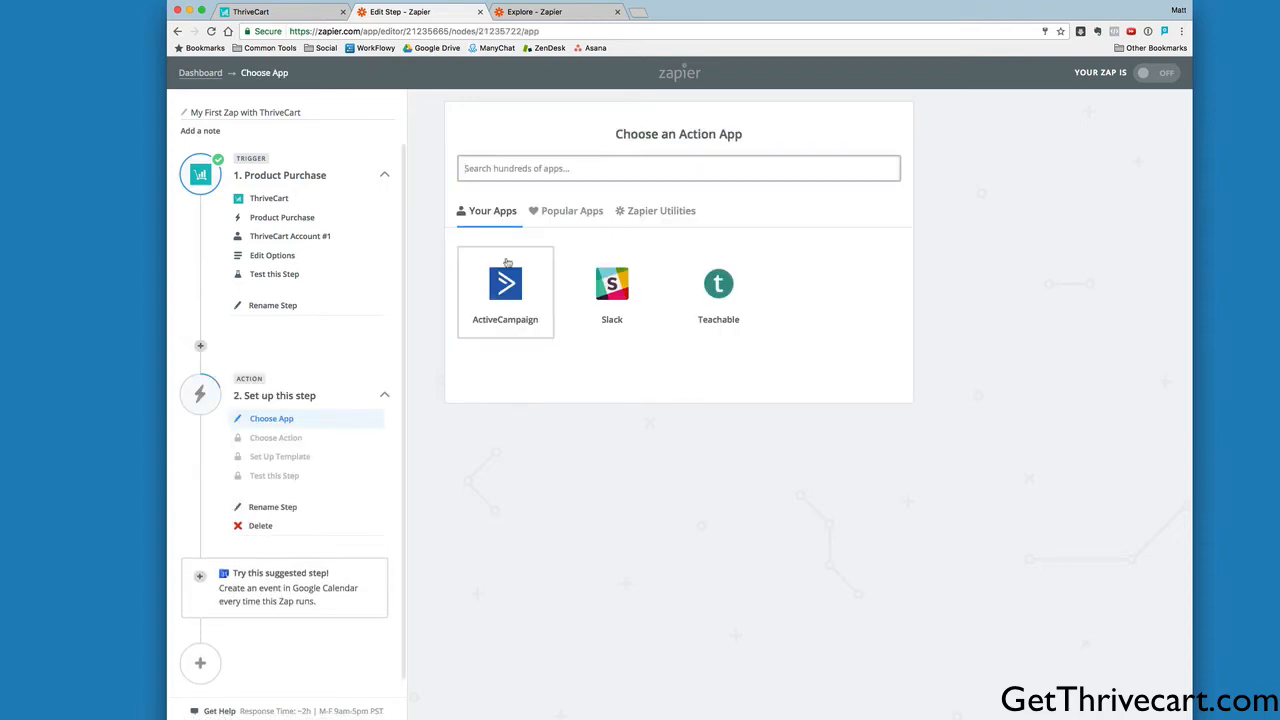
{"action": "mouse_move", "coordinate": [718, 290]}
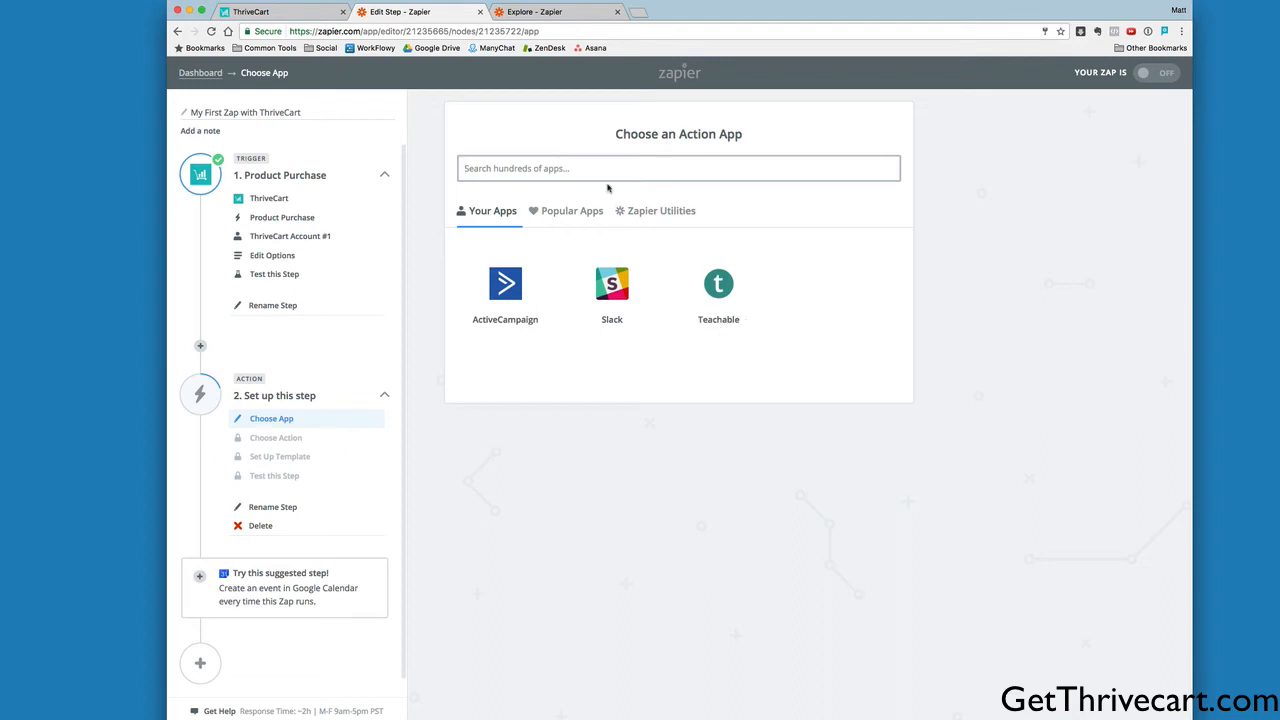
- Search 'tea' and save Teachable with the Enroll User in Course action
{"action": "type", "text": "tea"}
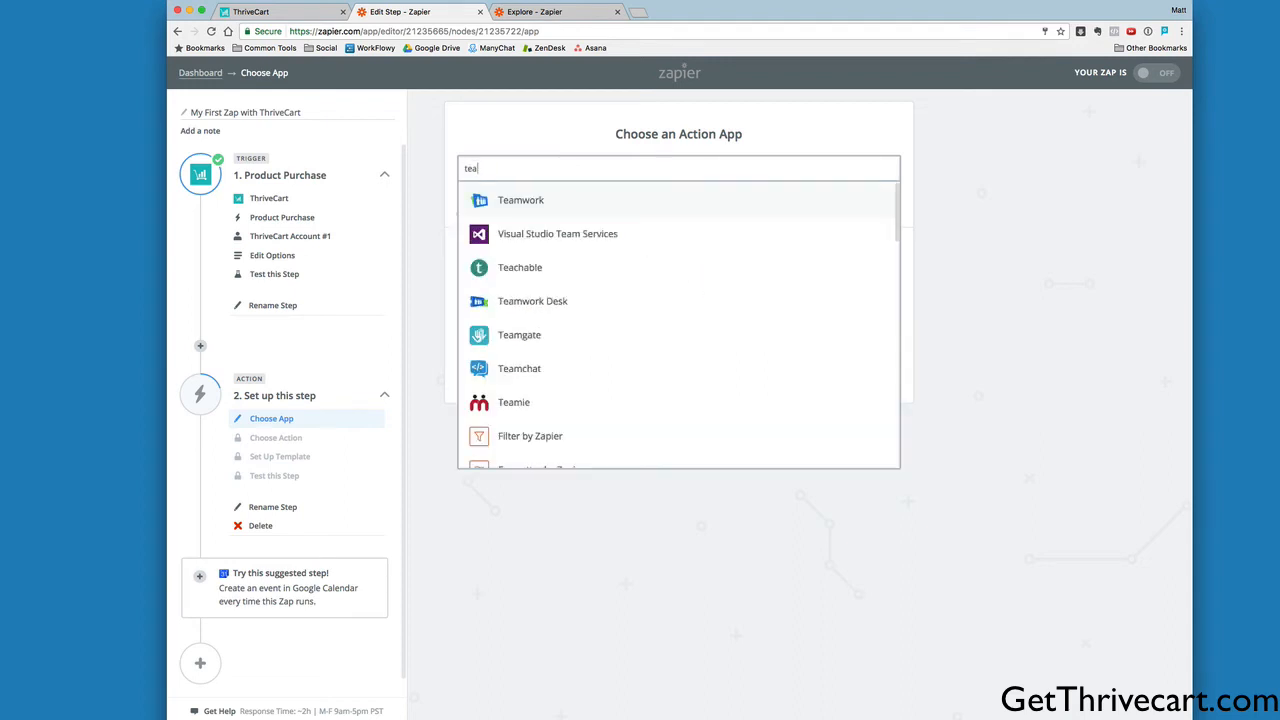
{"action": "left_click", "coordinate": [520, 267]}
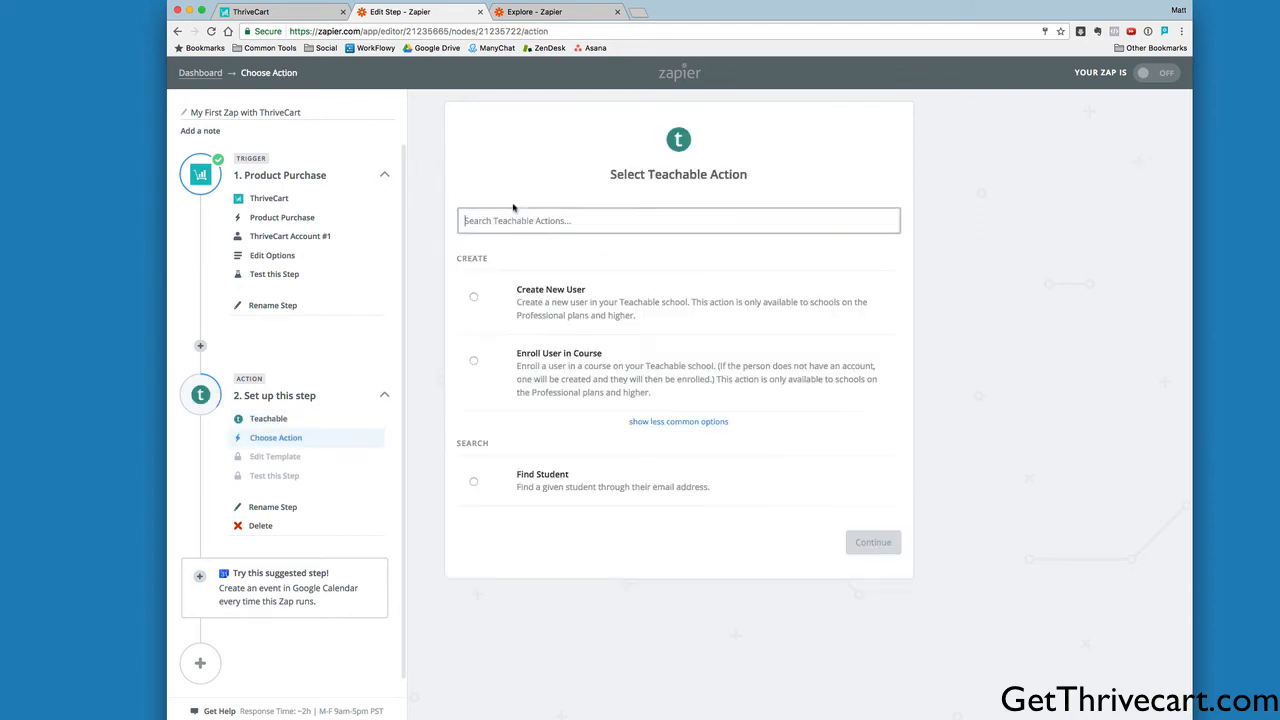
{"action": "mouse_move", "coordinate": [478, 289]}
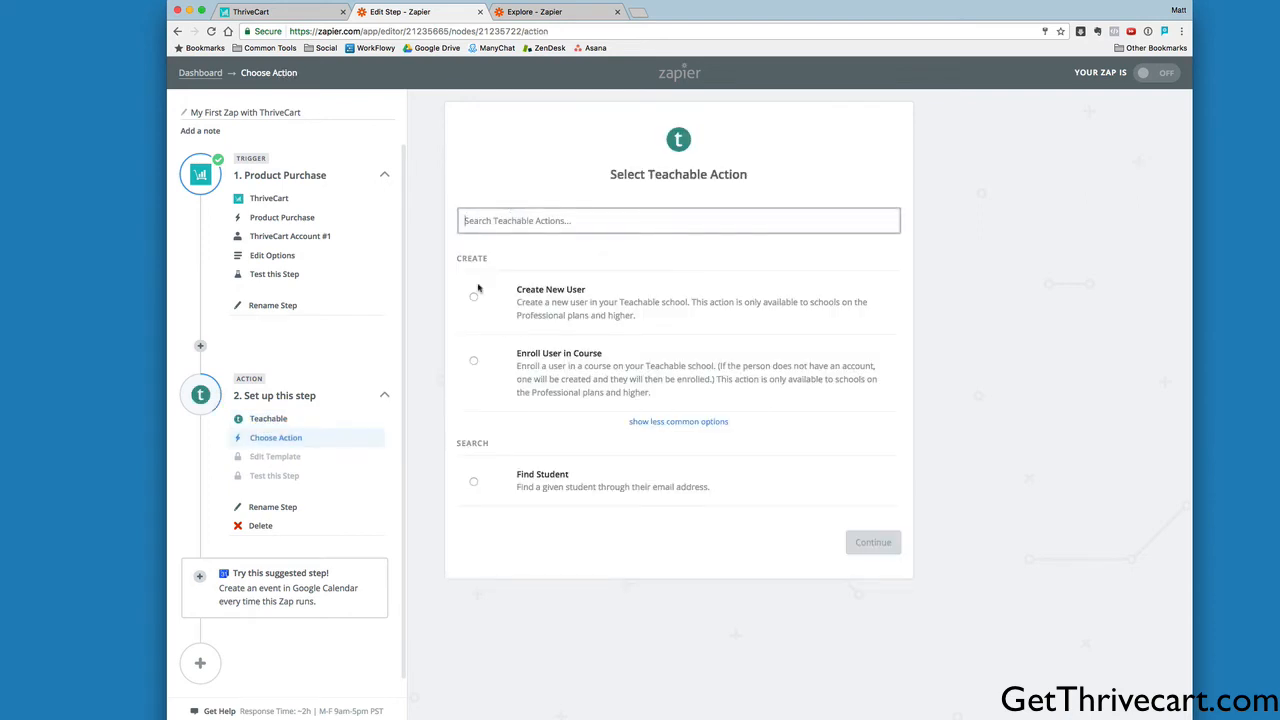
{"action": "mouse_move", "coordinate": [557, 363]}
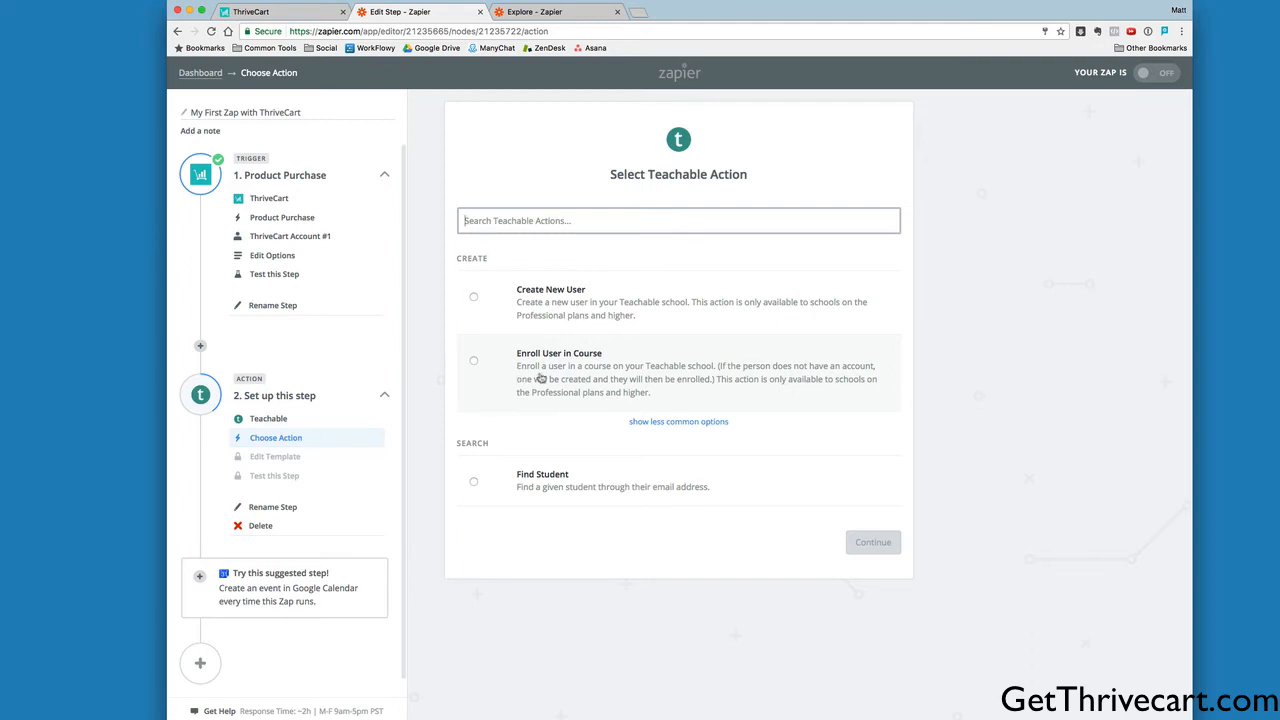
{"action": "mouse_move", "coordinate": [629, 375]}
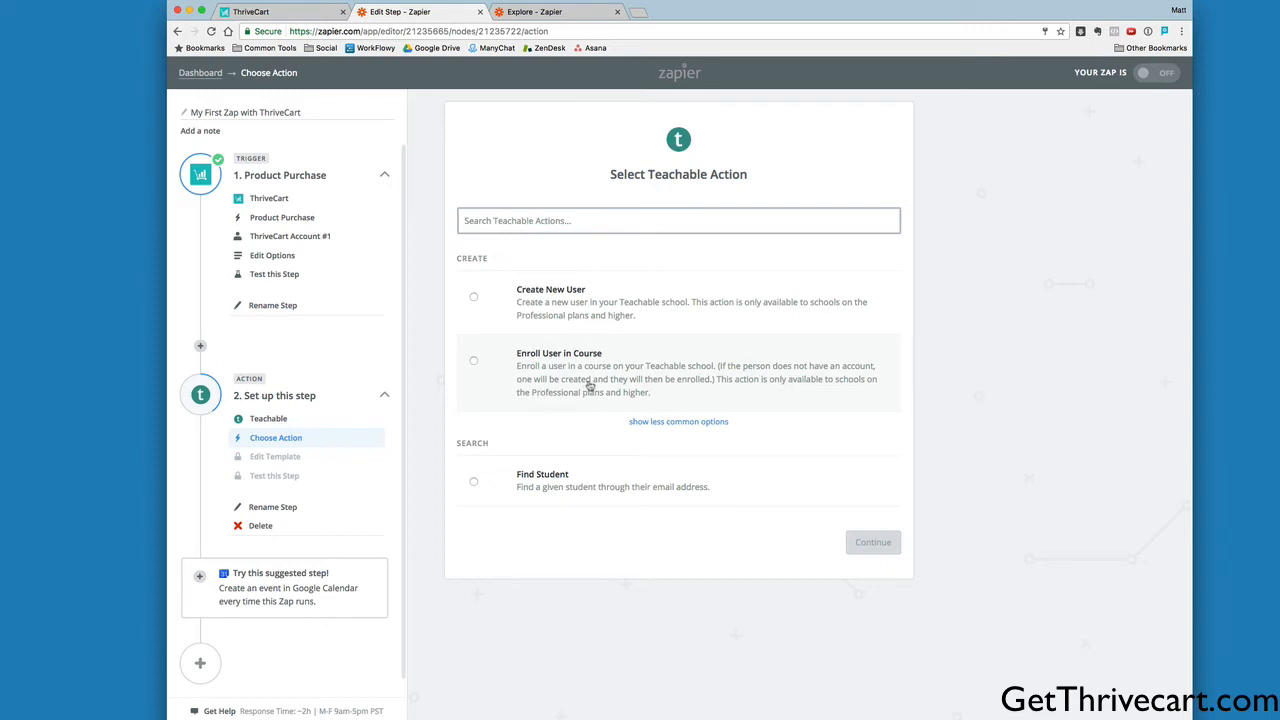
{"action": "mouse_move", "coordinate": [504, 384]}
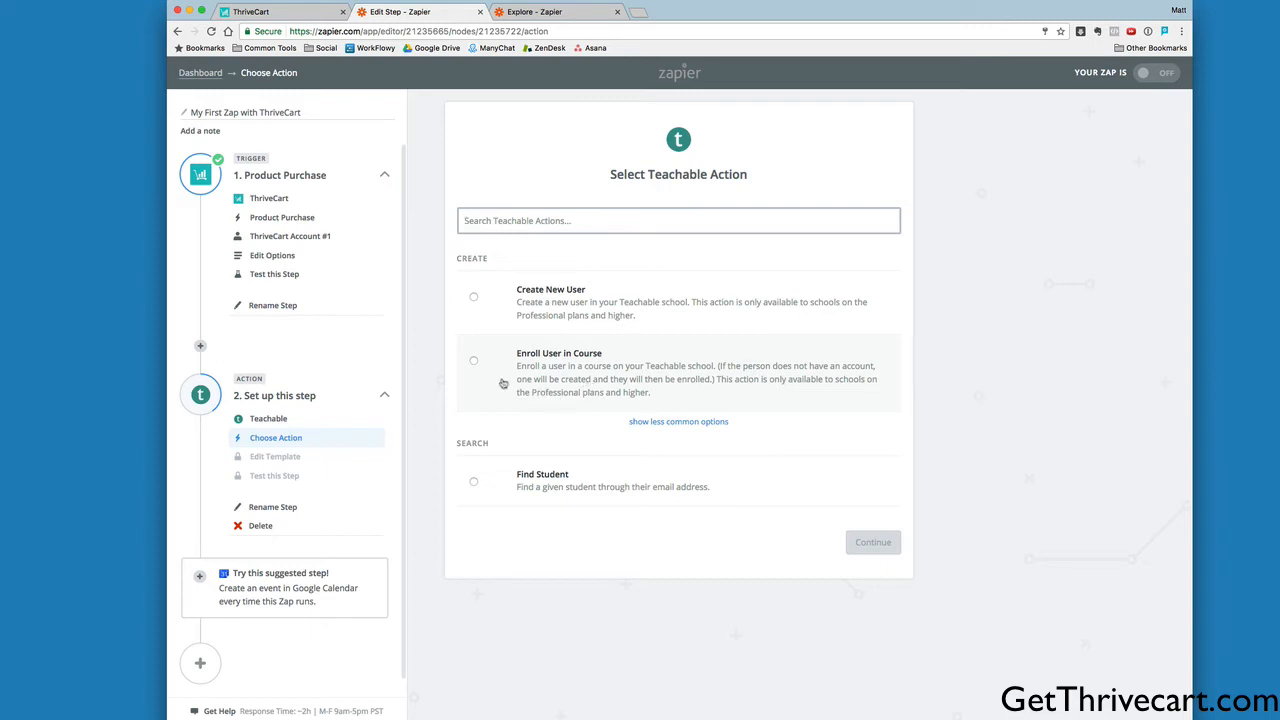
{"action": "mouse_move", "coordinate": [483, 362]}
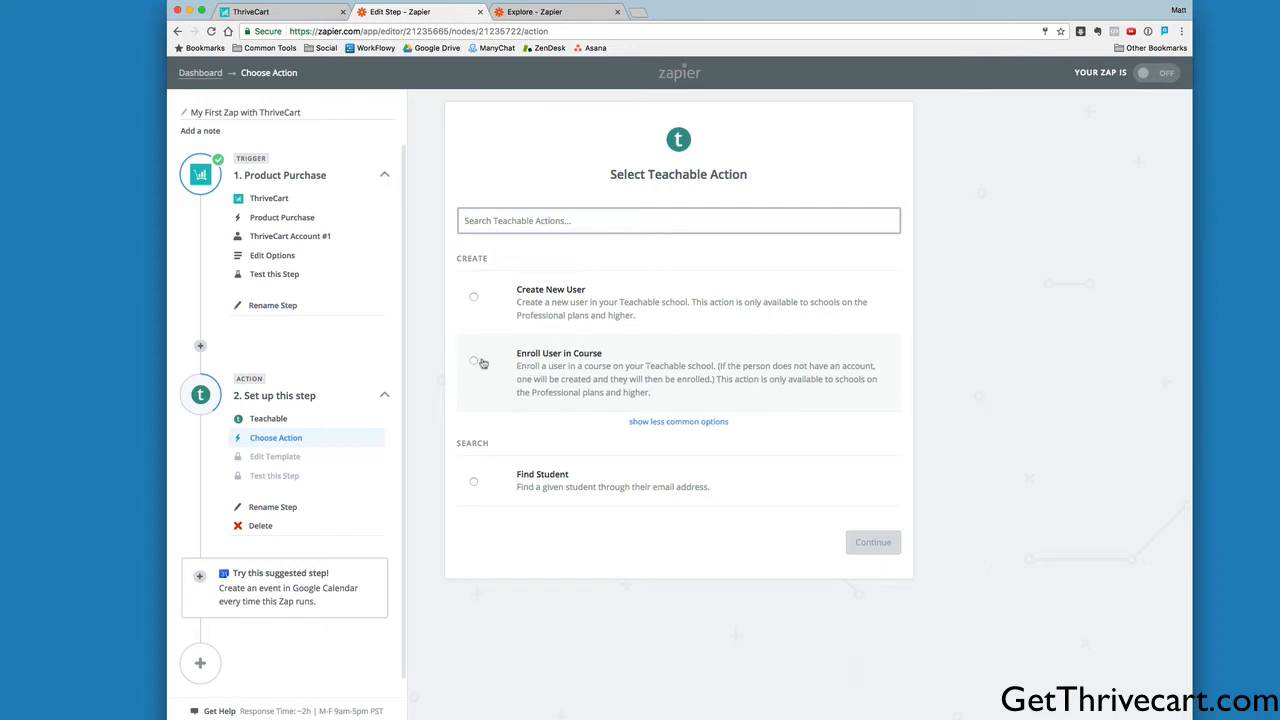
{"action": "left_click", "coordinate": [474, 360]}
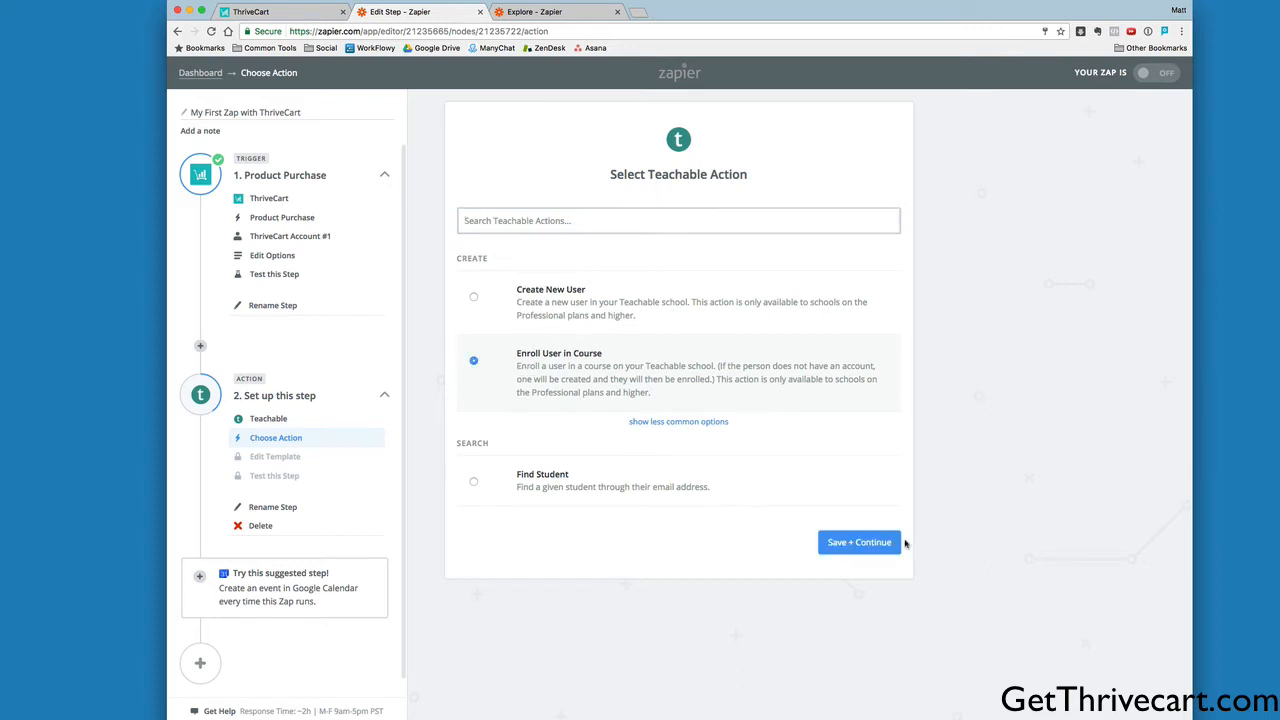
{"action": "left_click", "coordinate": [858, 542]}
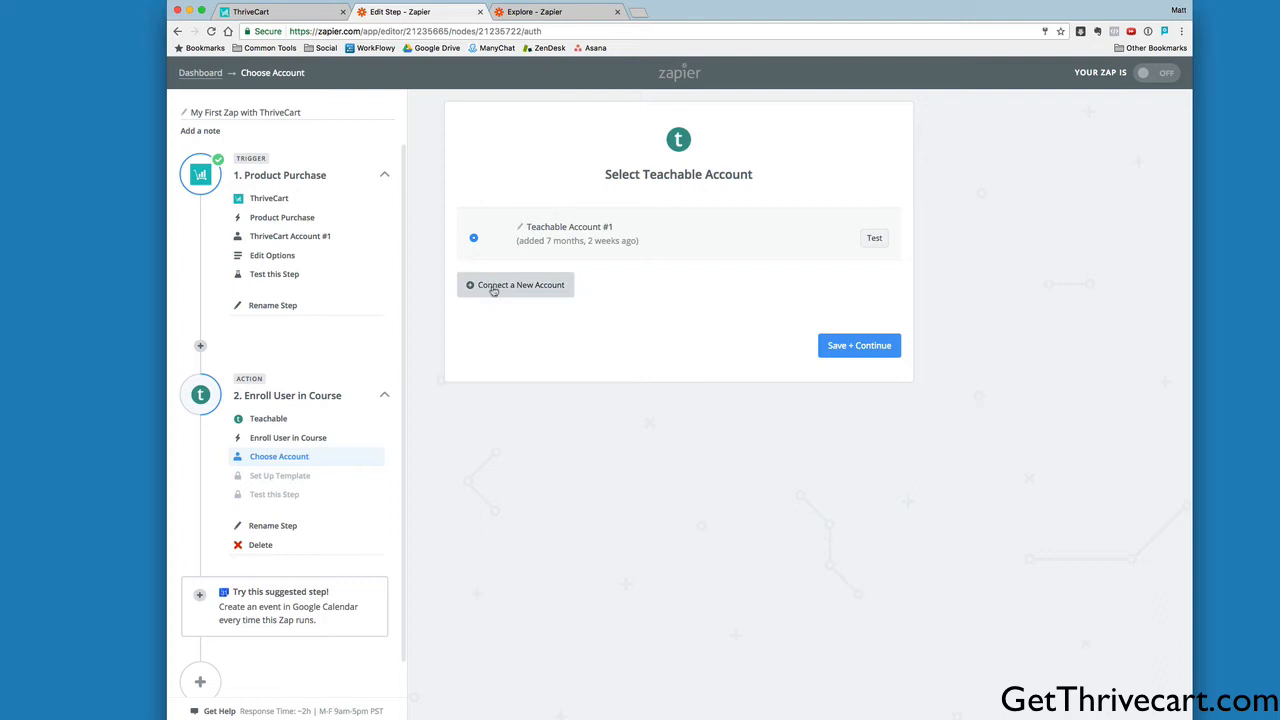
{"action": "mouse_move", "coordinate": [860, 283]}
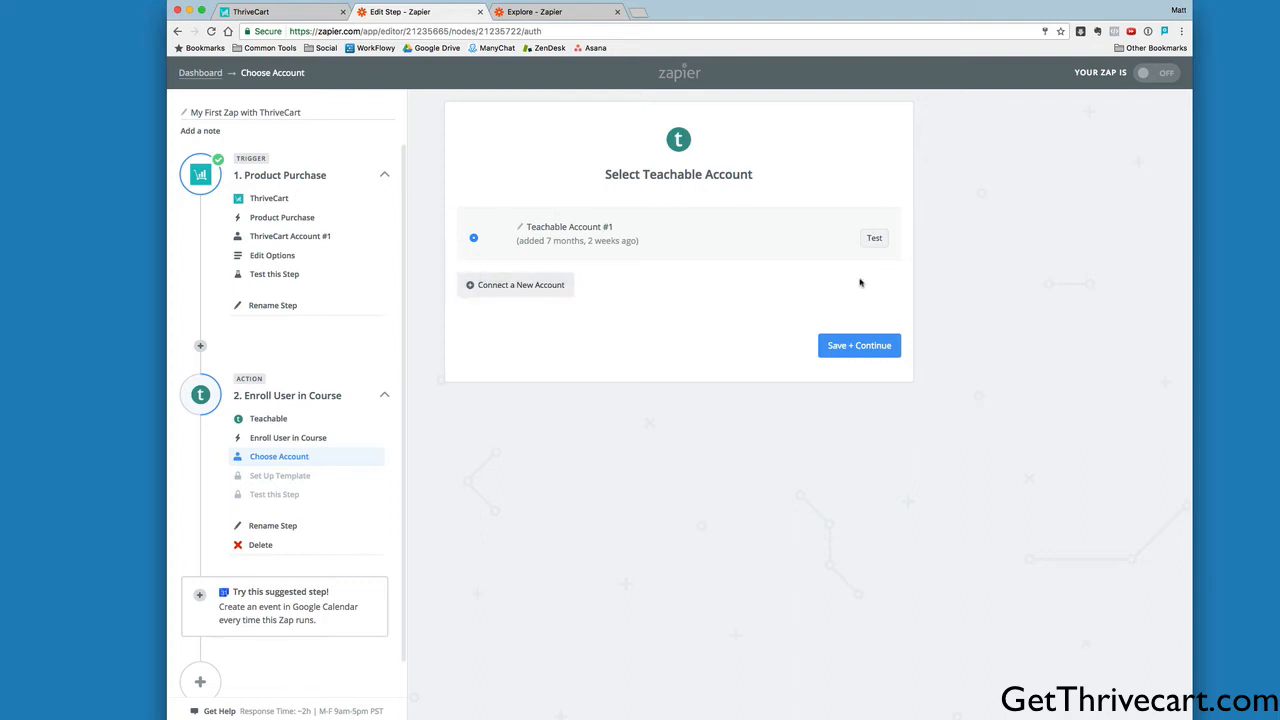
- Keep Teachable Account #1 selected for the action and save it
{"action": "left_click", "coordinate": [858, 345]}
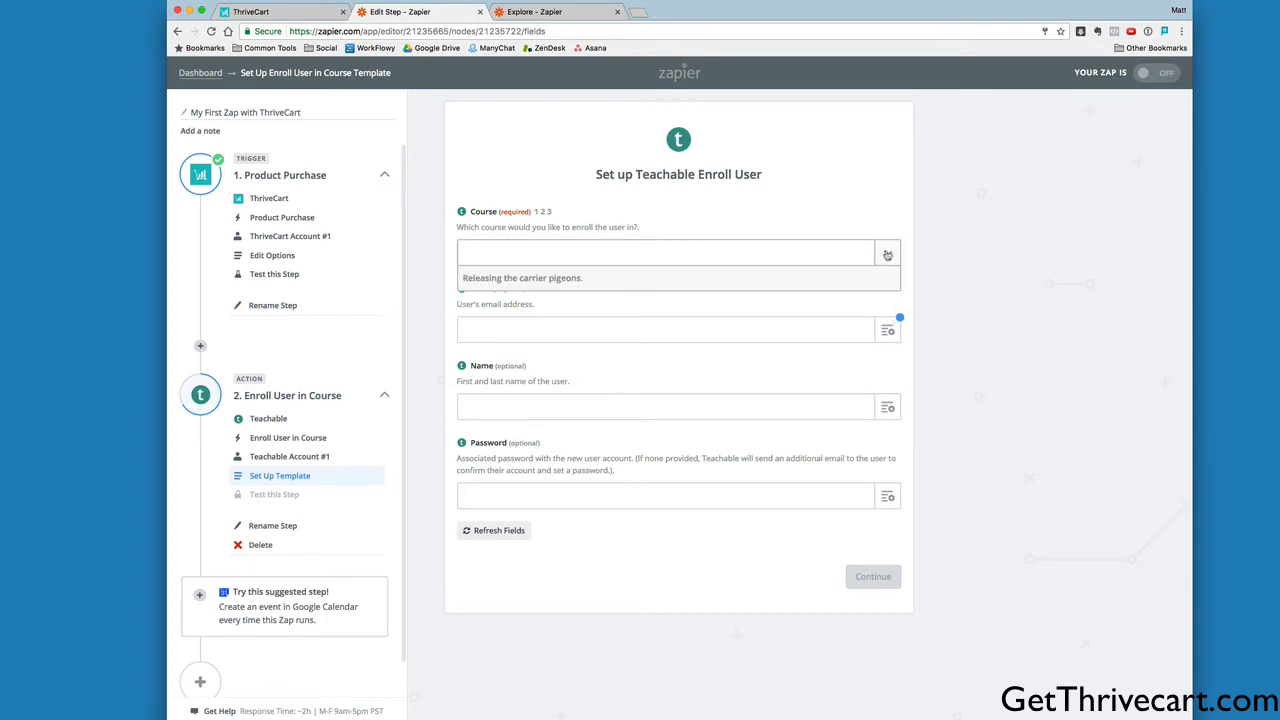
- Choose The Evergreen Profits Masterclass course, mapping Email to Customer Email and Name to Customer Name
{"action": "left_click", "coordinate": [678, 252]}
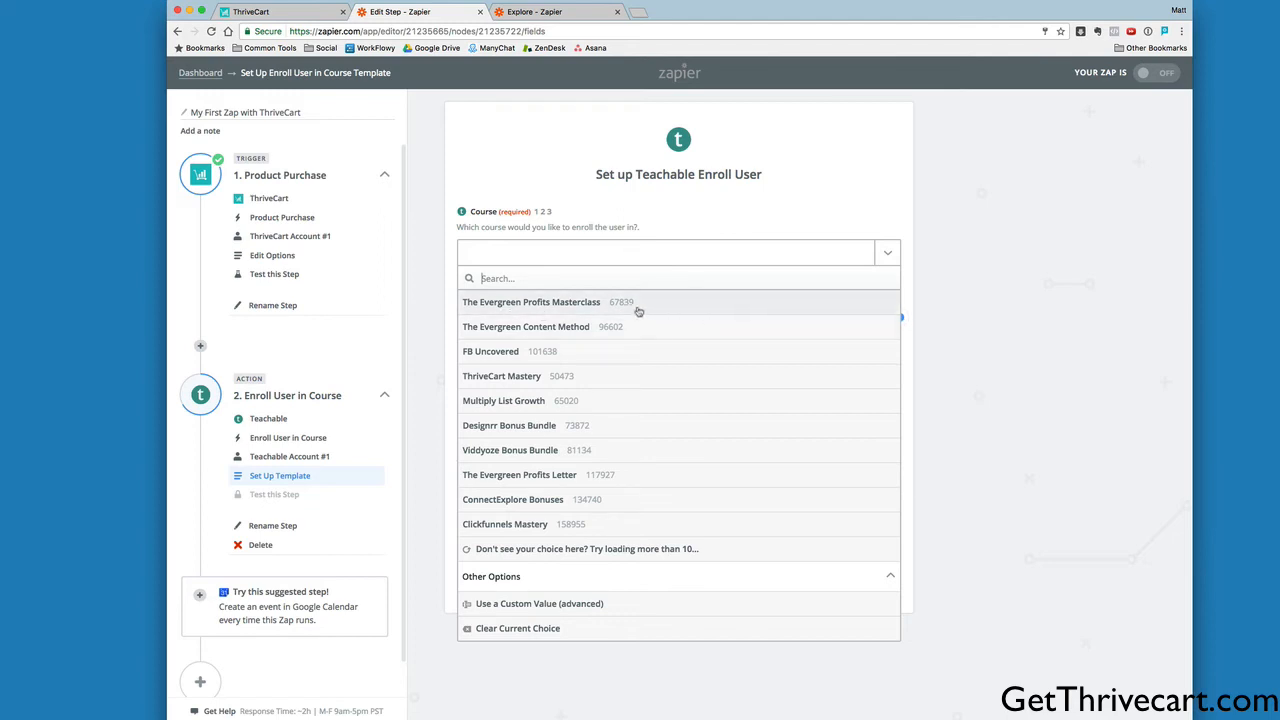
{"action": "left_click", "coordinate": [531, 301]}
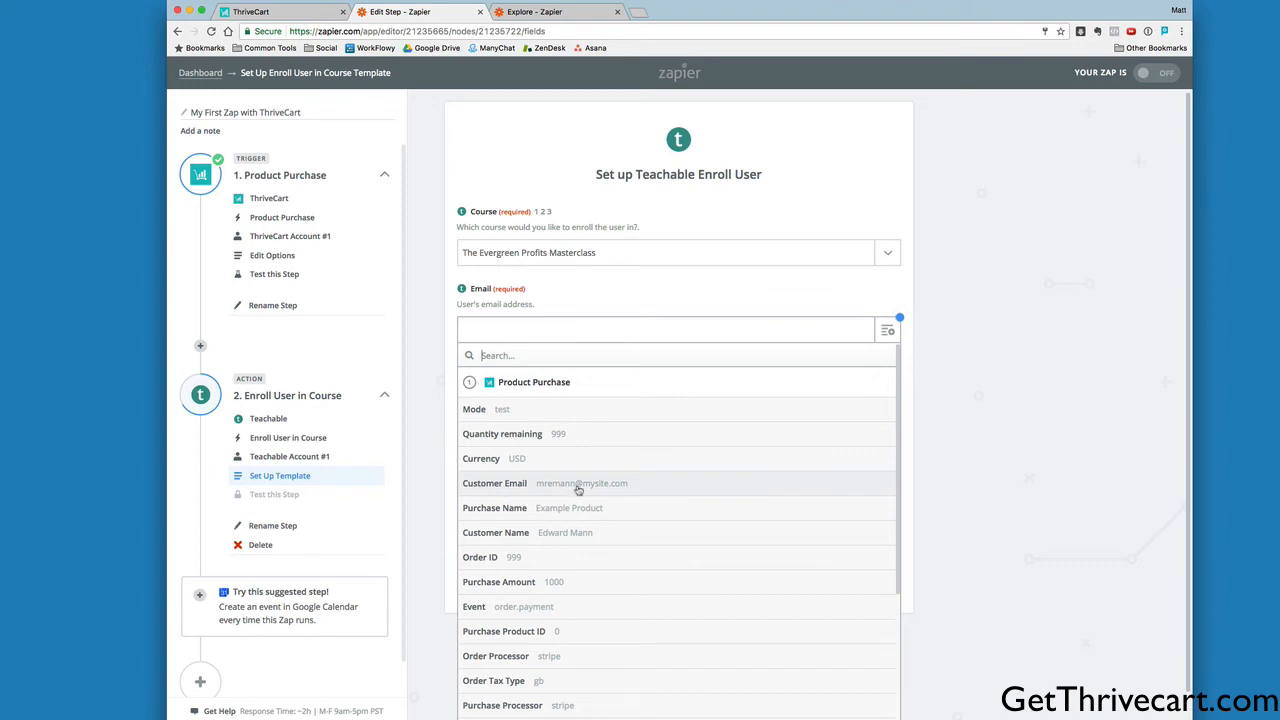
{"action": "left_click", "coordinate": [581, 483]}
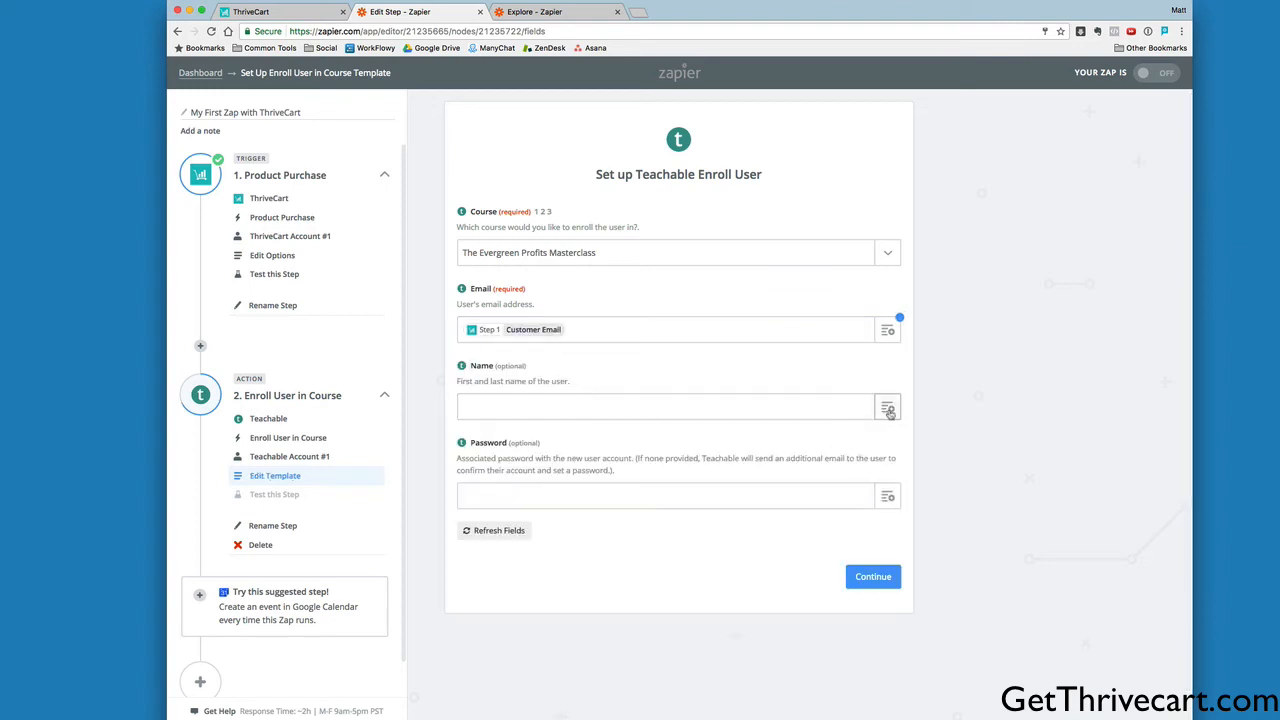
{"action": "left_click", "coordinate": [675, 406]}
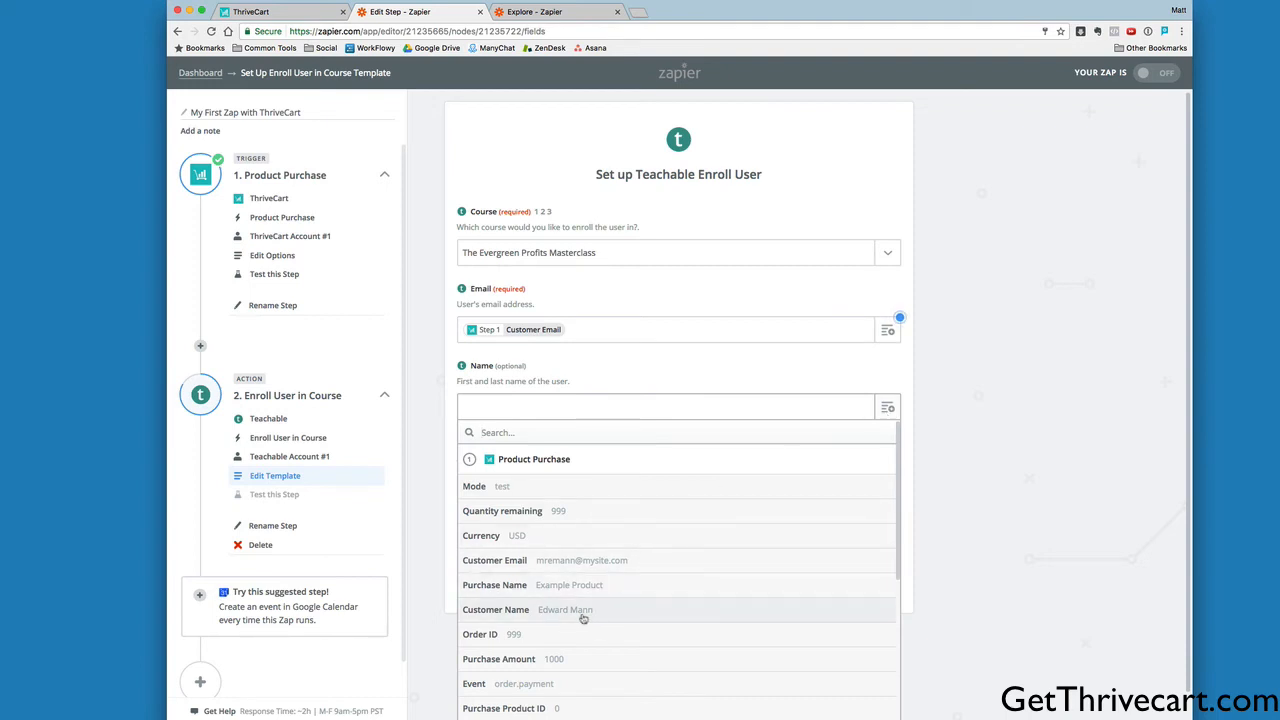
{"action": "left_click", "coordinate": [565, 609]}
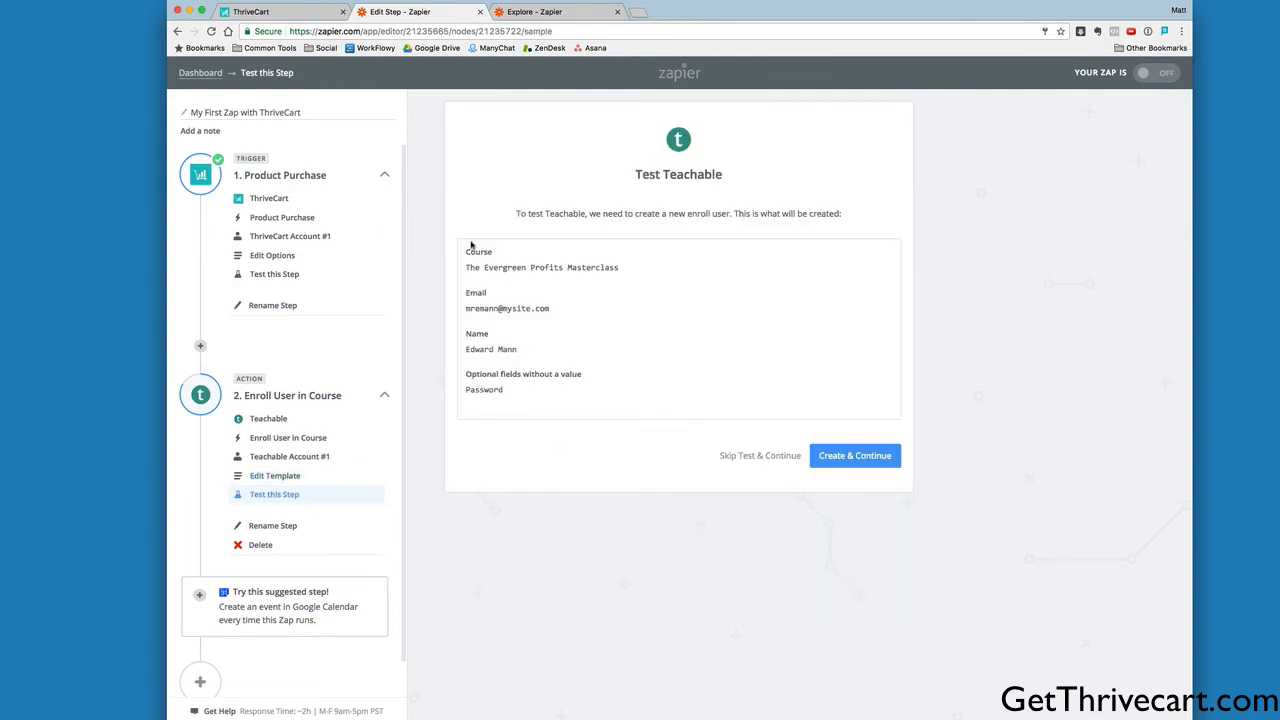
- Create and test the Teachable enrollment, reviewing the returned enrolled user's record
{"action": "left_click", "coordinate": [854, 455]}
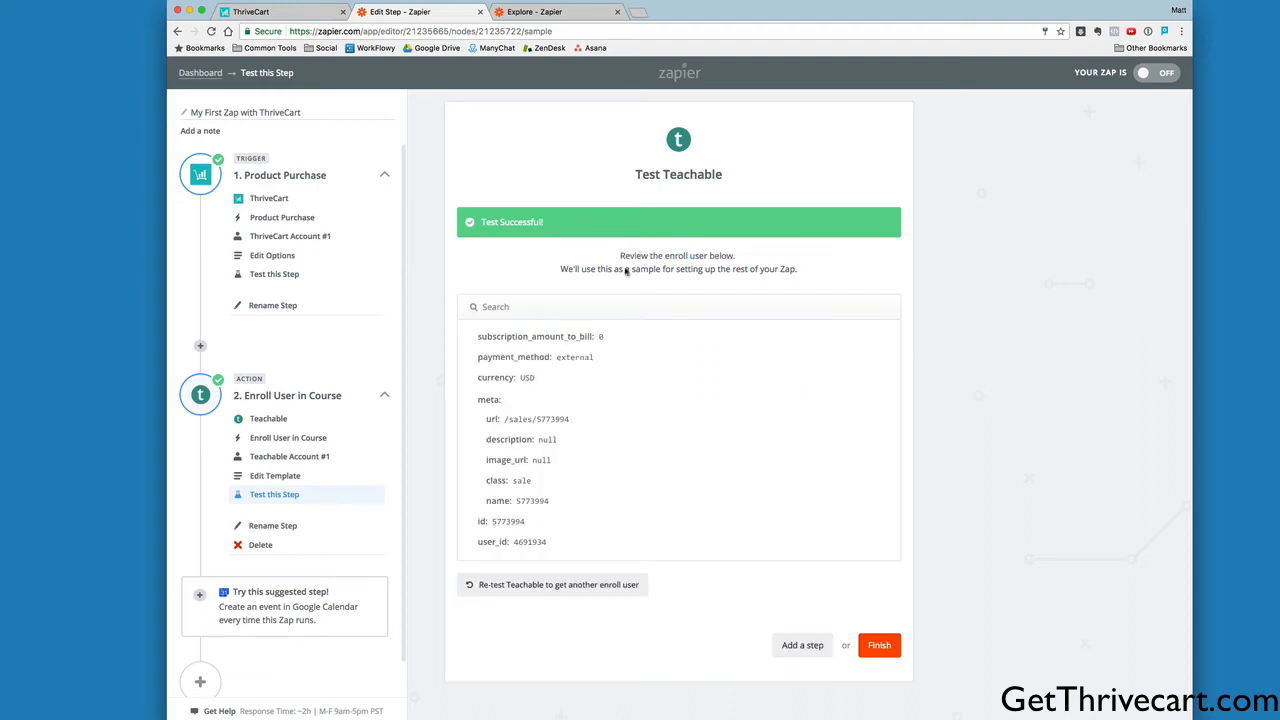
{"action": "mouse_move", "coordinate": [636, 417]}
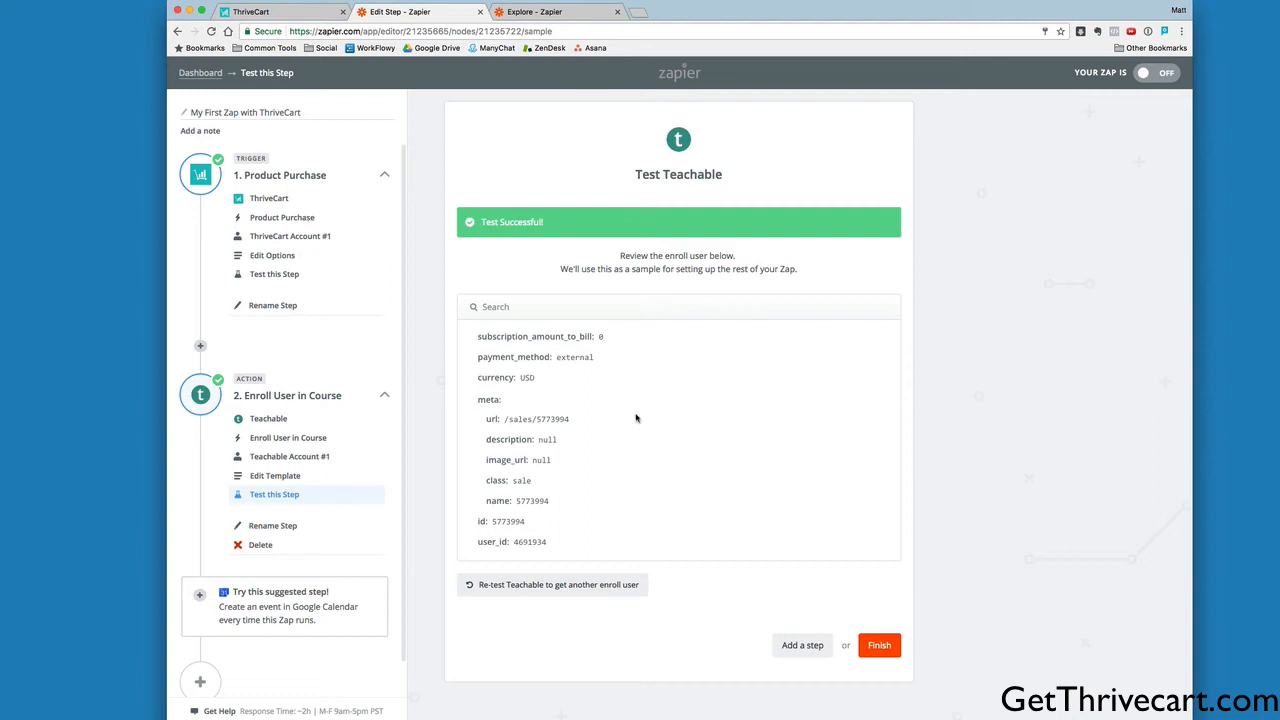
{"action": "scroll", "scroll_direction": "down", "scroll_amount": 3}
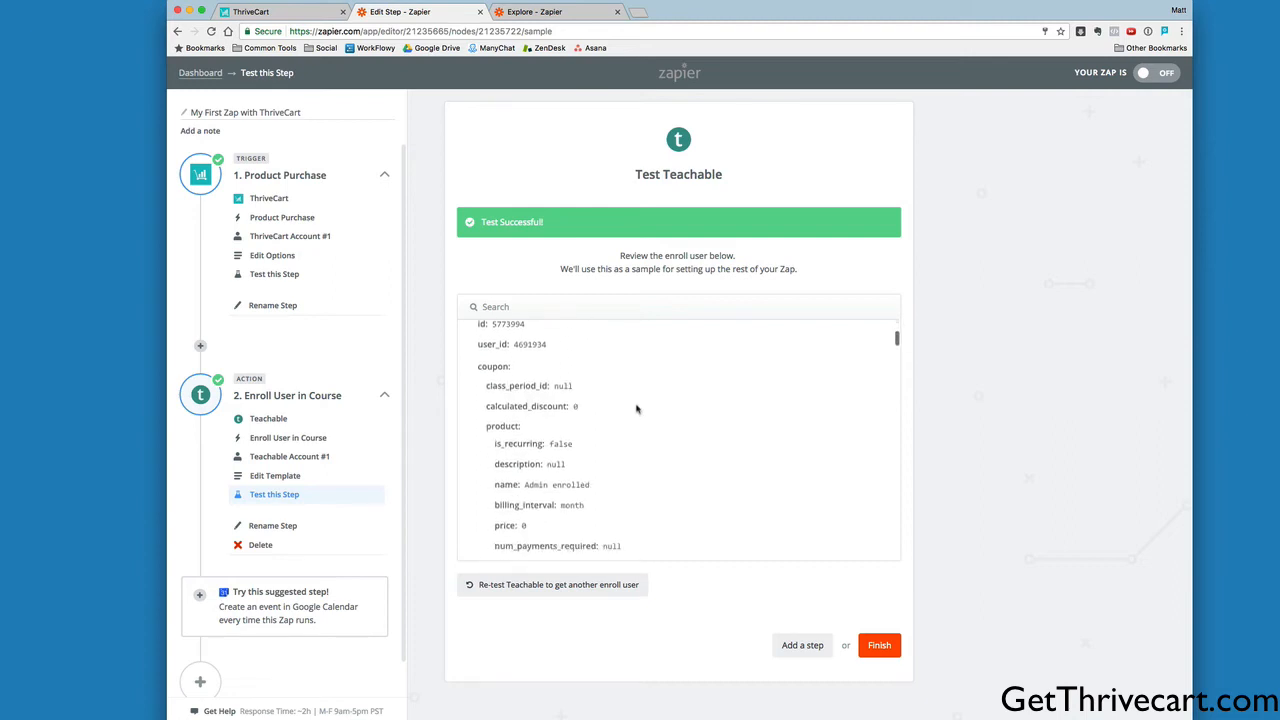
{"action": "scroll", "scroll_direction": "down", "scroll_amount": 3}
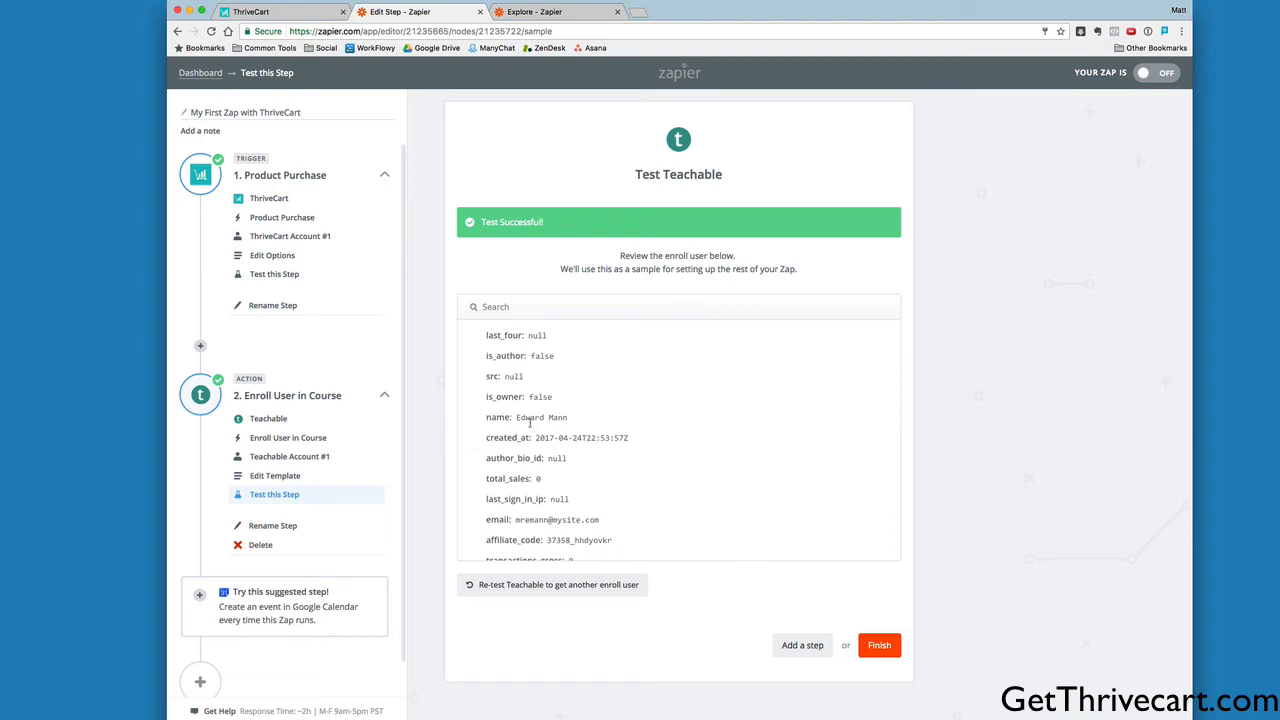
{"action": "double_click", "coordinate": [540, 417]}
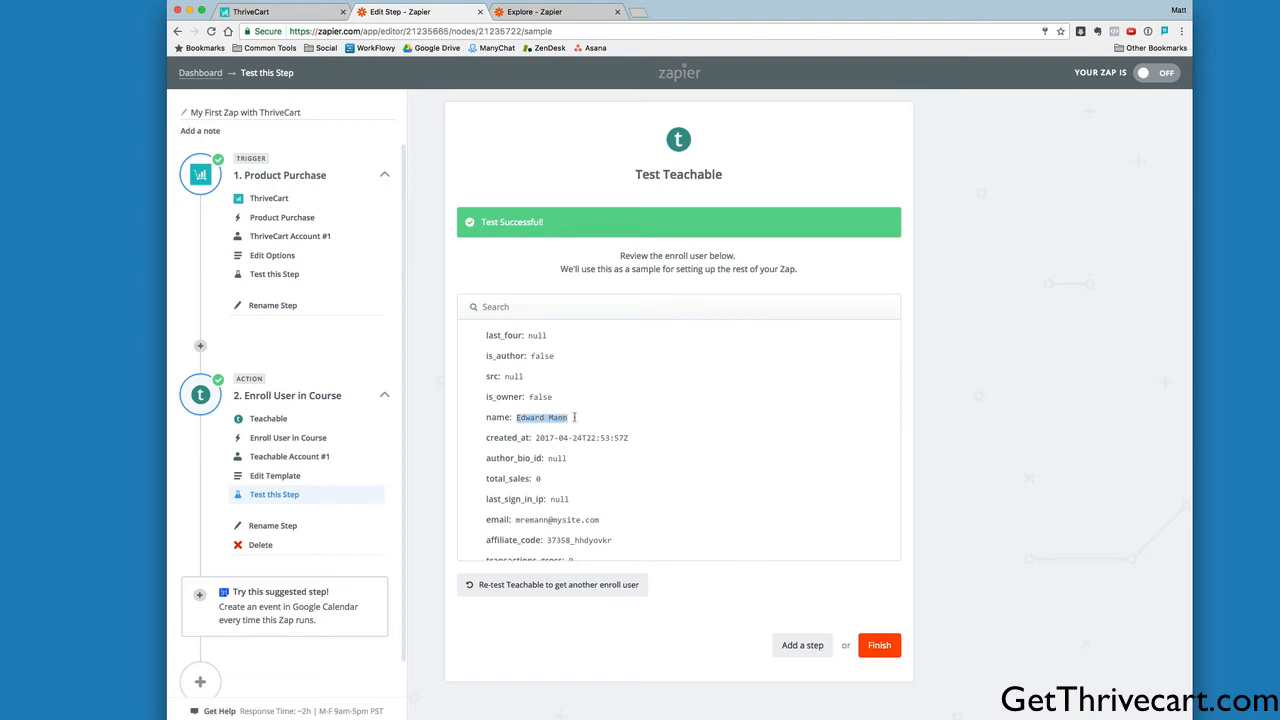
{"action": "scroll", "scroll_direction": "down", "scroll_amount": 3}
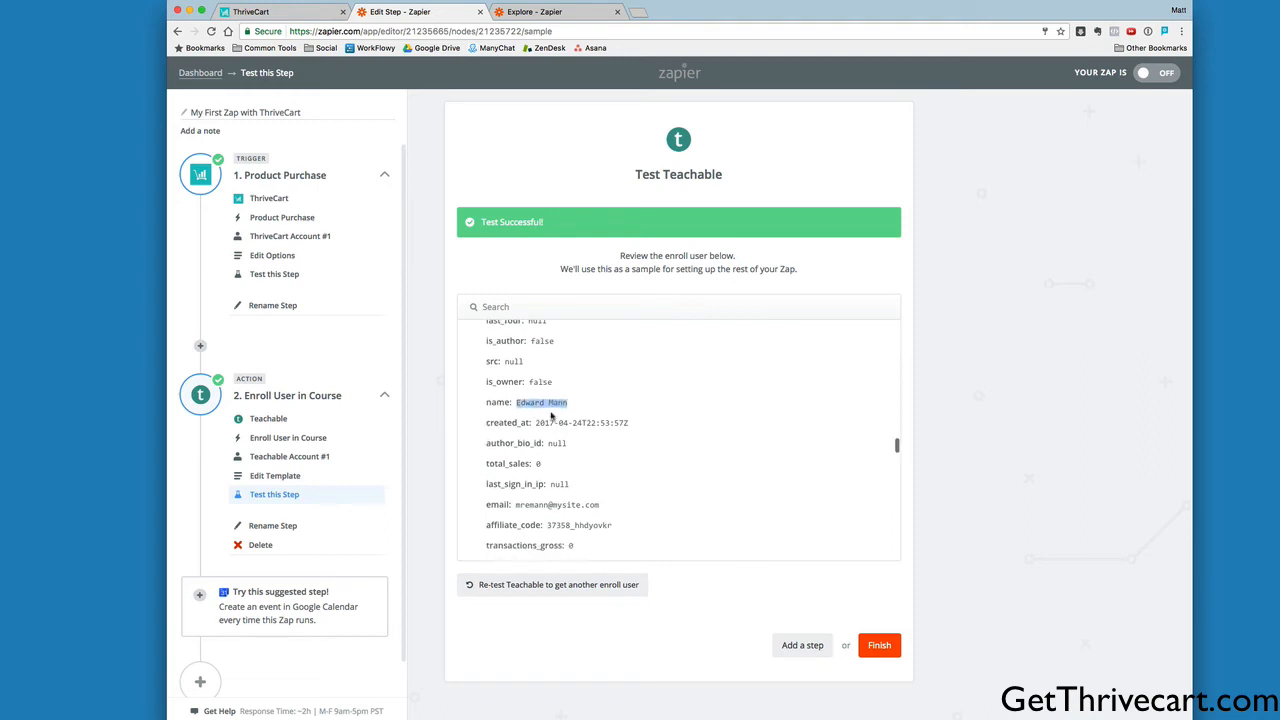
{"action": "scroll", "scroll_direction": "down", "scroll_amount": 3}
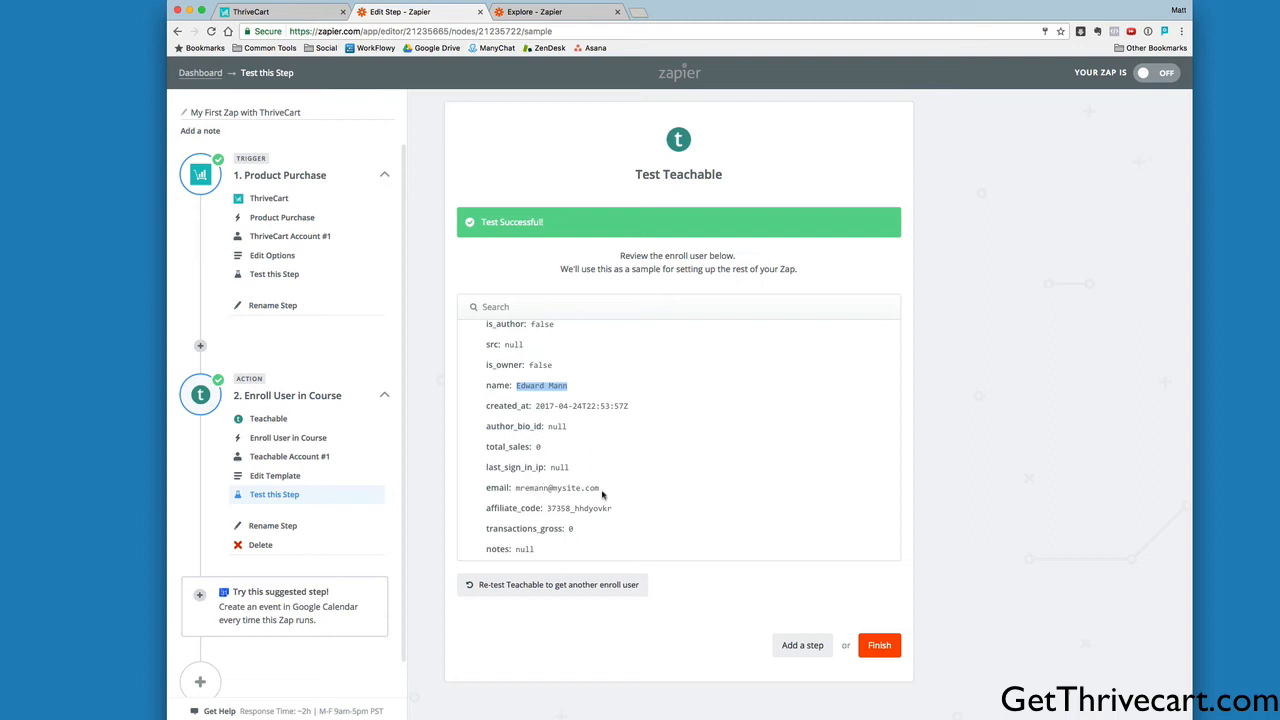
{"action": "left_click", "coordinate": [555, 11]}
{"action": "type", "text": "teachable.com"}
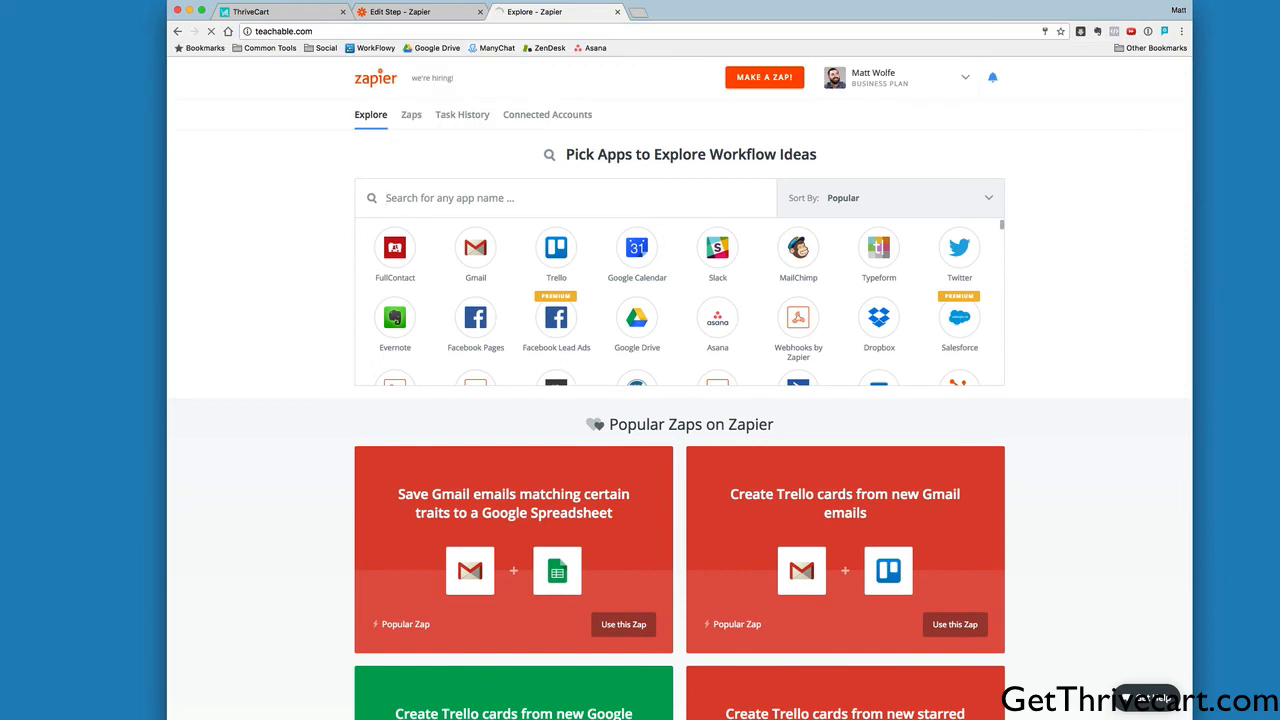
{"action": "left_click", "coordinate": [558, 11]}
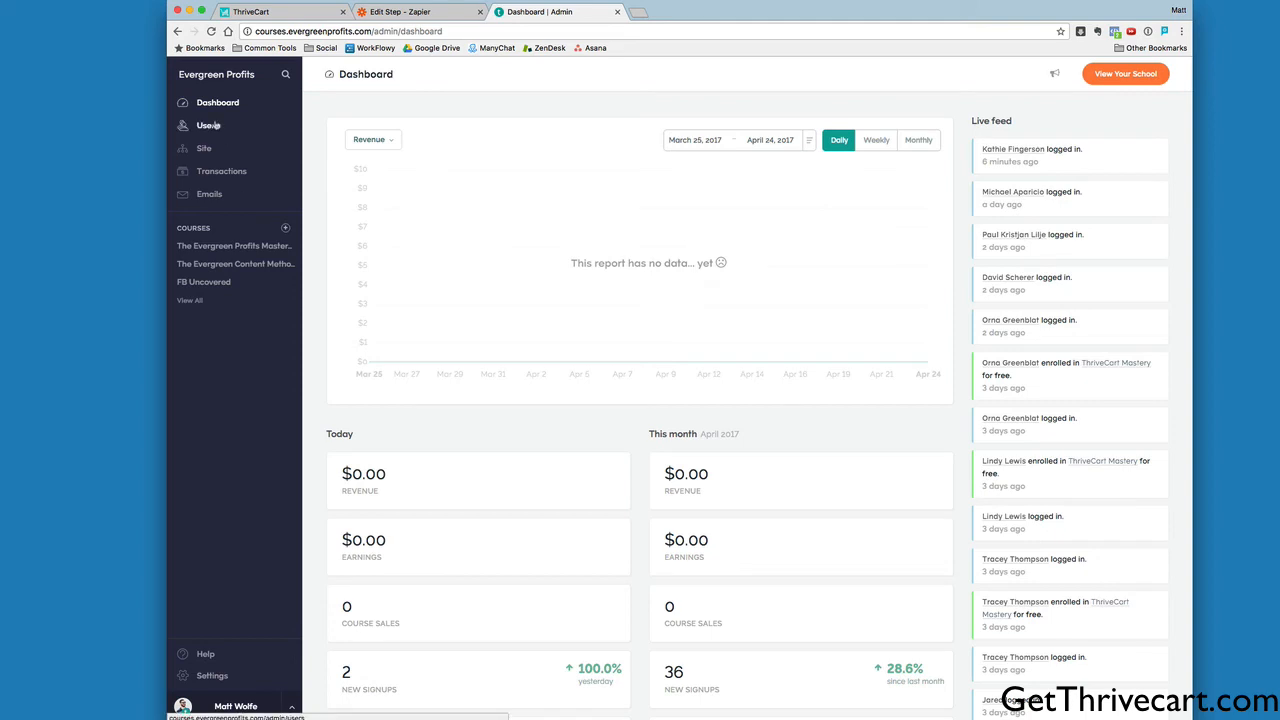
{"action": "left_click", "coordinate": [208, 125]}
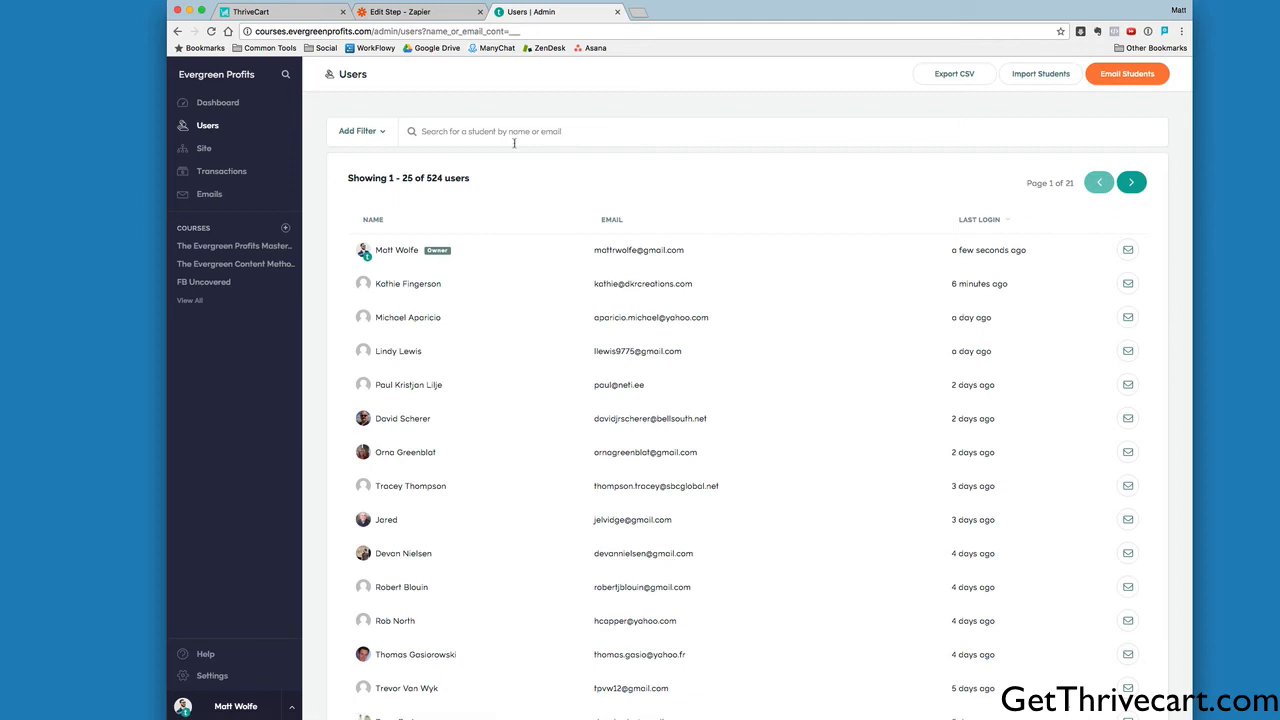
{"action": "type", "text": "Mann"}
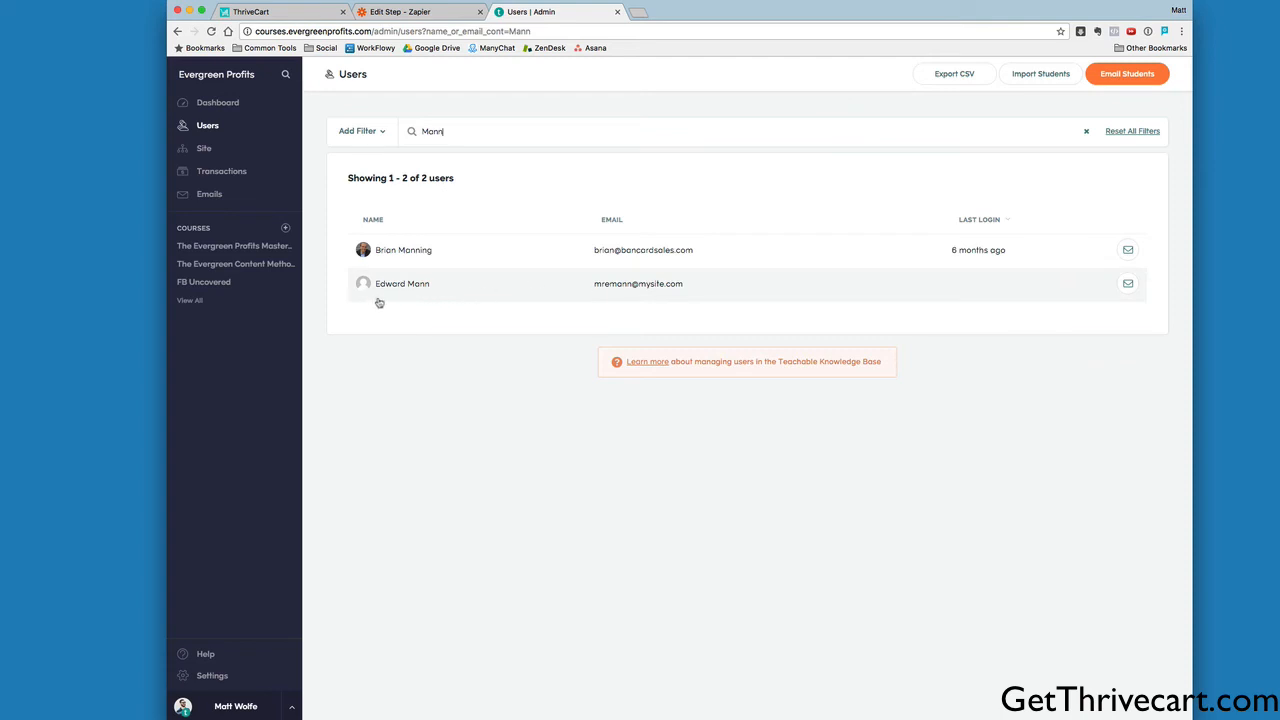
{"action": "mouse_move", "coordinate": [663, 291]}
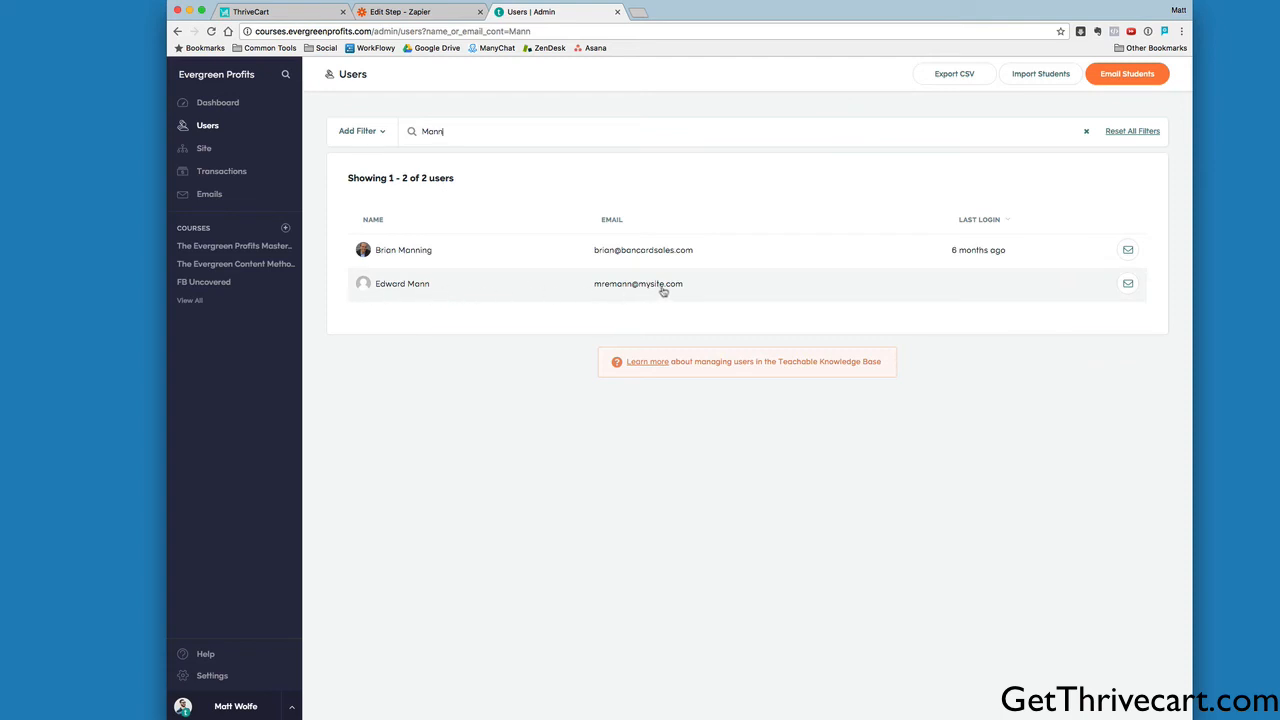
{"action": "left_click", "coordinate": [402, 283]}
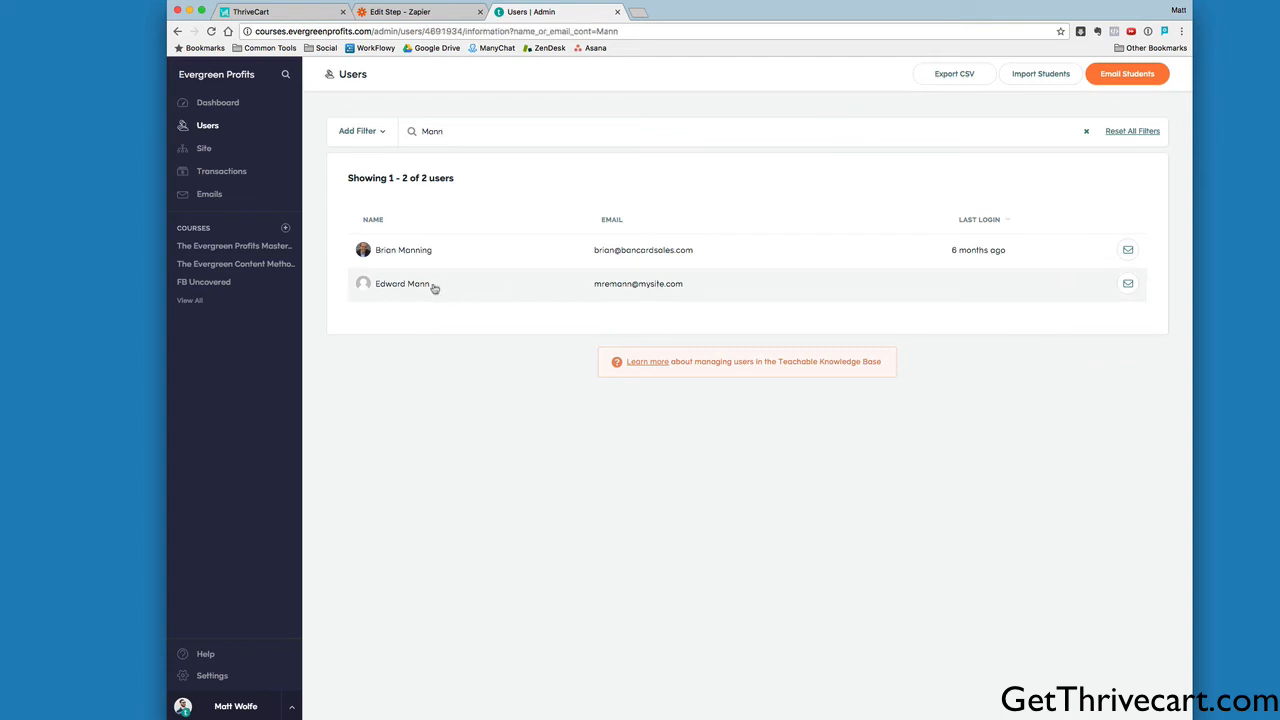
{"action": "left_click", "coordinate": [402, 283]}
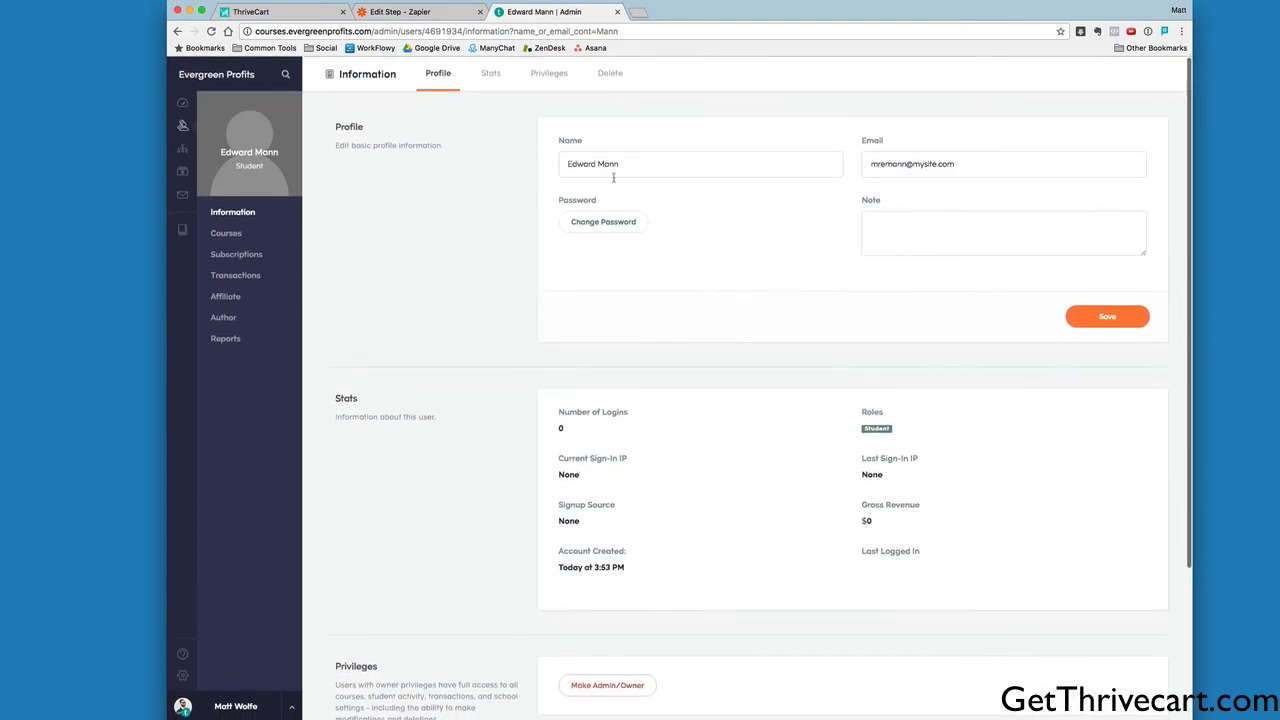
{"action": "scroll", "scroll_direction": "down", "scroll_amount": 3}
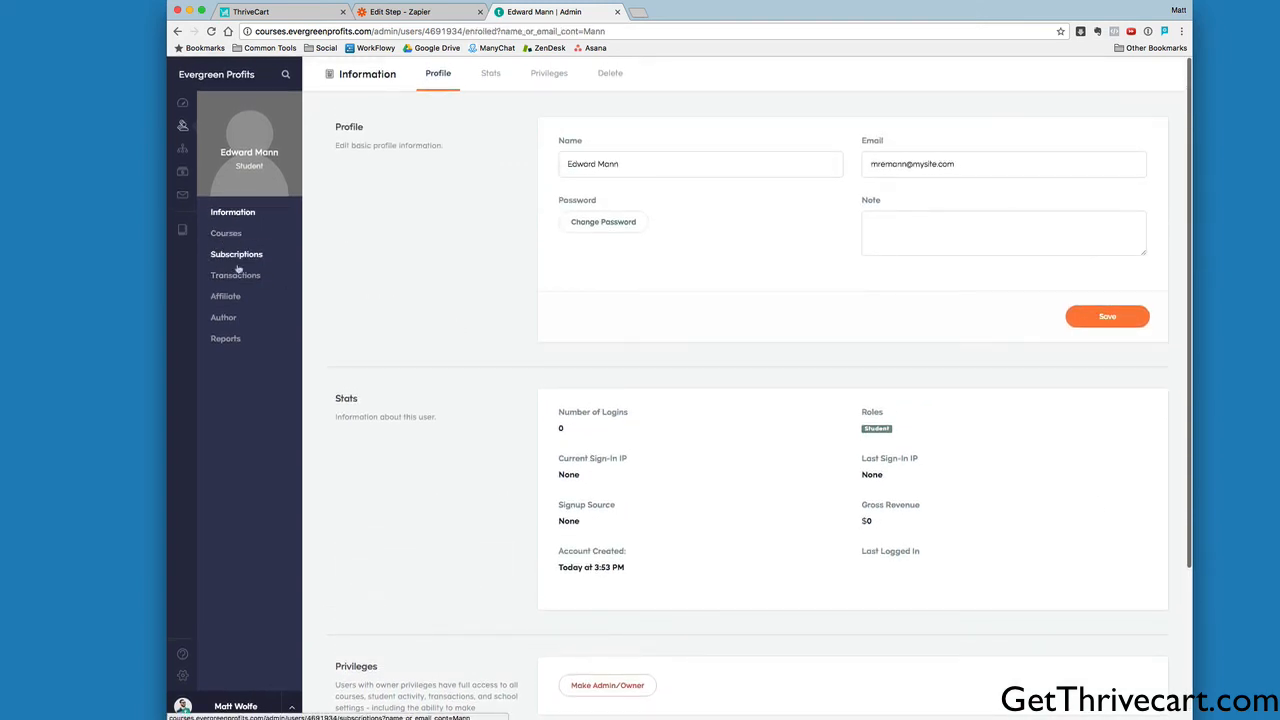
{"action": "left_click", "coordinate": [226, 233]}
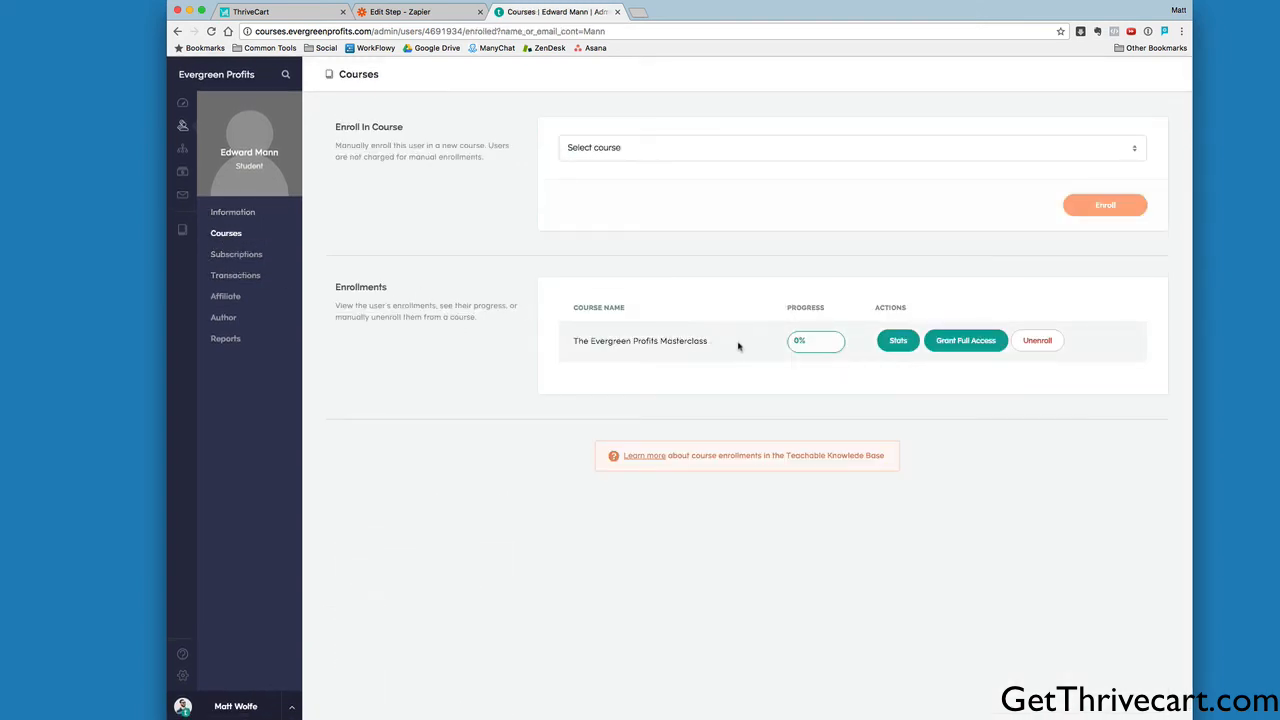
{"action": "mouse_move", "coordinate": [771, 341]}
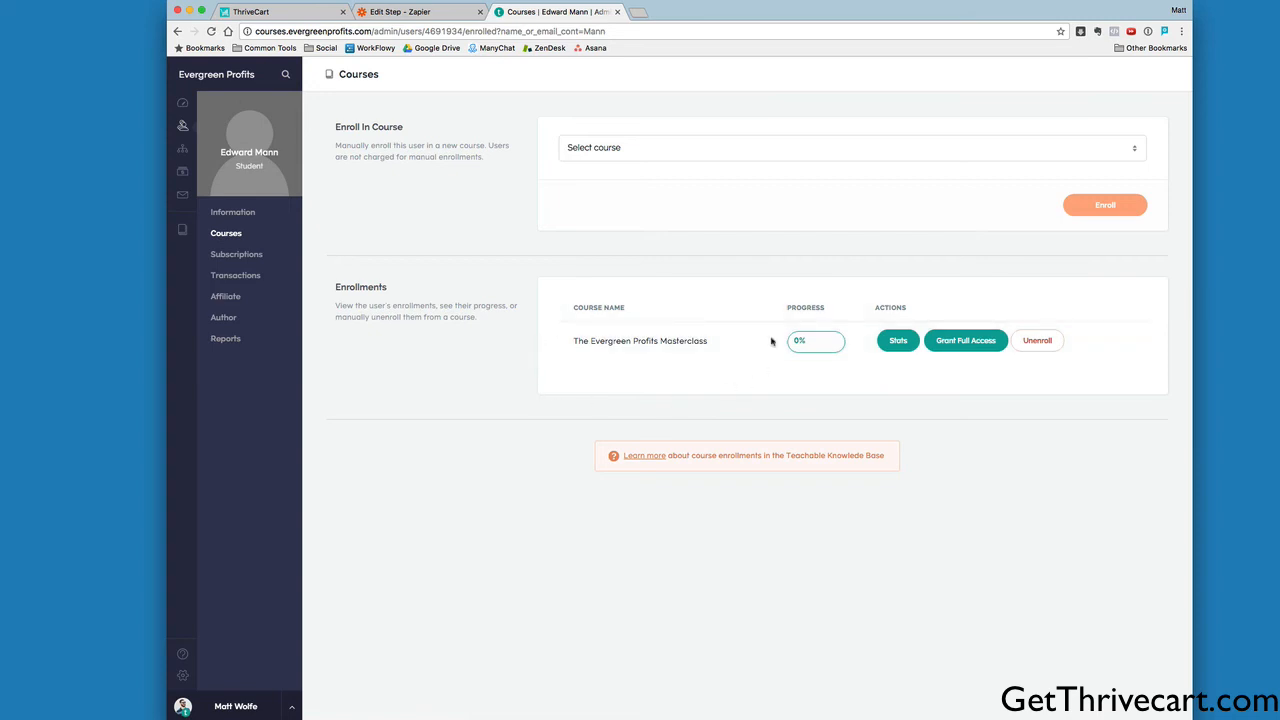
{"action": "left_click", "coordinate": [280, 11]}
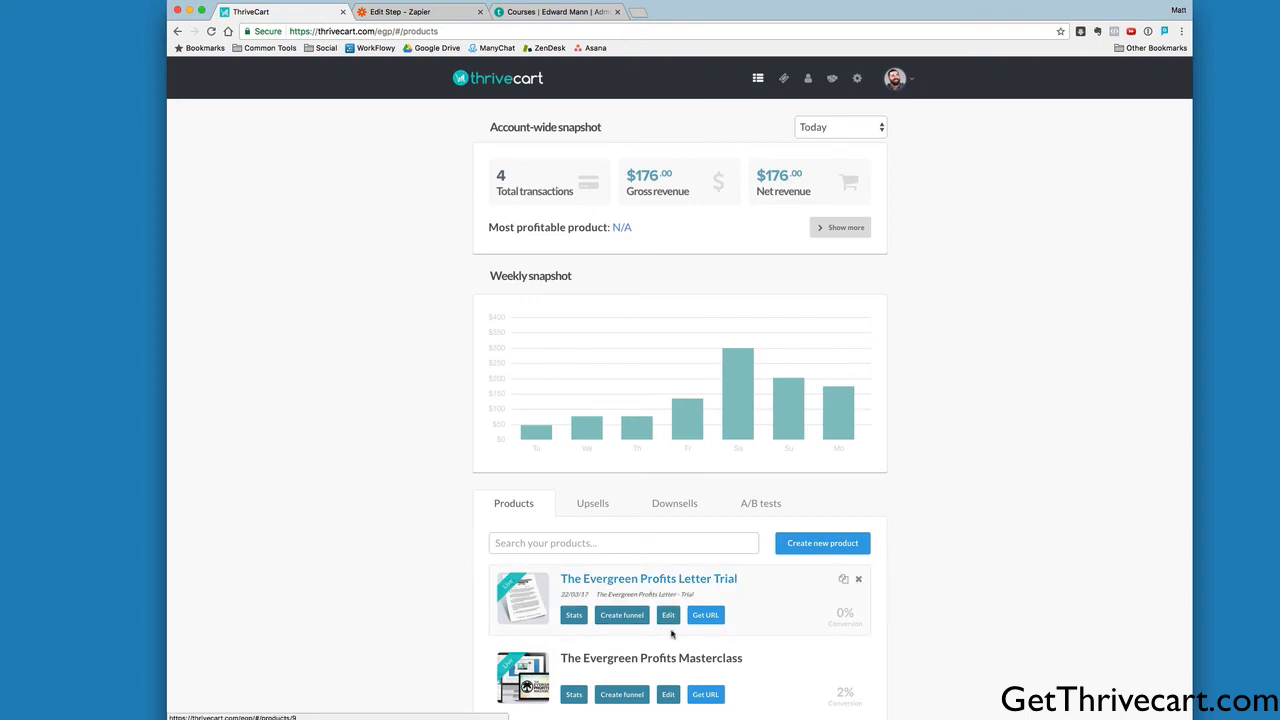
- Switch browser tabs back to Zapier's dashboard listing My First Zap with ThriveCart
{"action": "scroll", "scroll_direction": "down", "scroll_amount": 3}
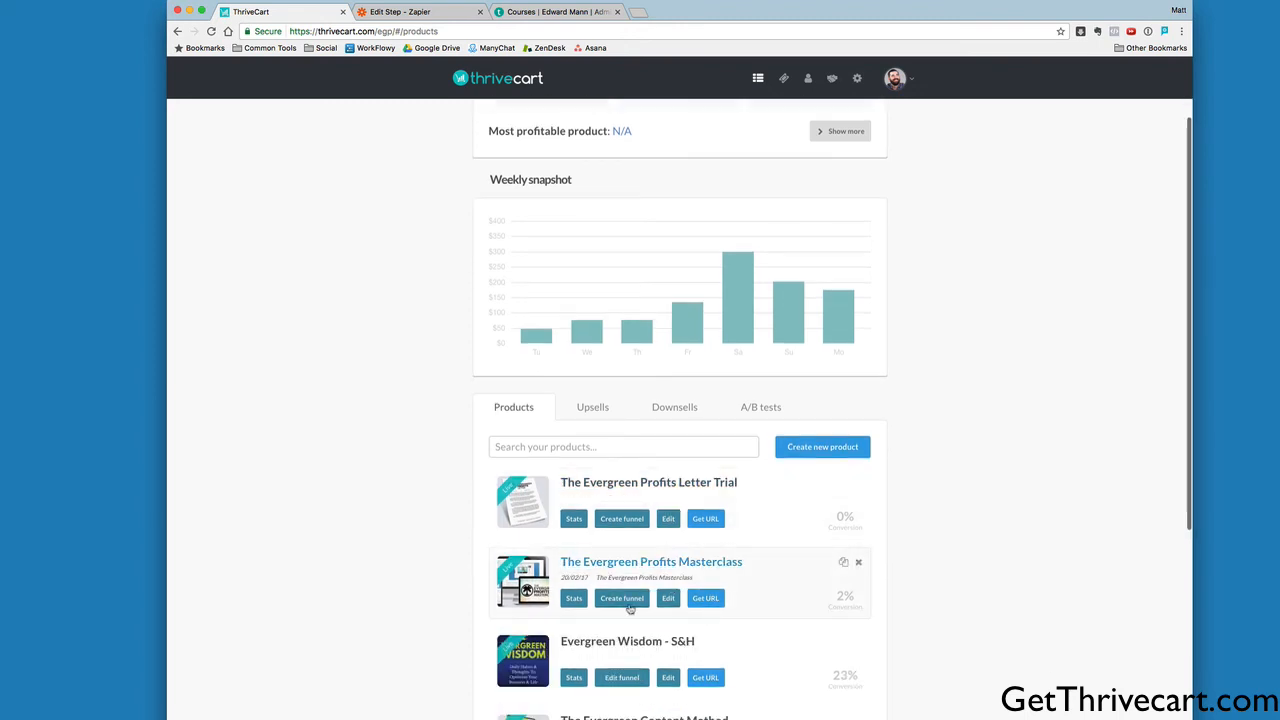
{"action": "left_click", "coordinate": [410, 11]}
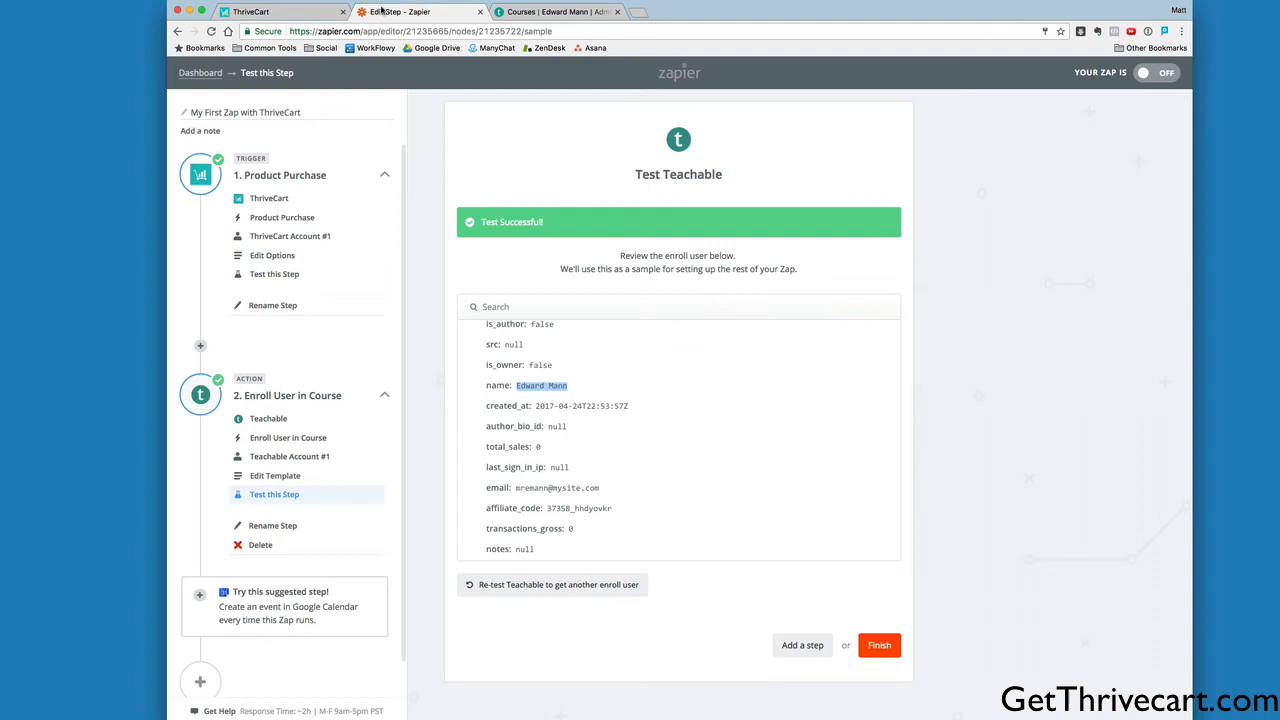
{"action": "left_click", "coordinate": [555, 11]}
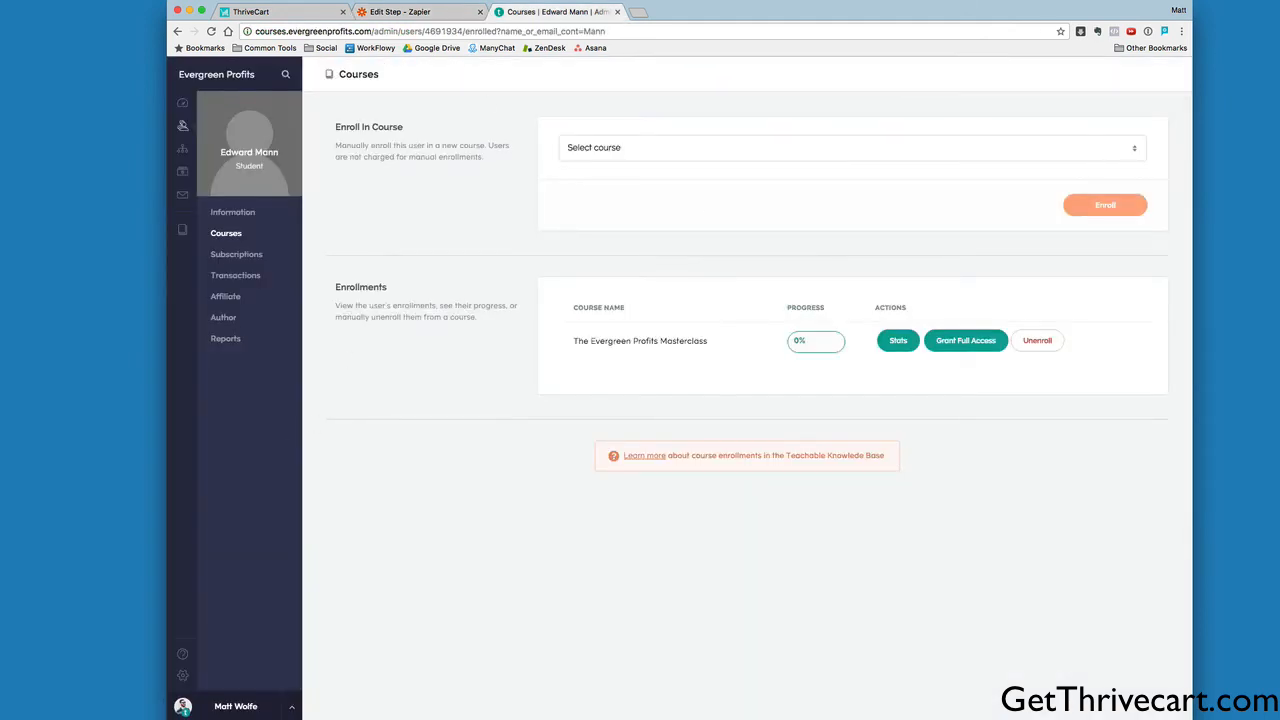
{"action": "mouse_move", "coordinate": [954, 405]}
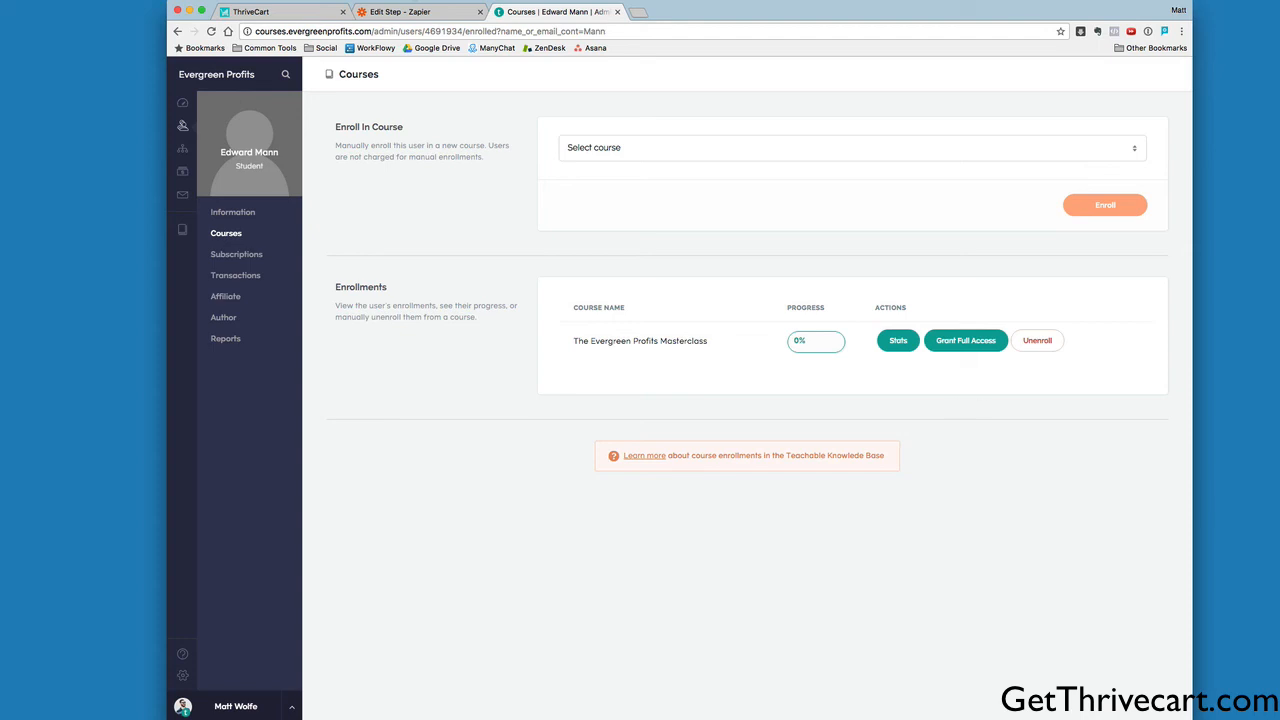
{"action": "left_click", "coordinate": [410, 11]}
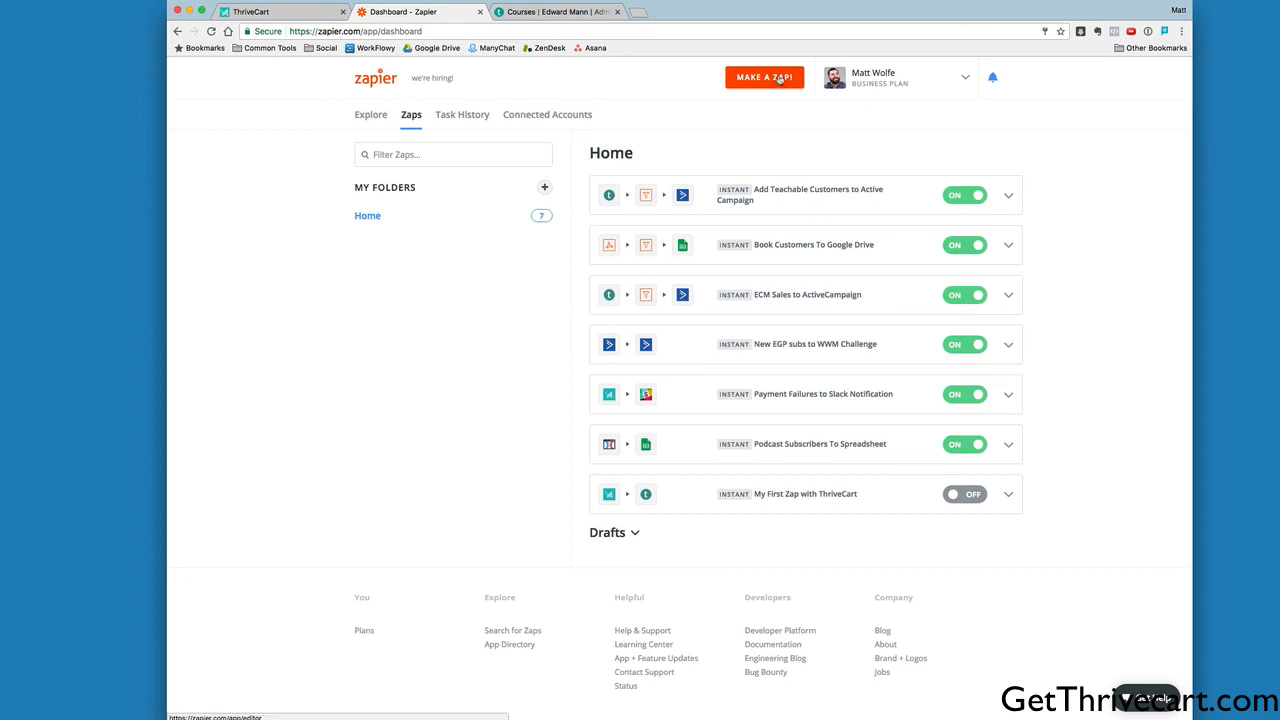
- Start a new zap with a ThriveCart Product Purchase trigger on the connected account
{"action": "left_click", "coordinate": [764, 77]}
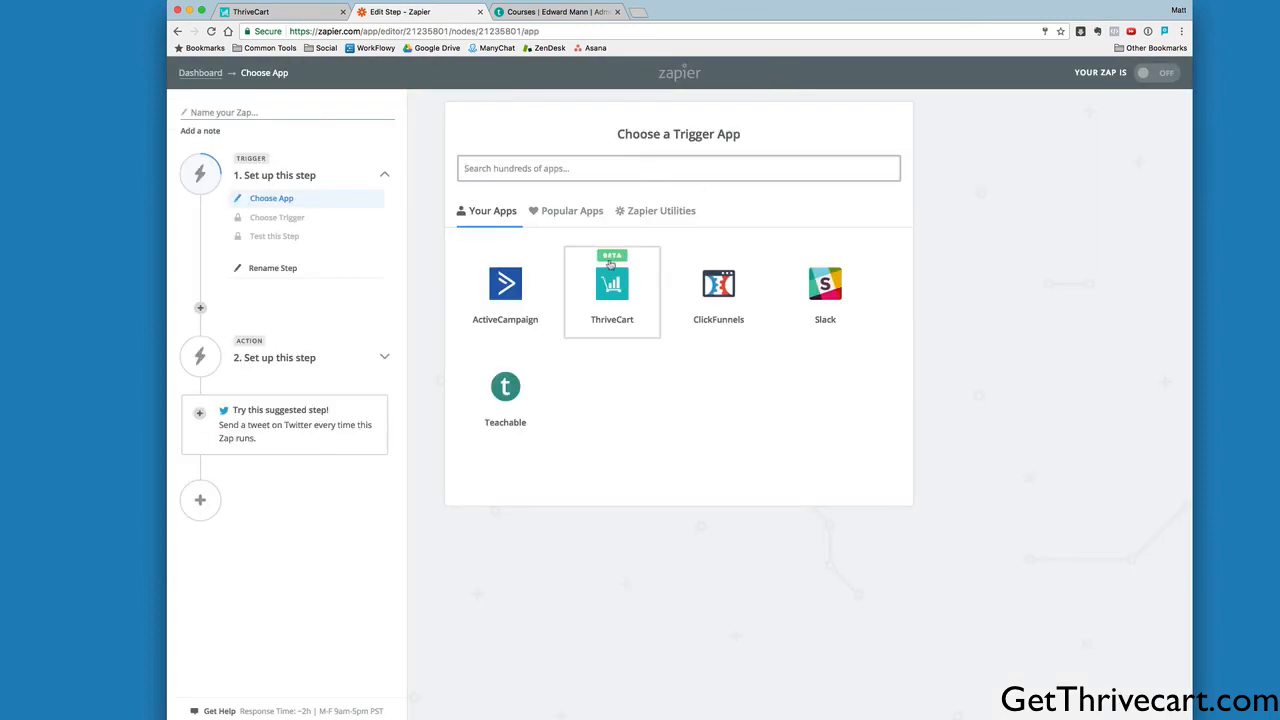
{"action": "left_click", "coordinate": [611, 284]}
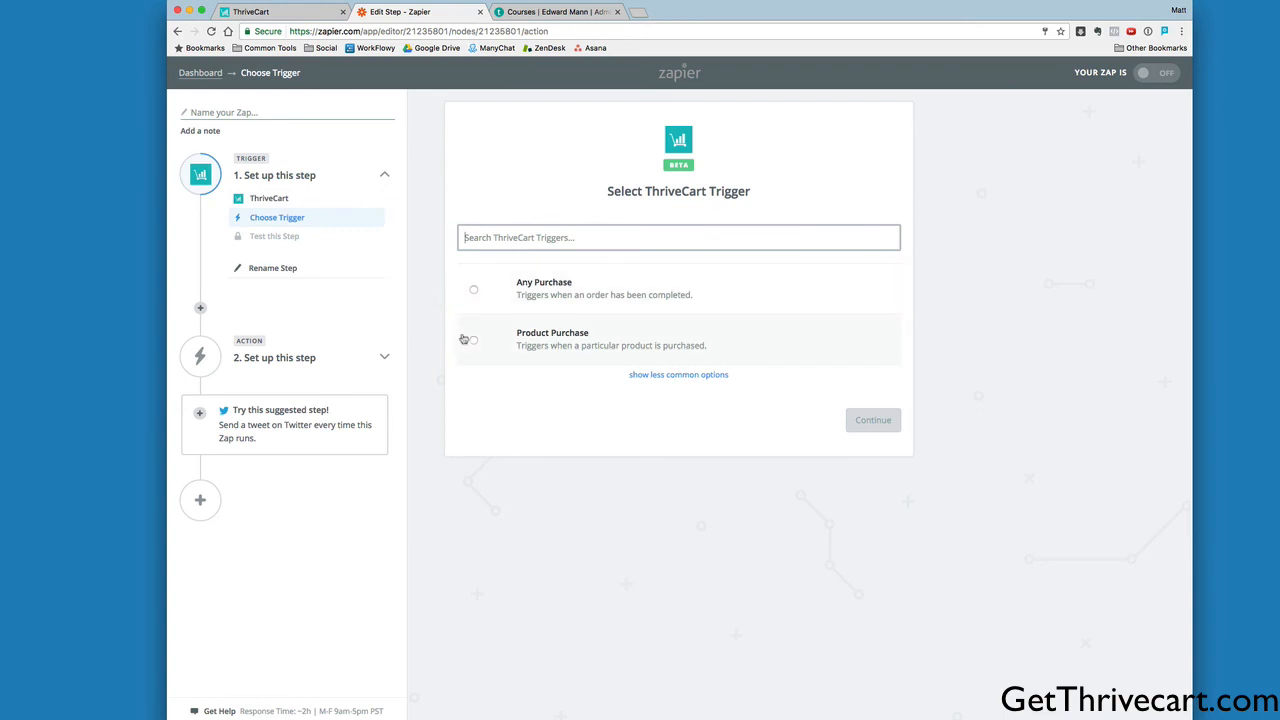
{"action": "left_click", "coordinate": [872, 419]}
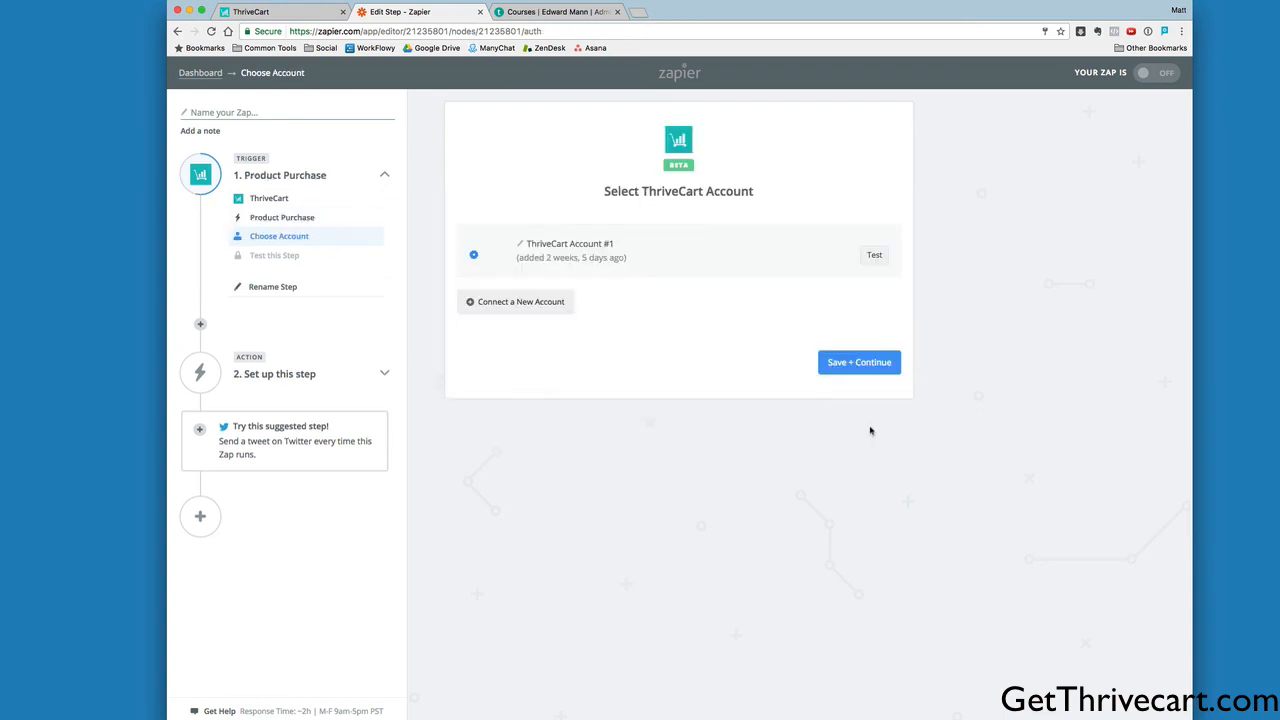
{"action": "left_click", "coordinate": [858, 362]}
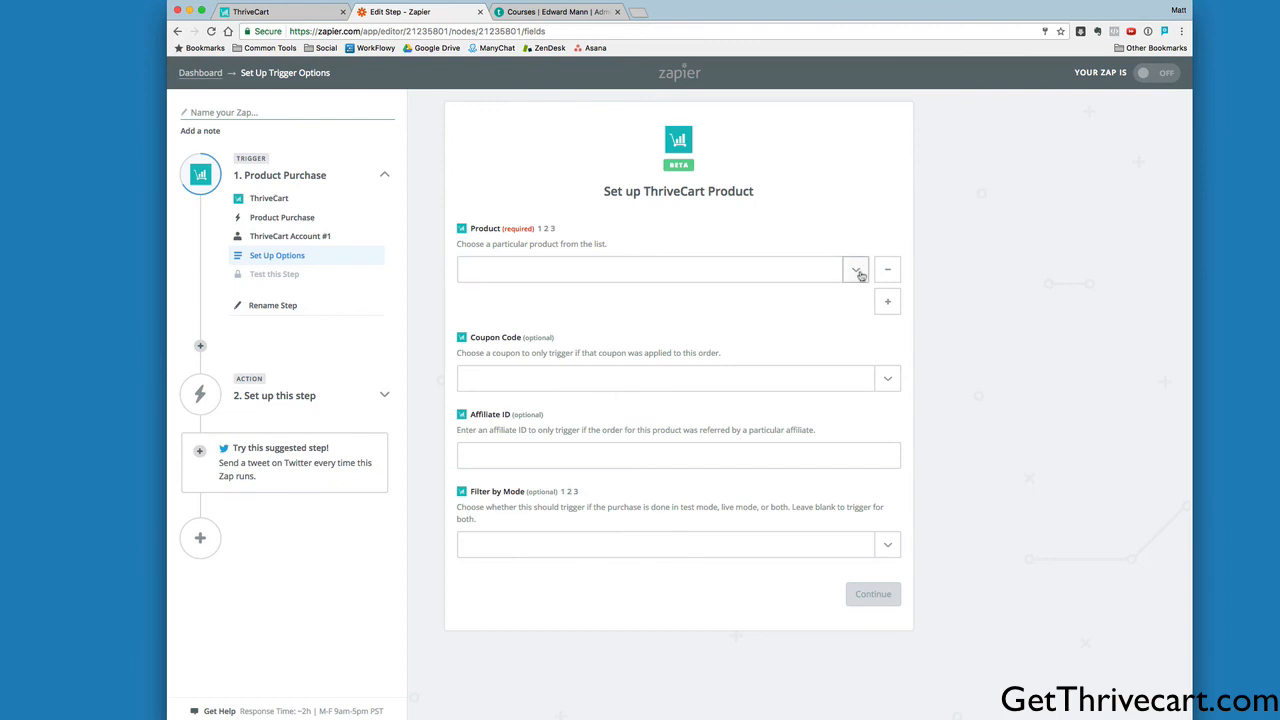
- Set the trigger product to The Evergreen Profits Masterclass and skip the trigger test
{"action": "left_click", "coordinate": [857, 269]}
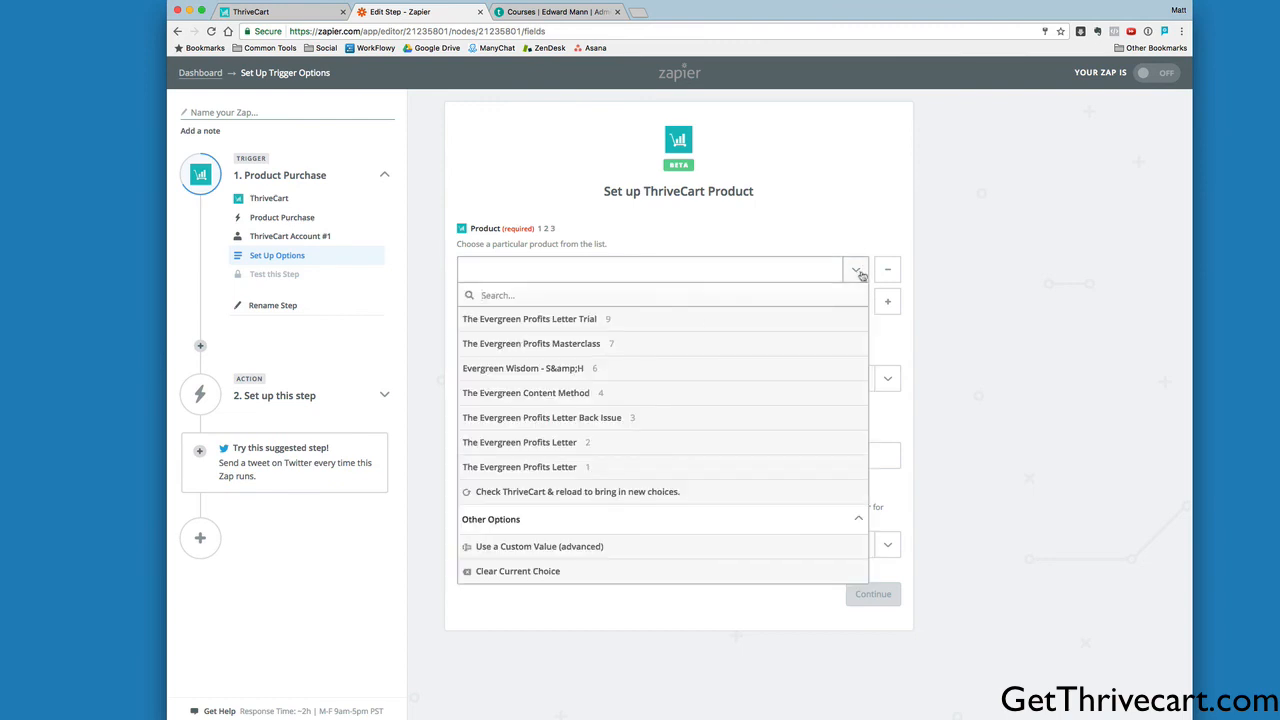
{"action": "left_click", "coordinate": [531, 343]}
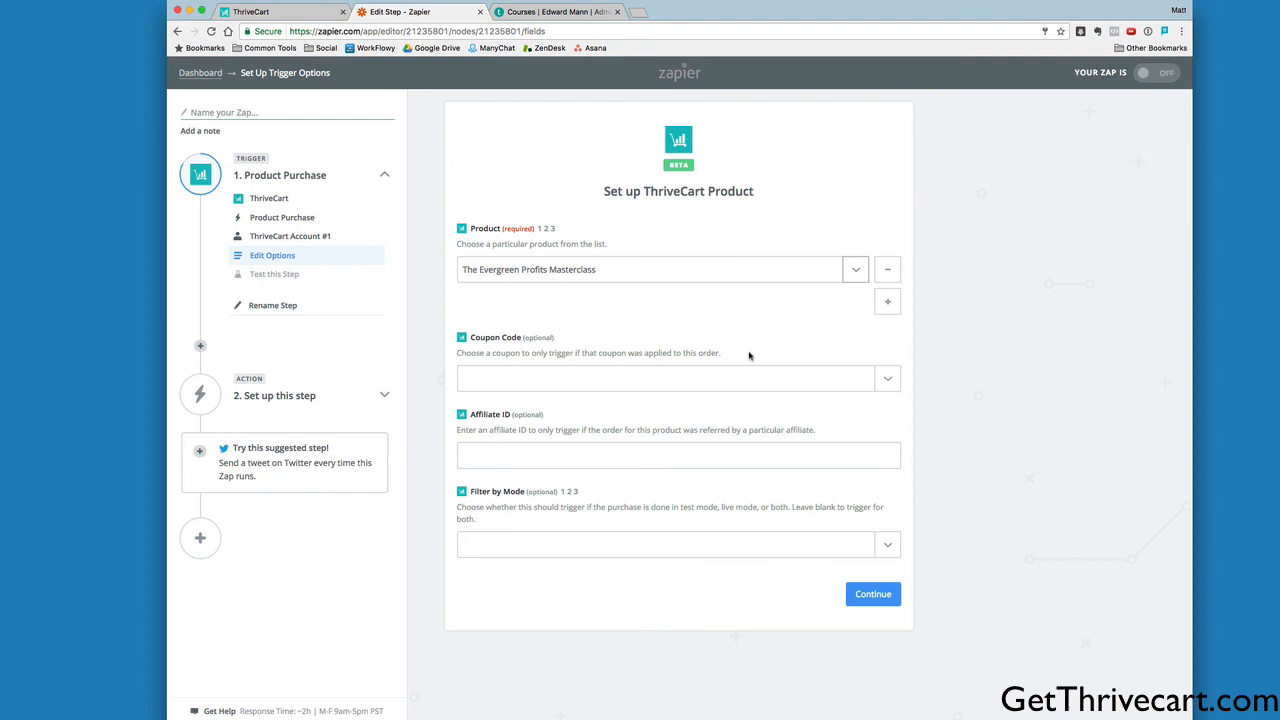
{"action": "left_click", "coordinate": [872, 593]}
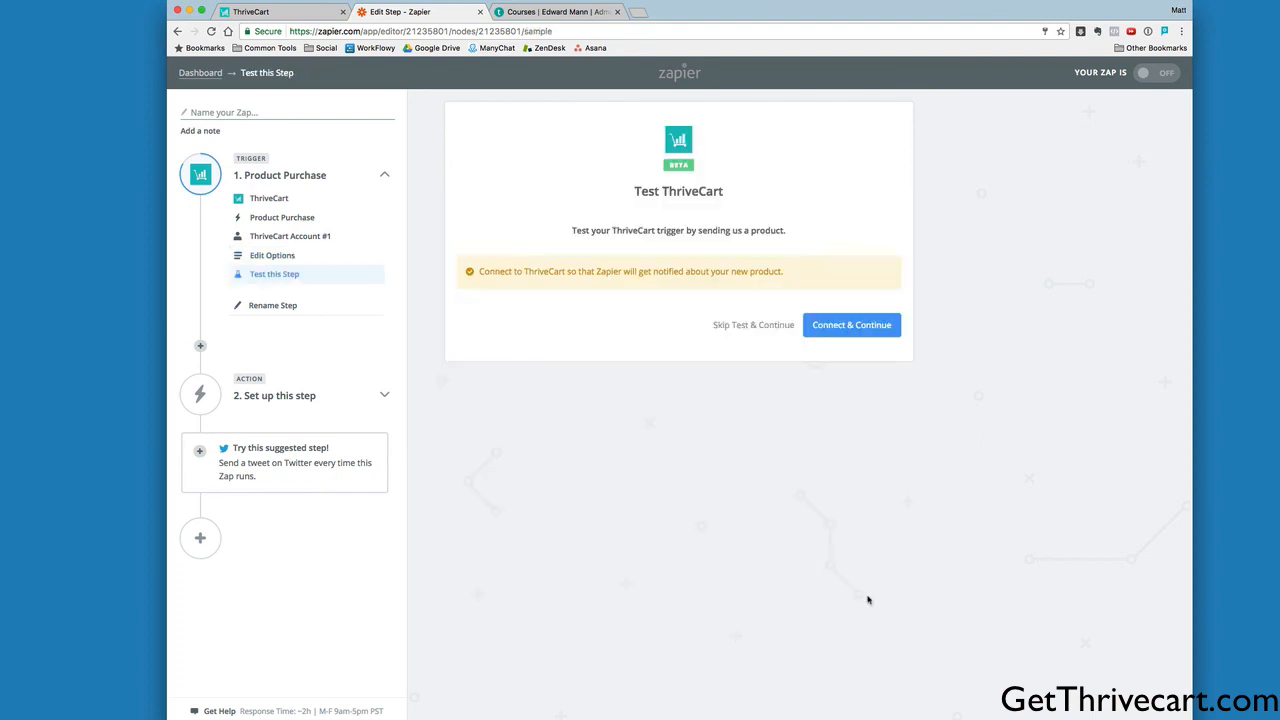
{"action": "left_click", "coordinate": [753, 324]}
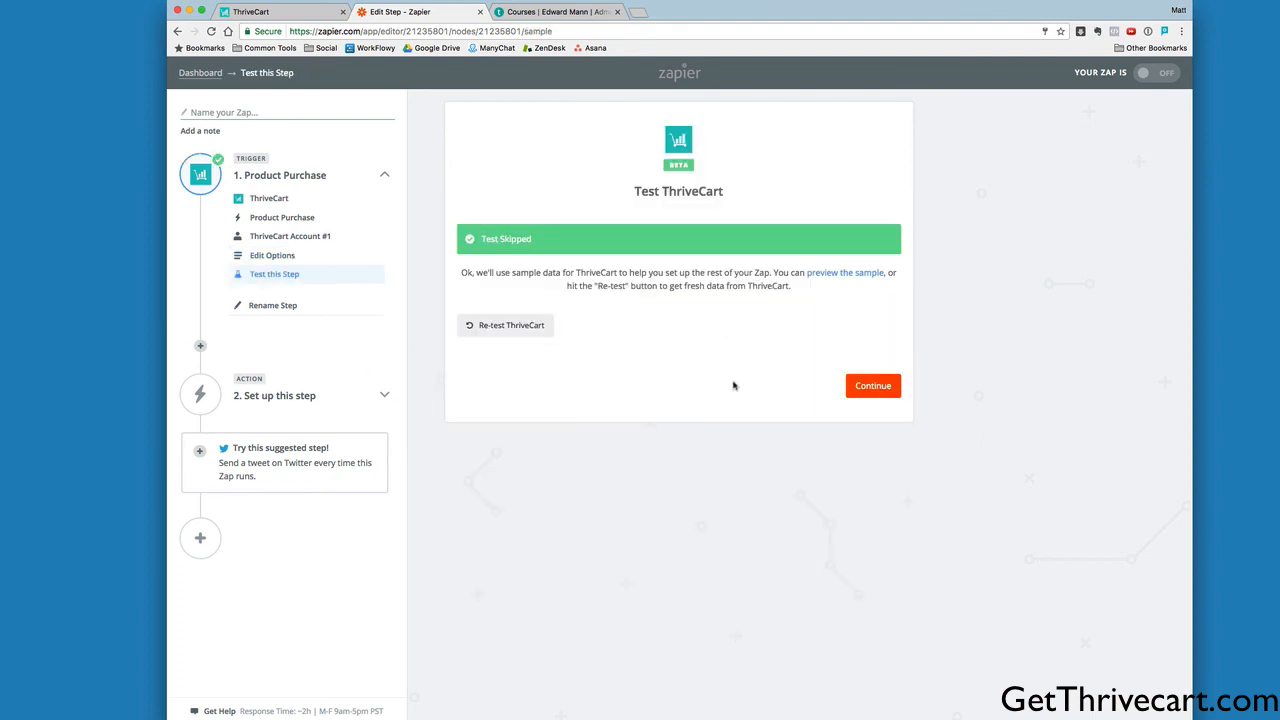
{"action": "left_click", "coordinate": [871, 386]}
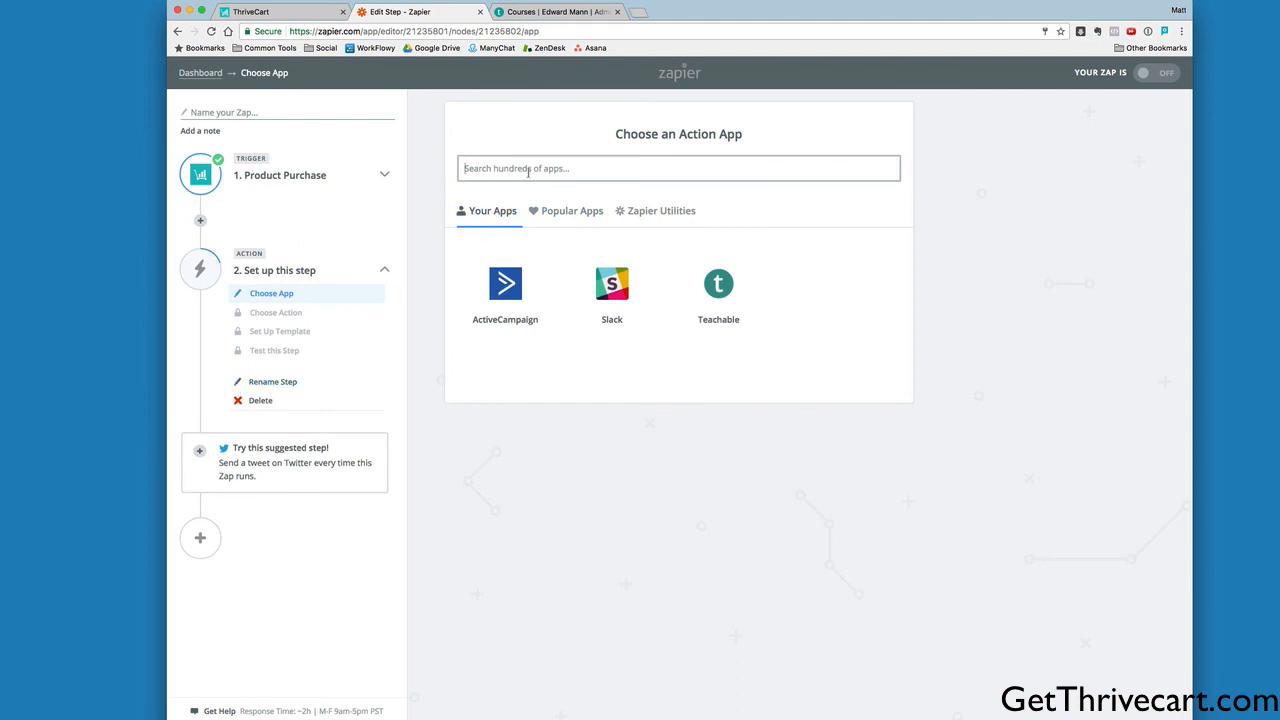
- Search for Kajabi and choose it as the action app with the Grant Access to an Offer event
{"action": "type", "text": "kaja"}
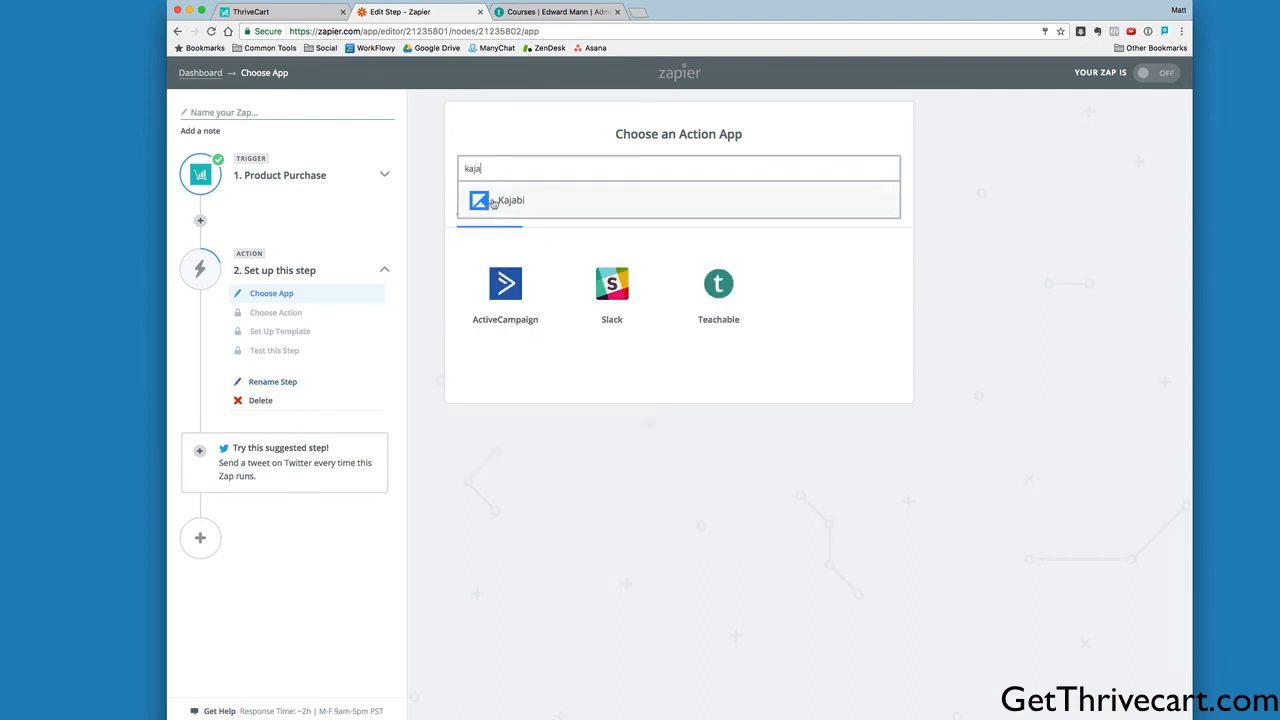
{"action": "type", "text": "think"}
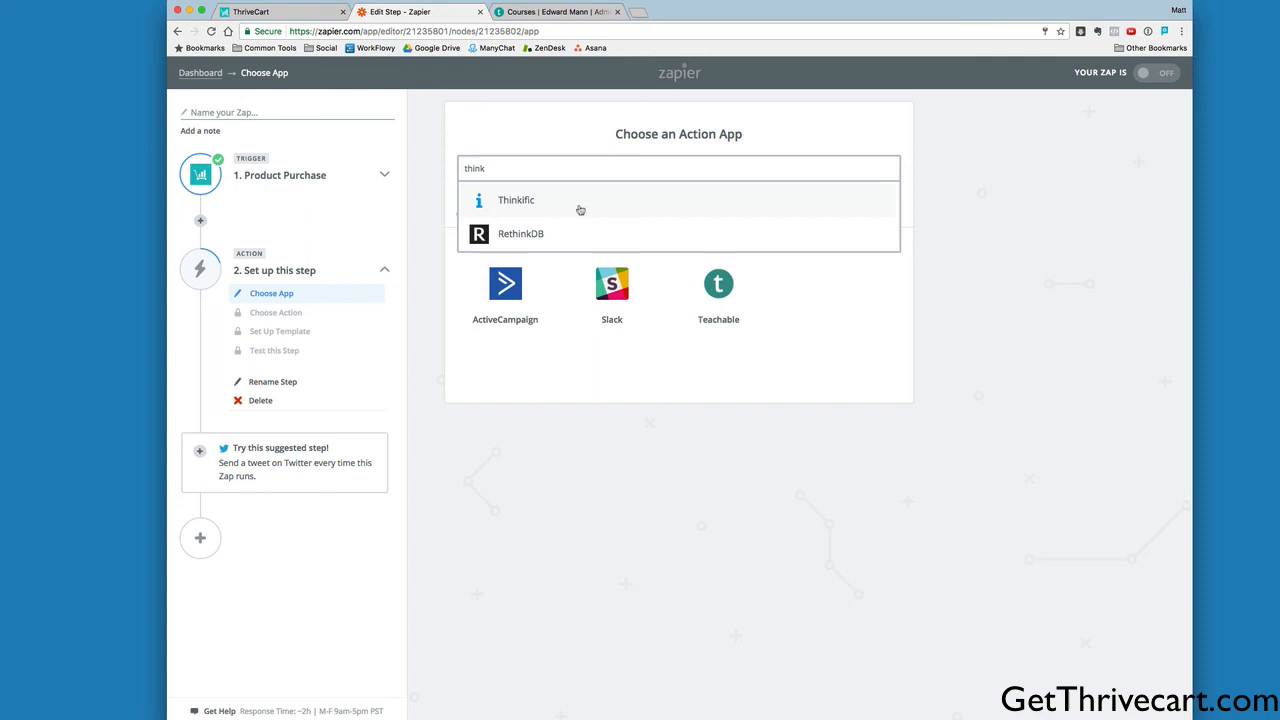
{"action": "mouse_move", "coordinate": [548, 191]}
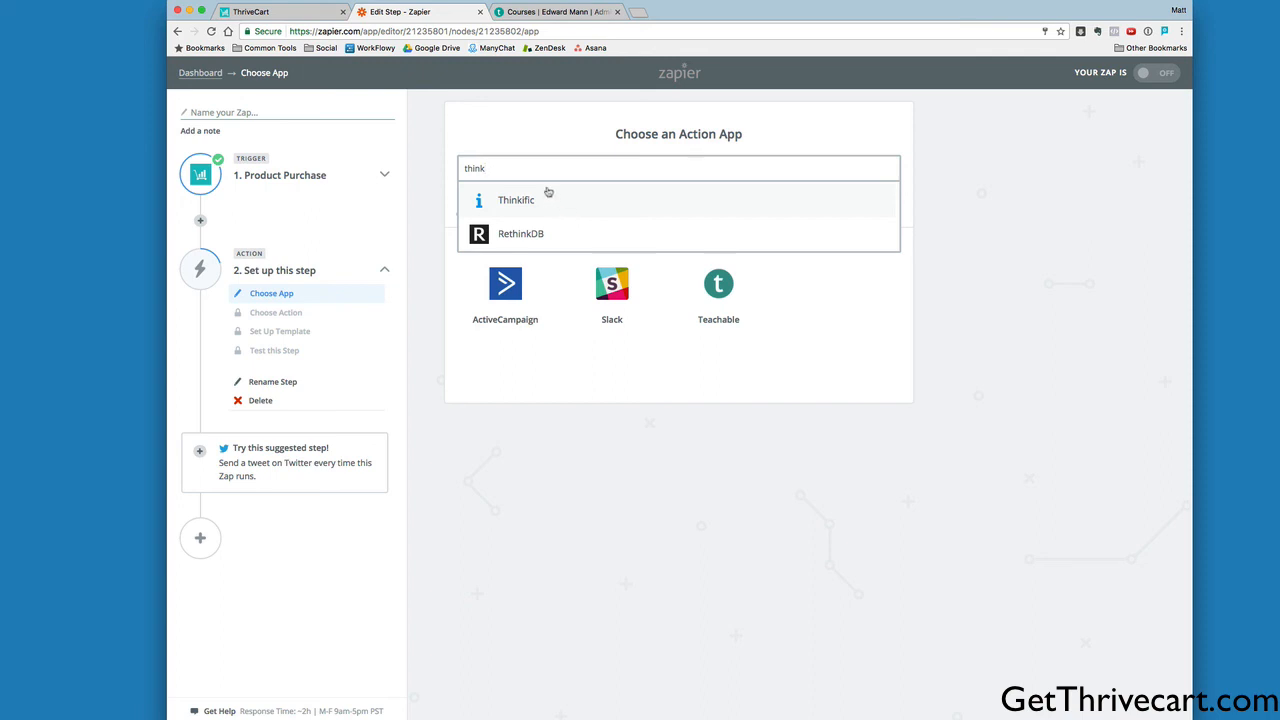
{"action": "type", "text": "kaj"}
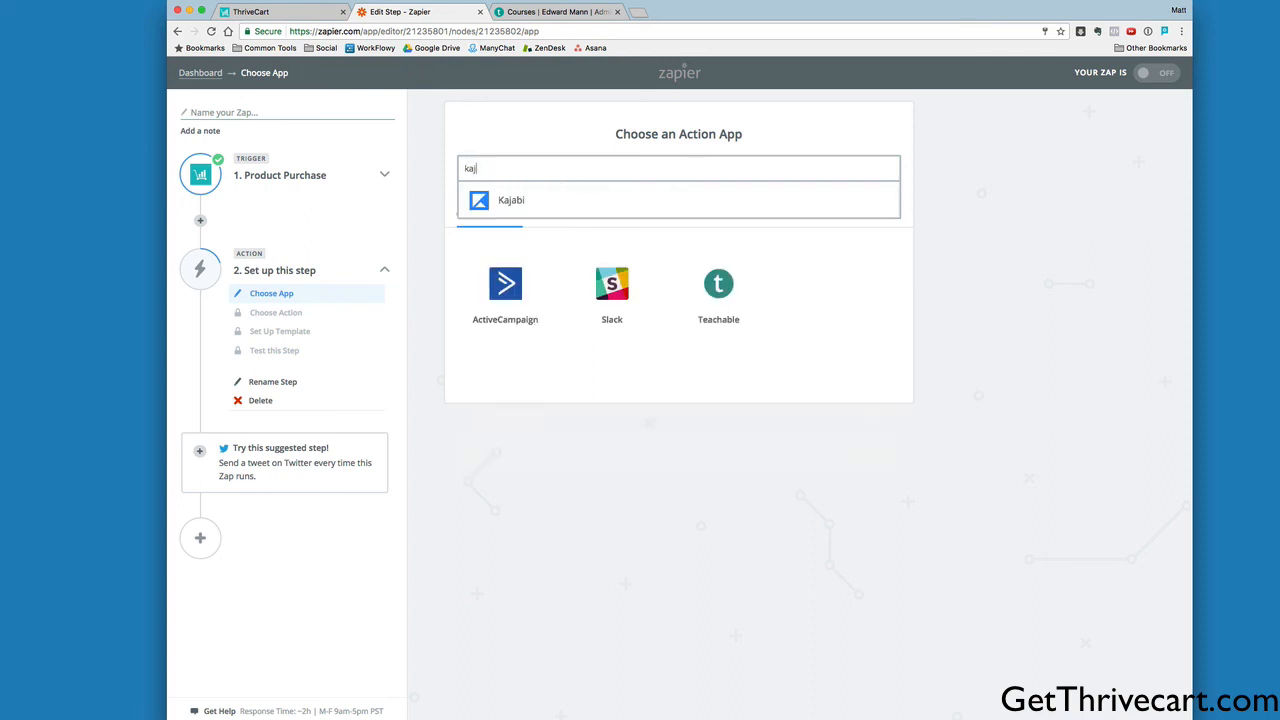
{"action": "left_click", "coordinate": [511, 200]}
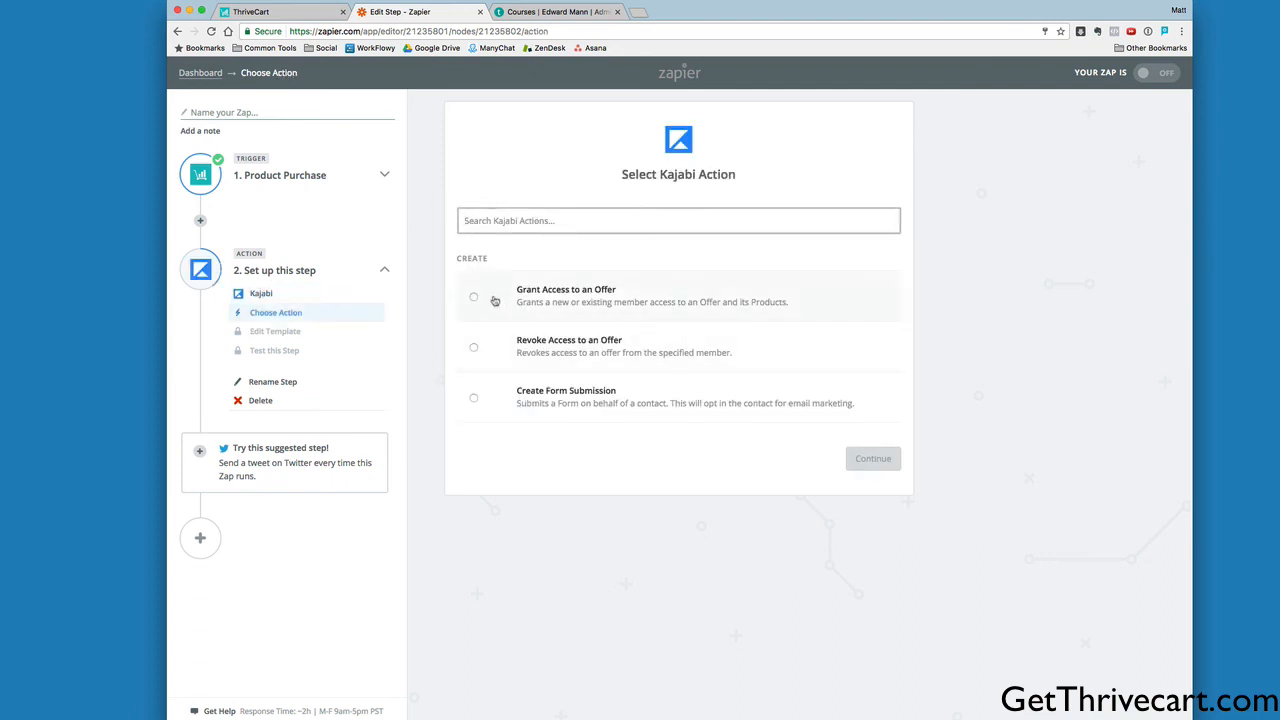
{"action": "left_click", "coordinate": [473, 297]}
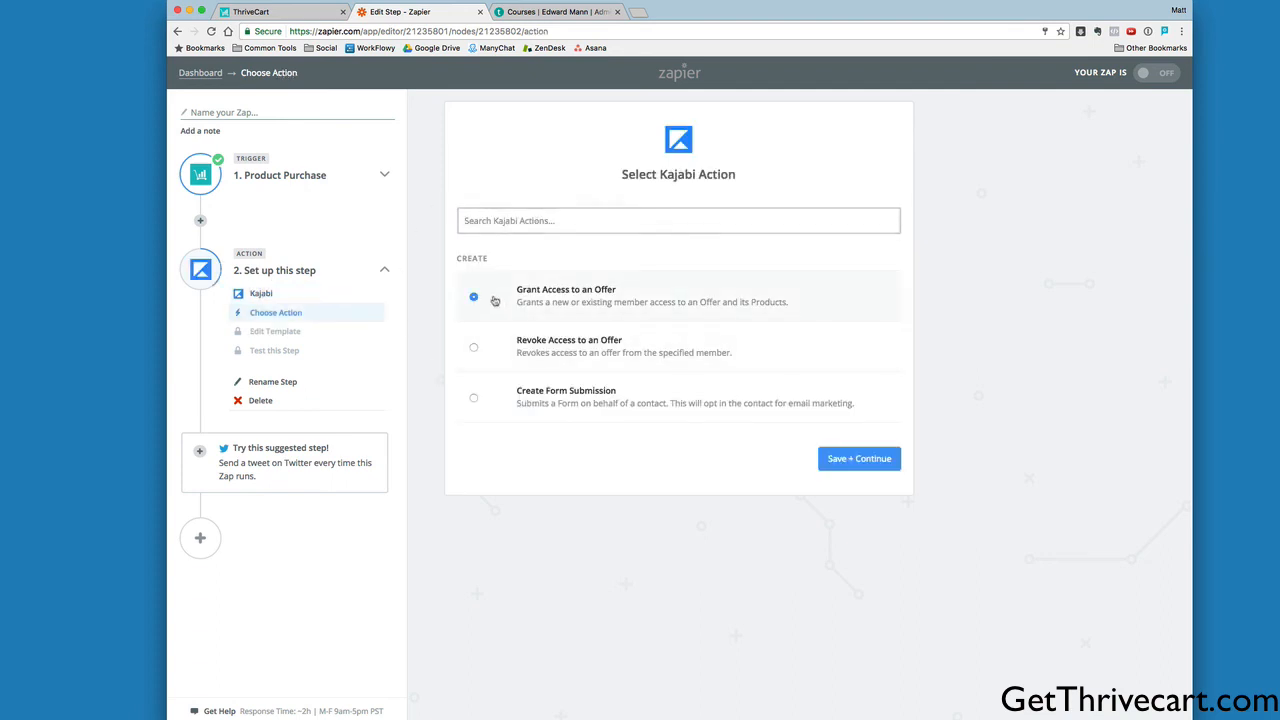
{"action": "left_click", "coordinate": [858, 458]}
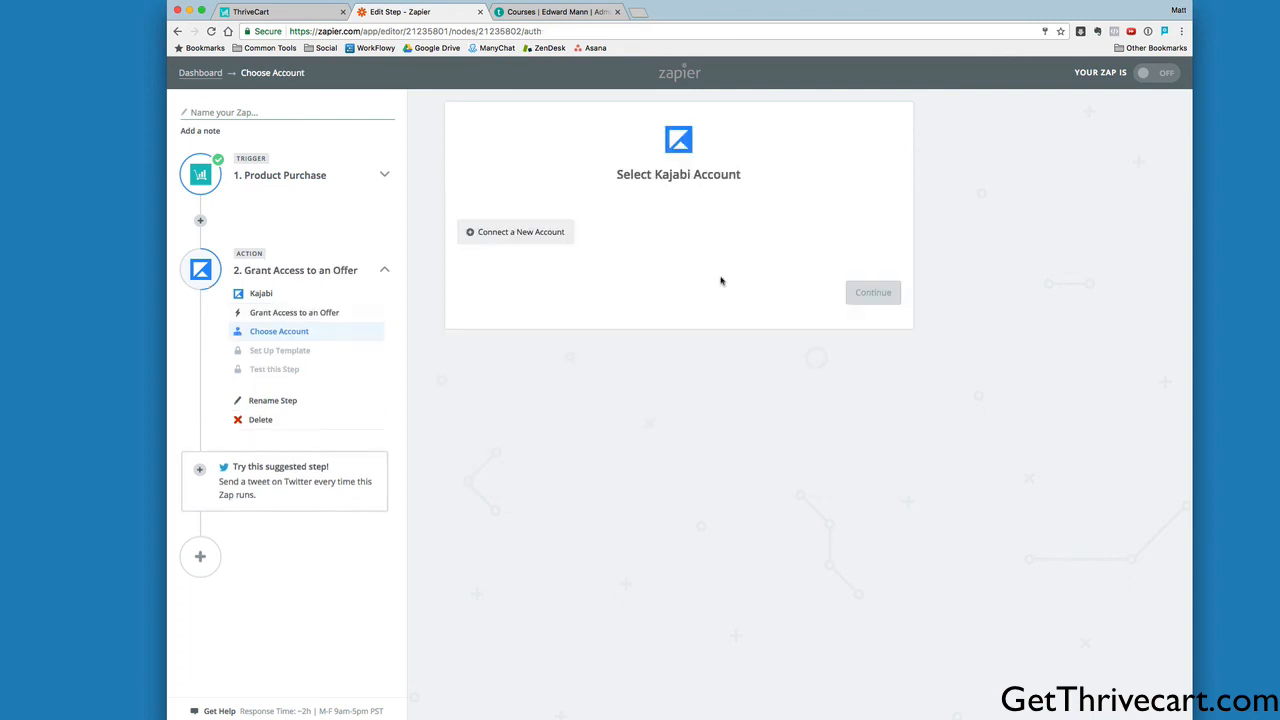
{"action": "mouse_move", "coordinate": [572, 286]}
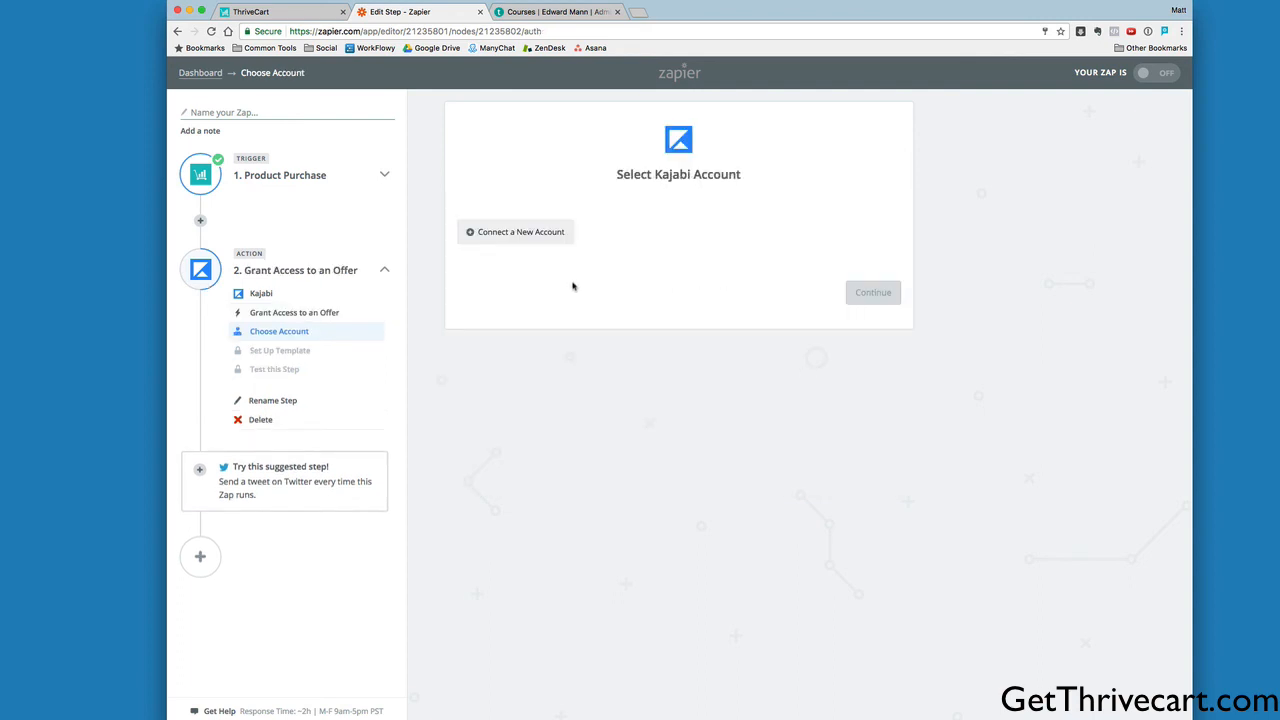
{"action": "mouse_move", "coordinate": [430, 265]}
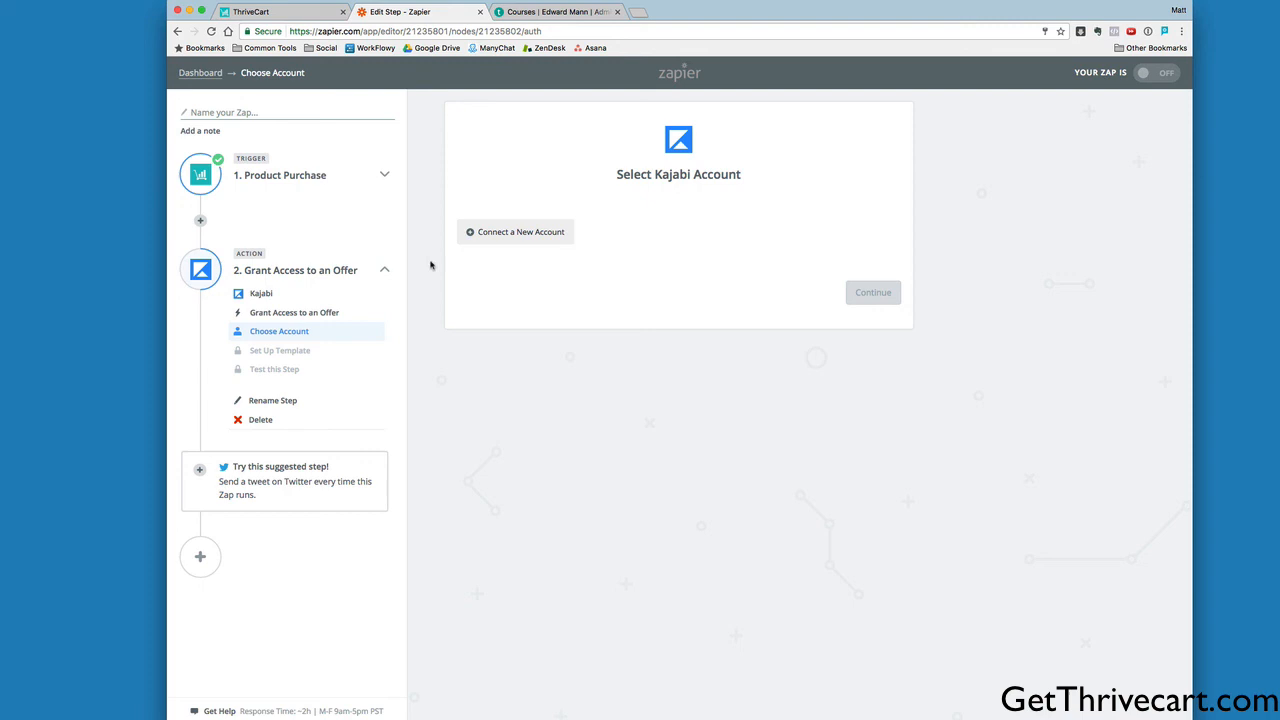
{"action": "mouse_move", "coordinate": [755, 450]}
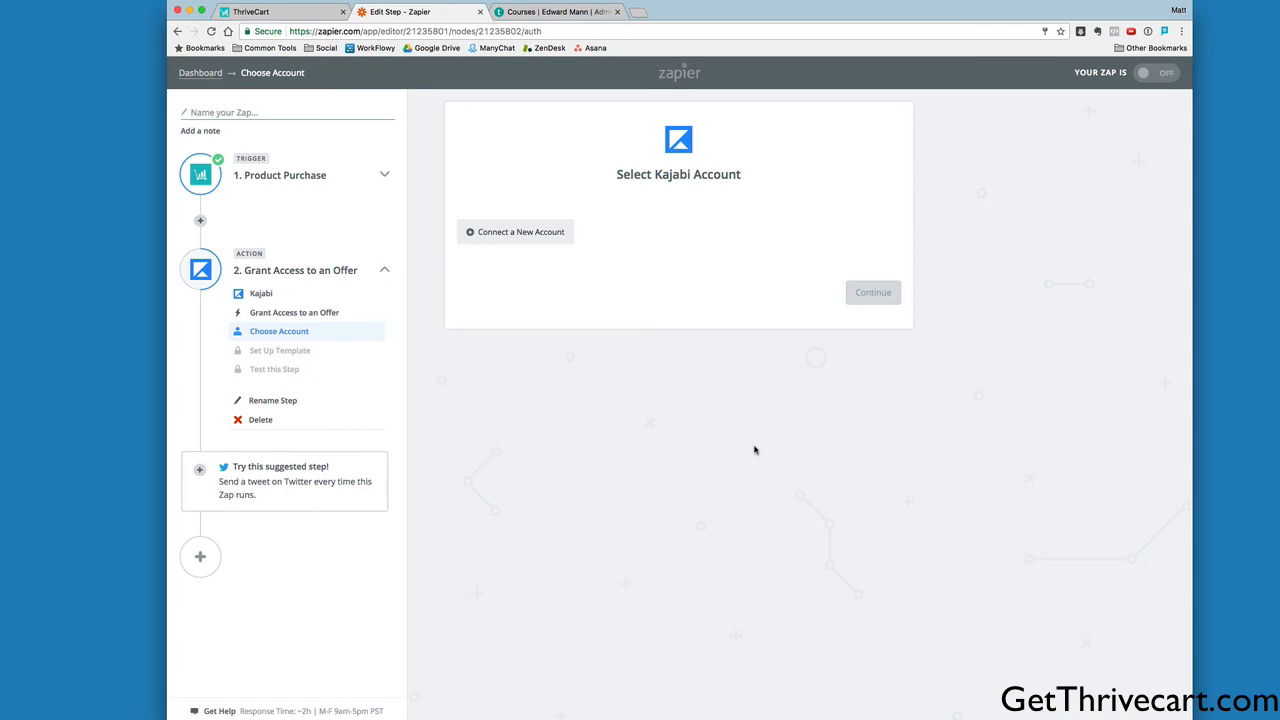
{"action": "mouse_move", "coordinate": [755, 442]}
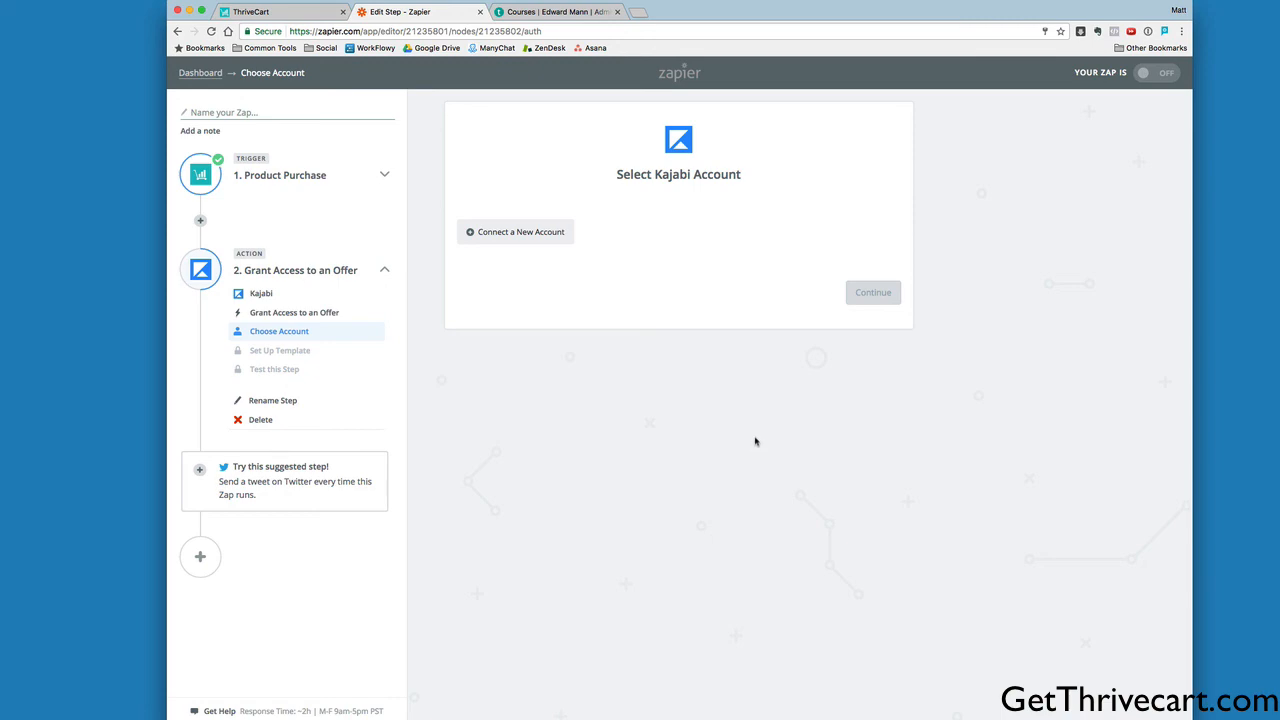